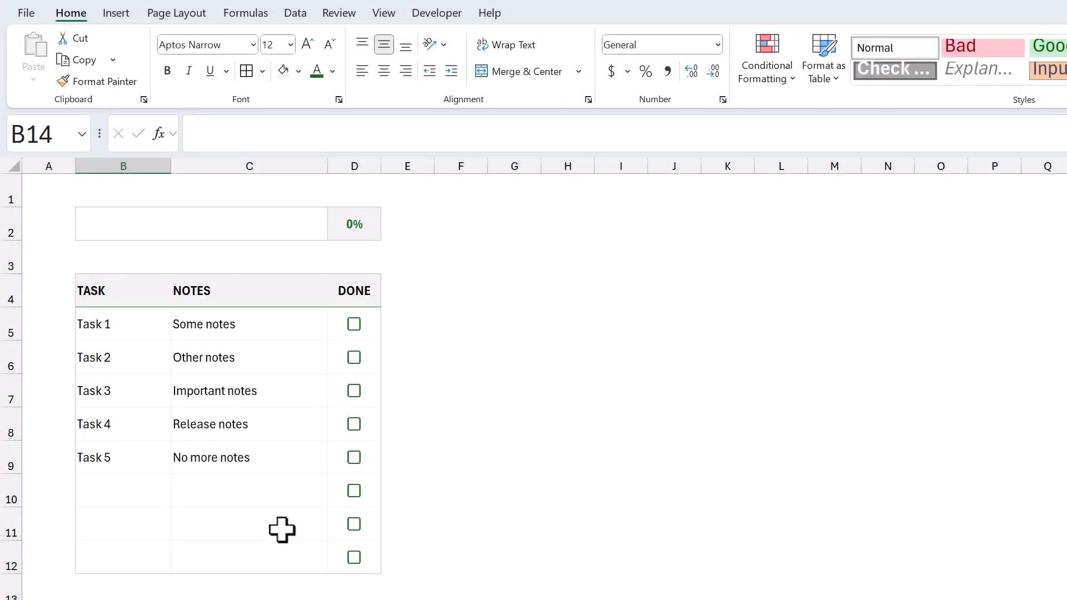
mouse_move(352, 338)
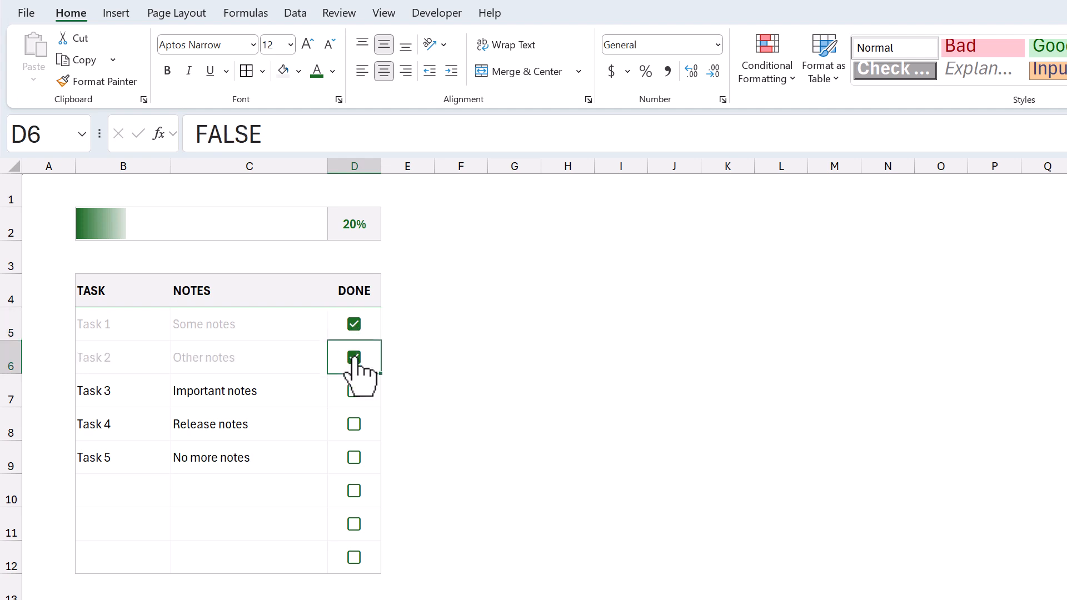
Step: Tick the DONE boxes for Tasks 3, 4 and 5, and type 'New notews' beside Task 6
click(353, 357)
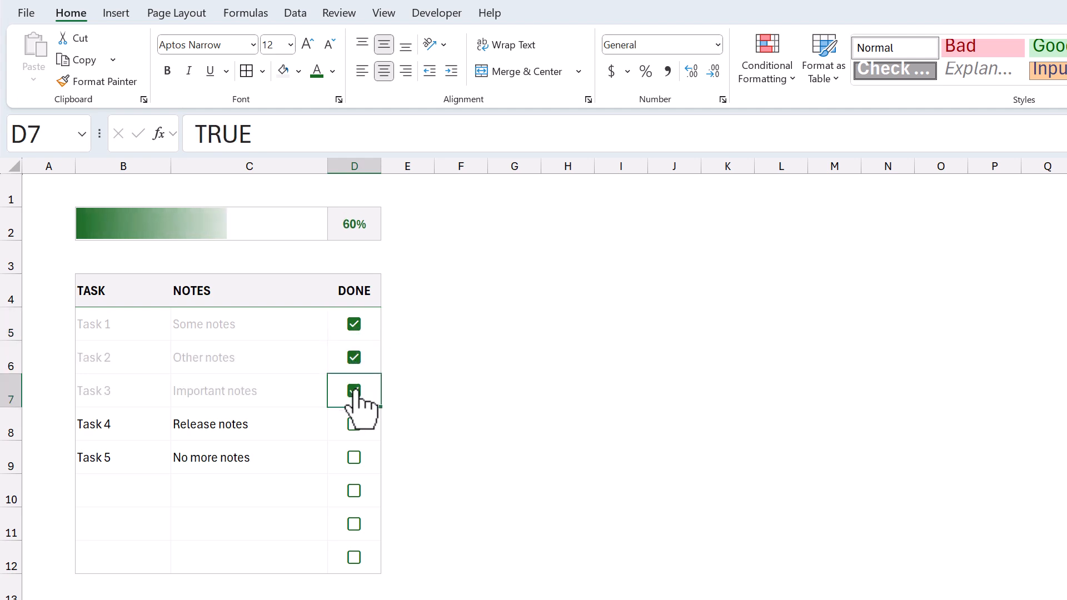
click(353, 424)
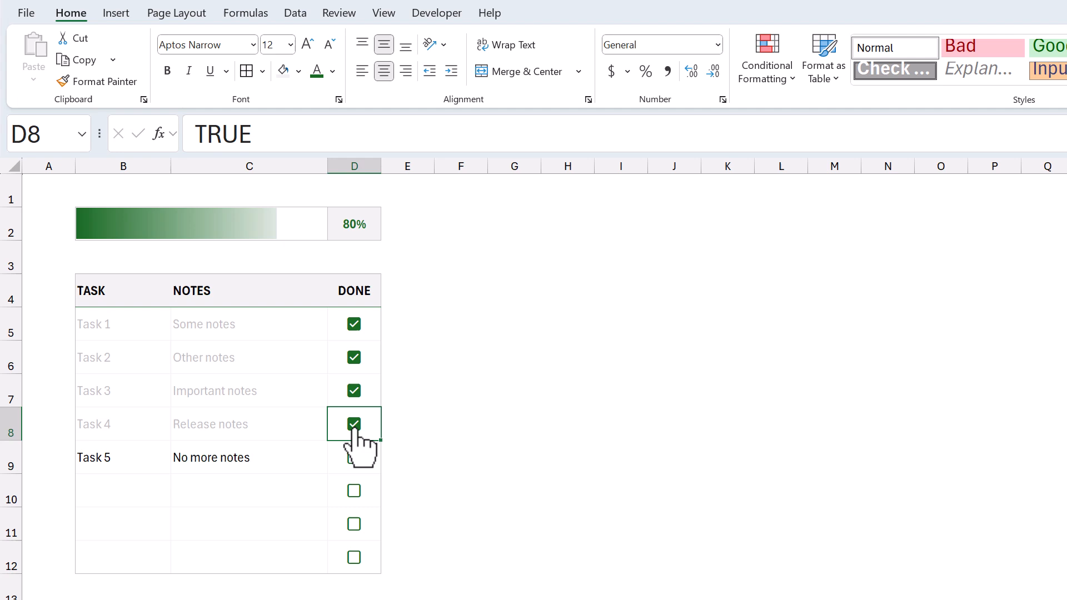
click(353, 423)
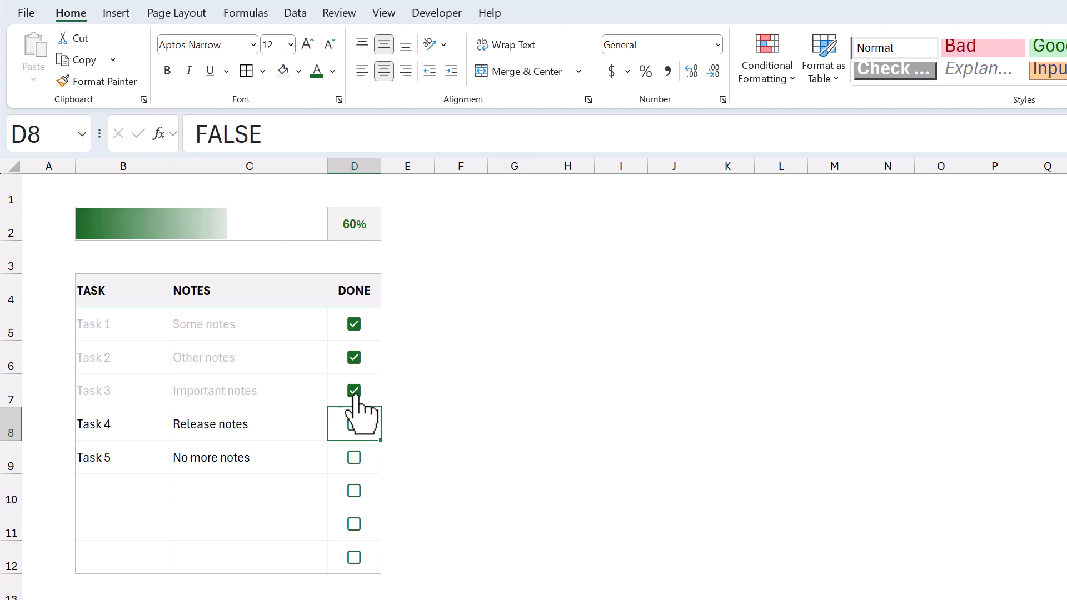
click(354, 391)
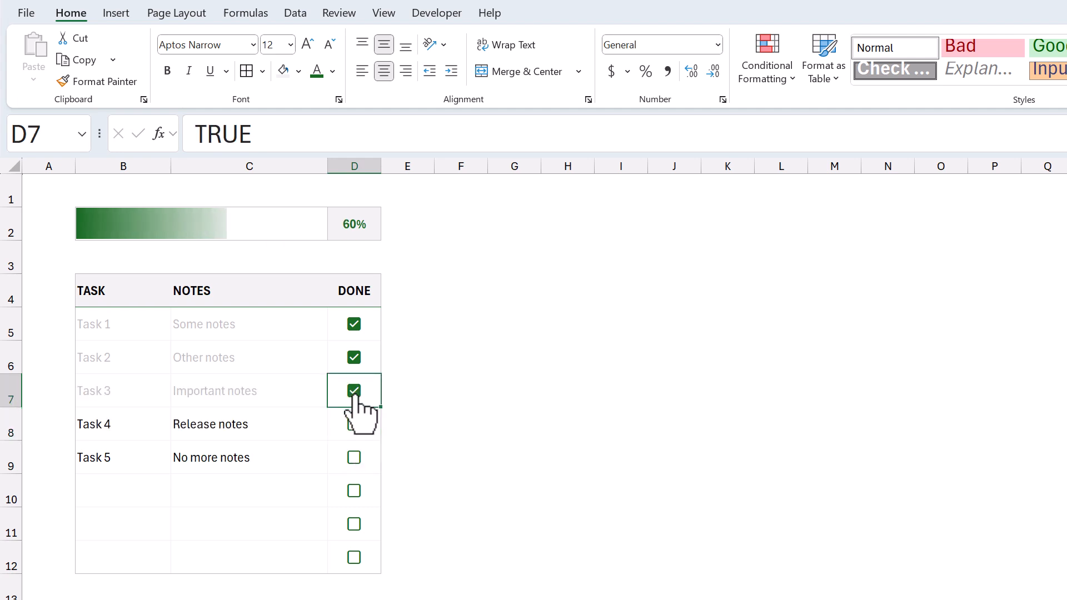
click(354, 423)
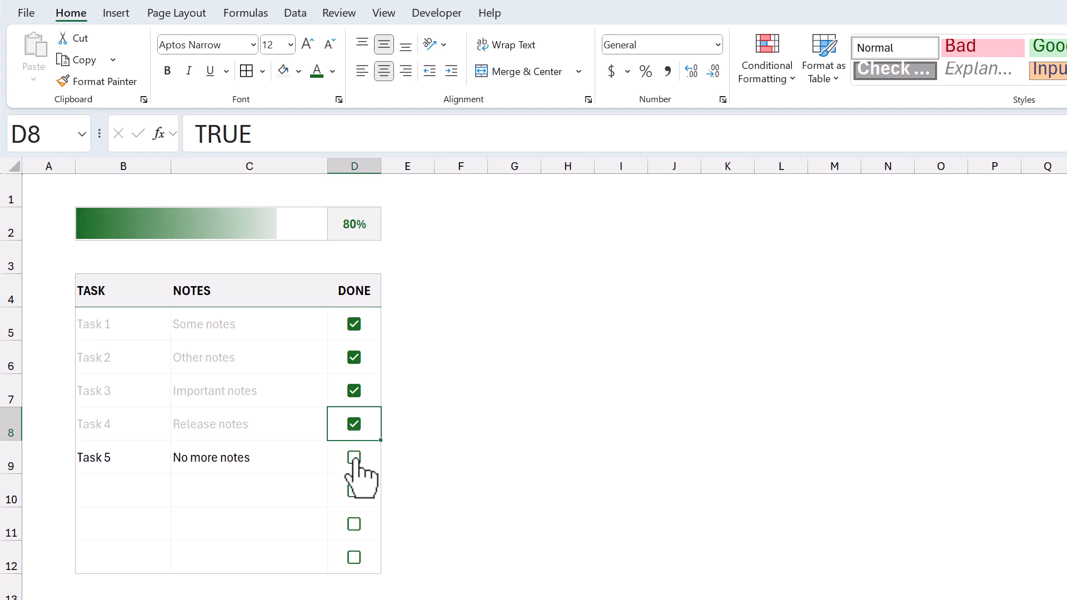
click(353, 457)
text(Task 6)
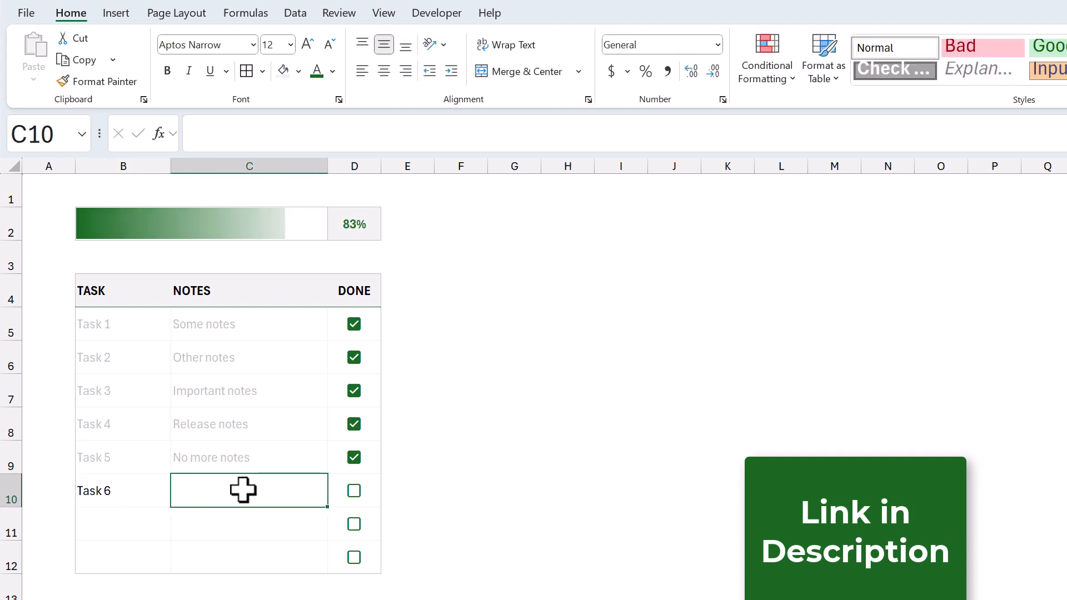
text(New notews)
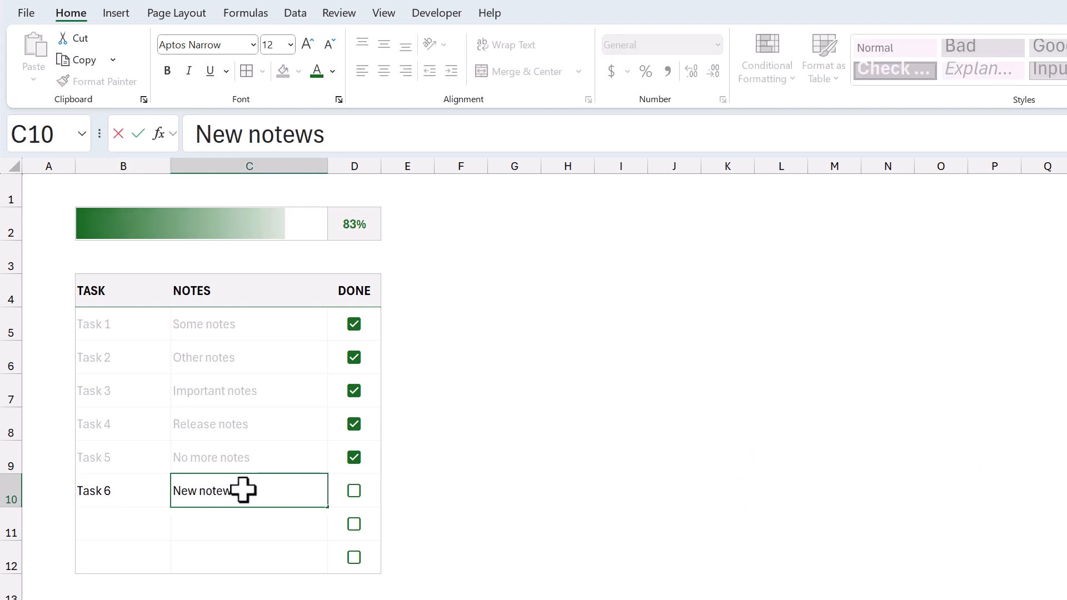
click(353, 490)
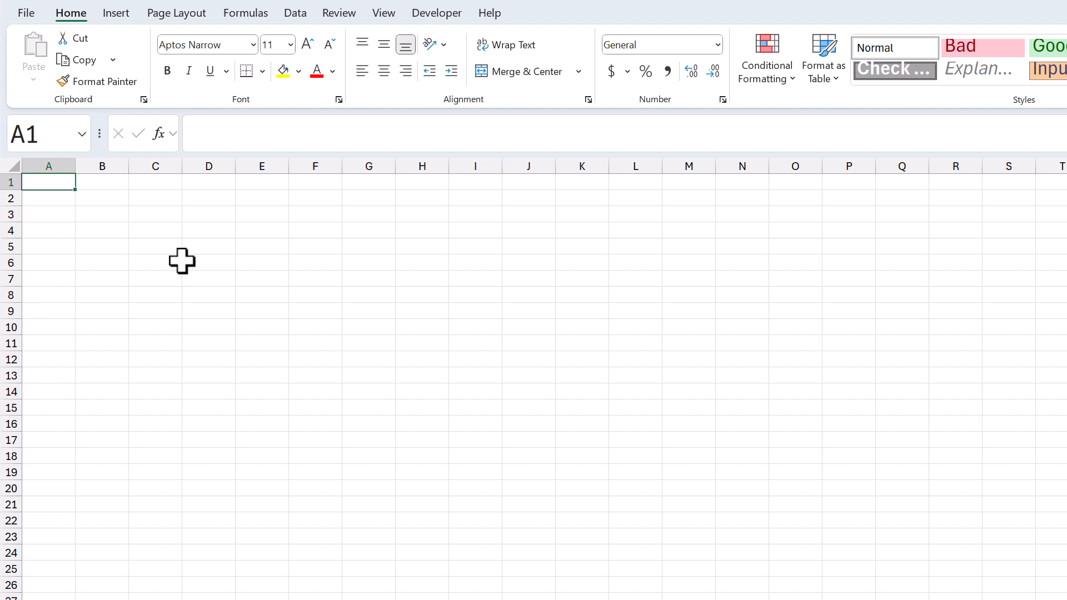
mouse_move(14, 166)
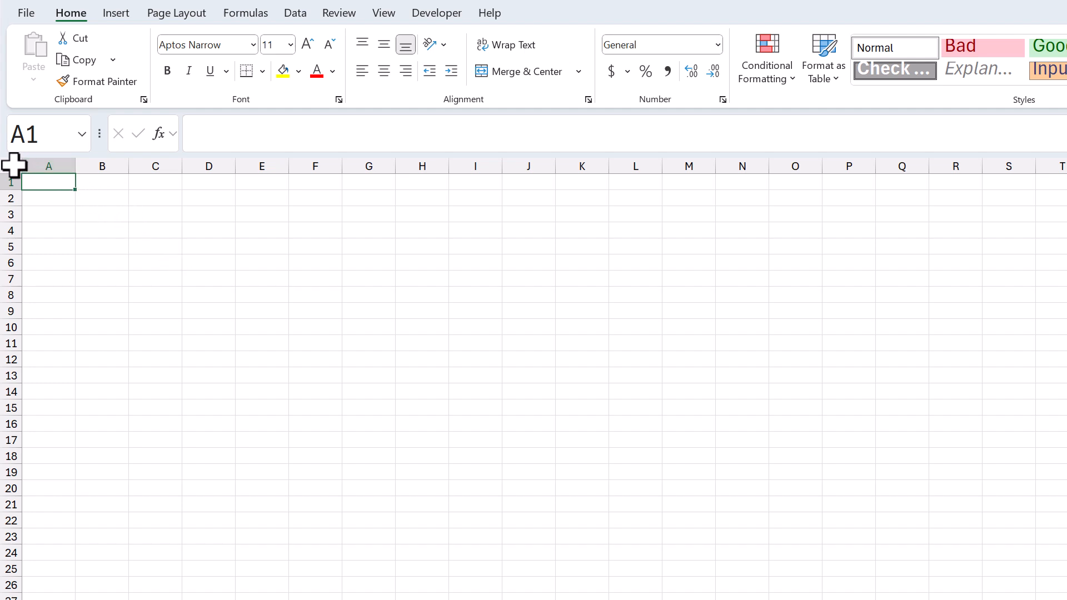
Step: Select the whole sheet and set every row height to 30 points
click(12, 166)
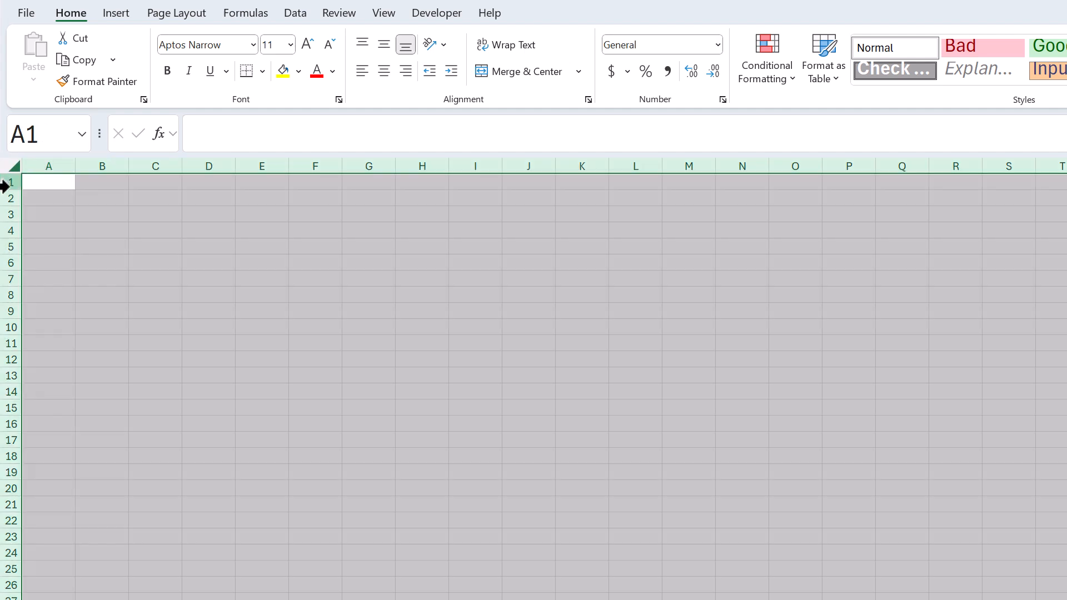
right_click(49, 182)
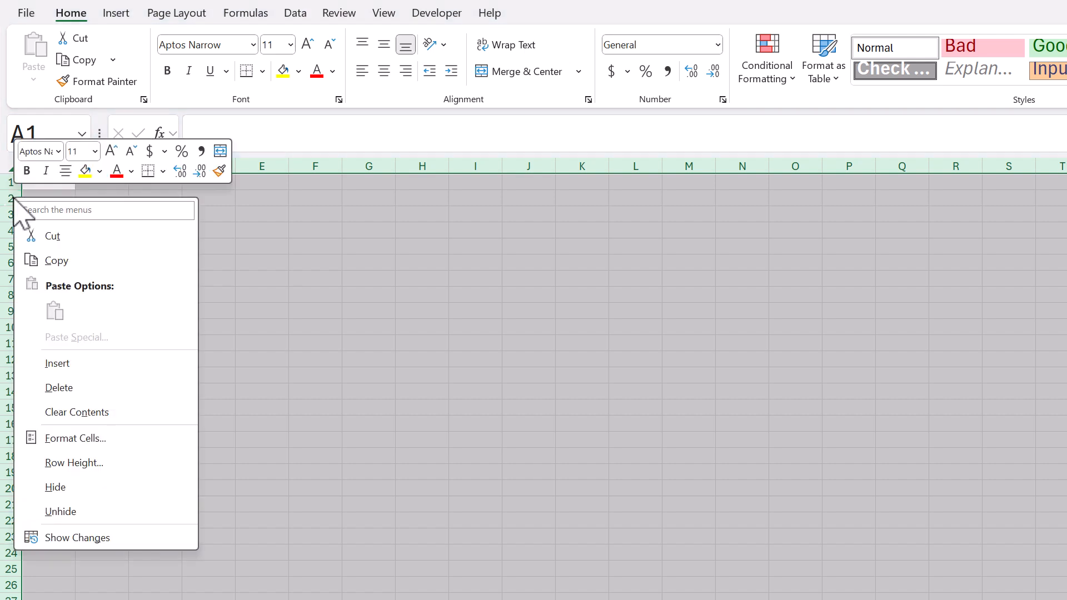
mouse_move(74, 462)
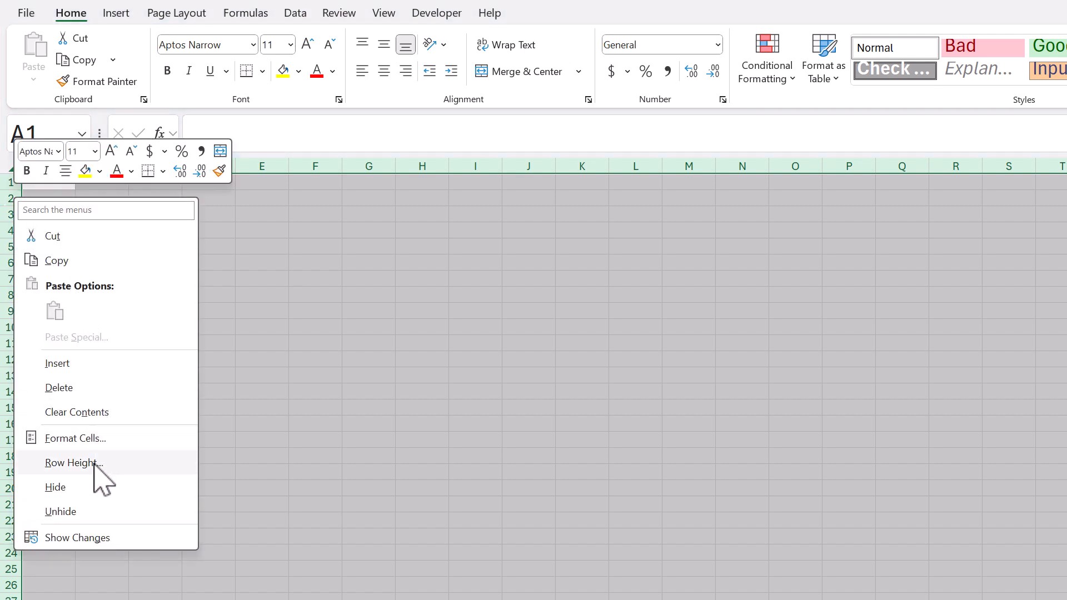
click(74, 463)
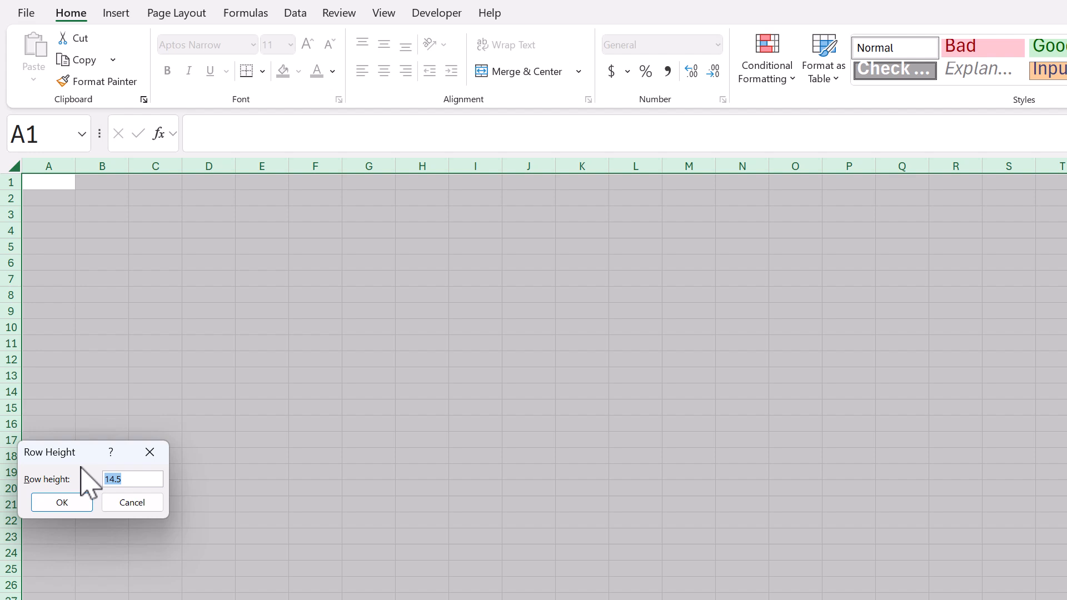
text(30)
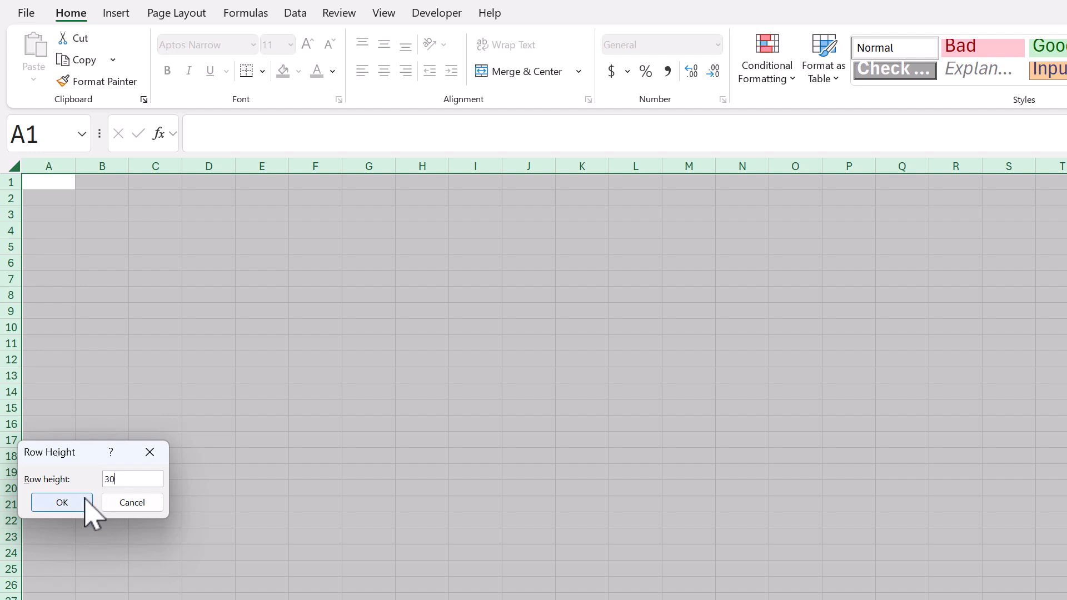
click(61, 503)
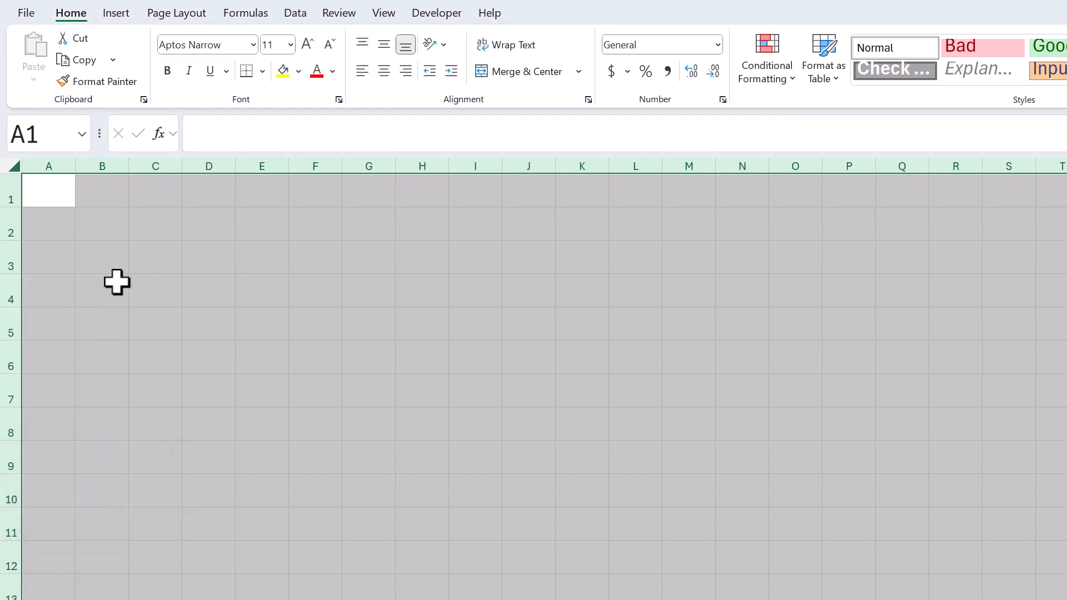
click(307, 44)
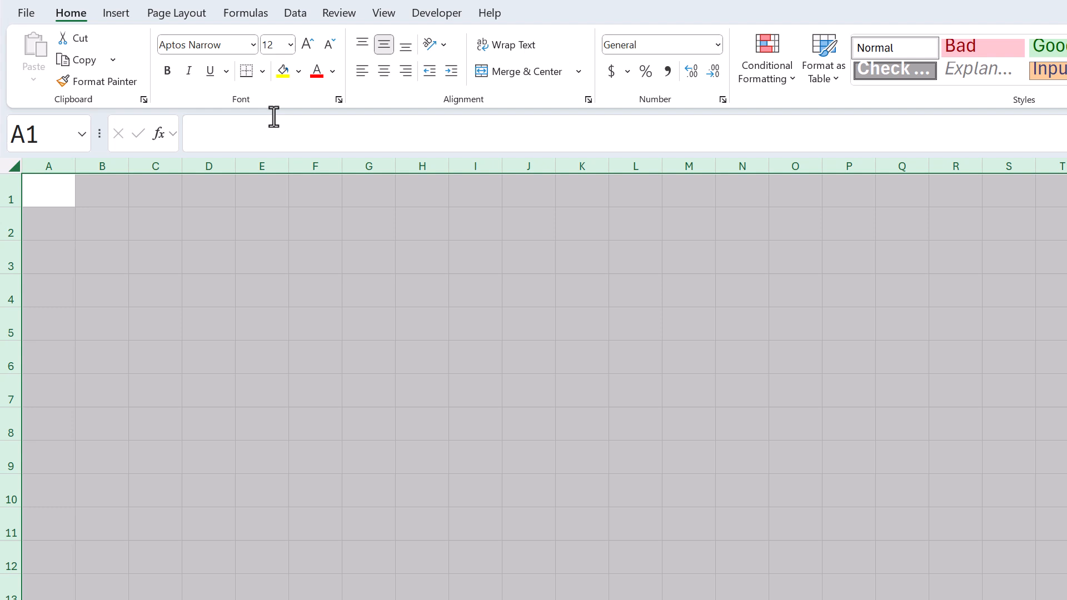
Step: Widen column B with the Column Width setting
click(101, 165)
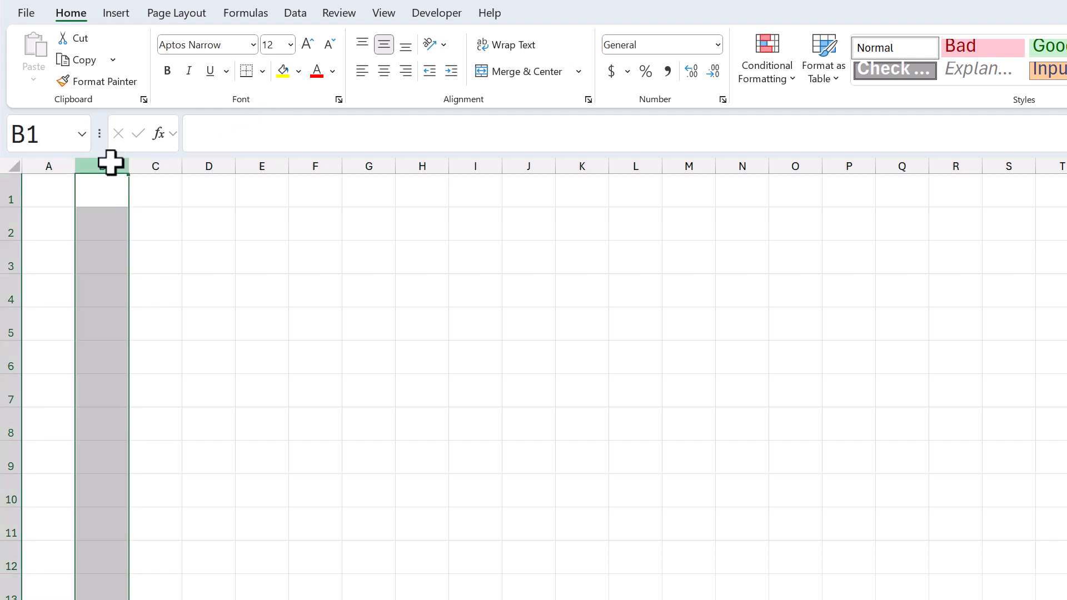
right_click(110, 164)
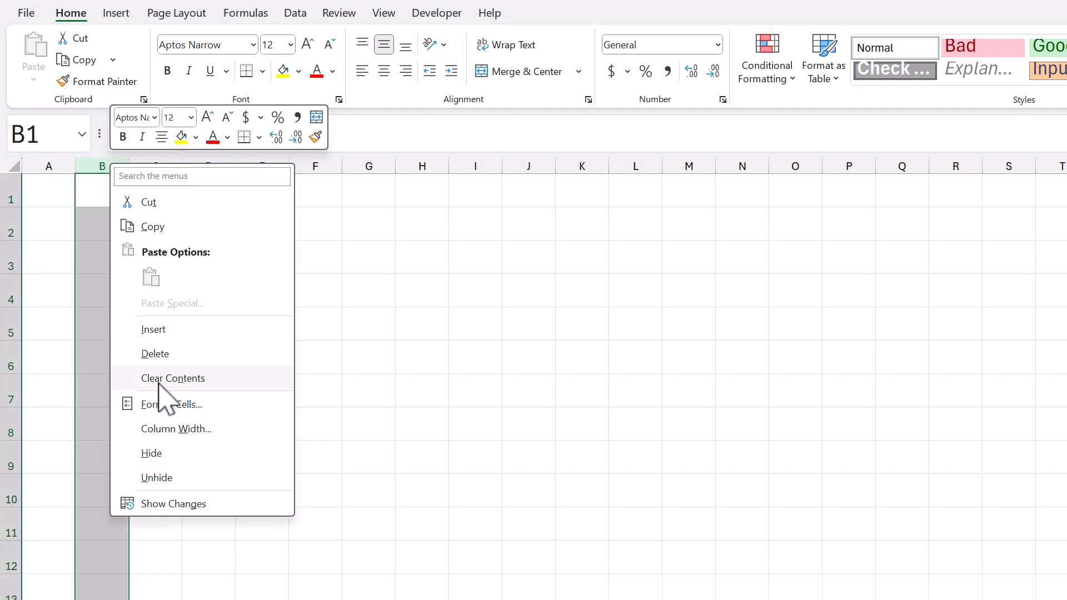
click(176, 428)
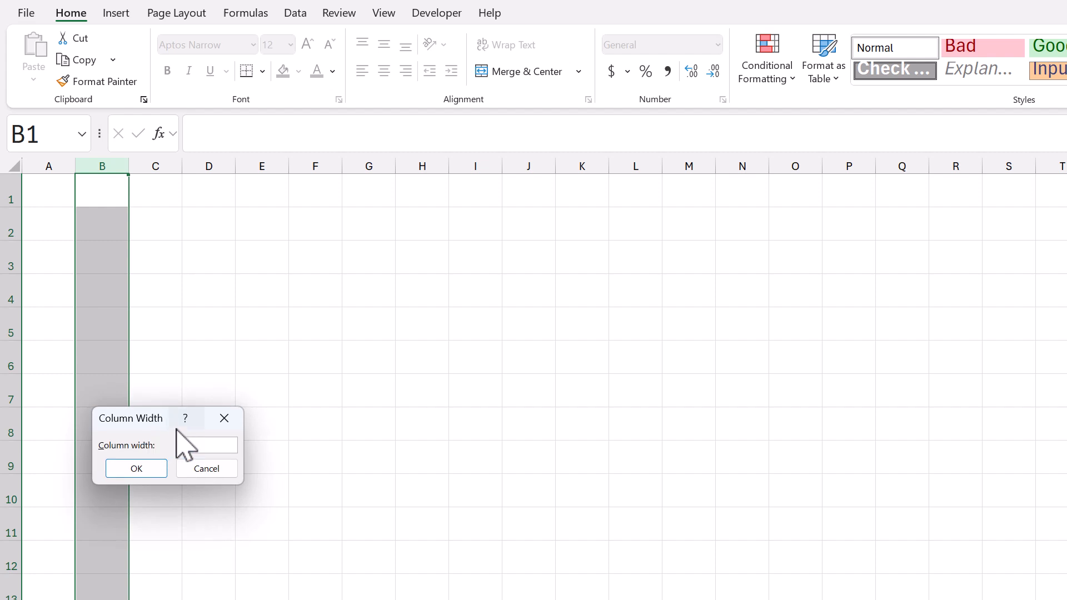
click(135, 468)
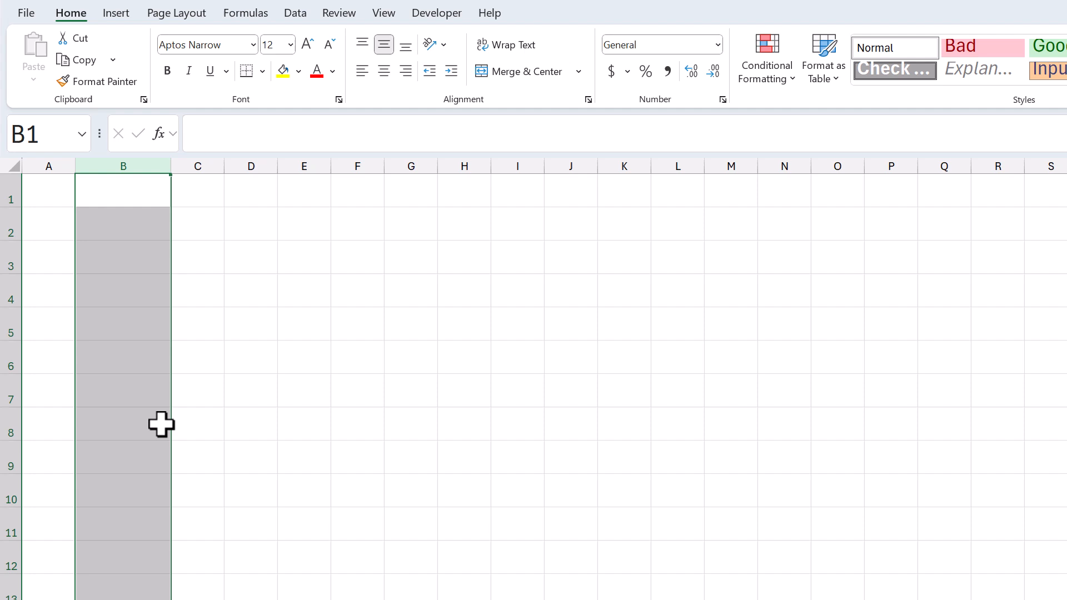
Step: Set column C to a width of 25
click(197, 166)
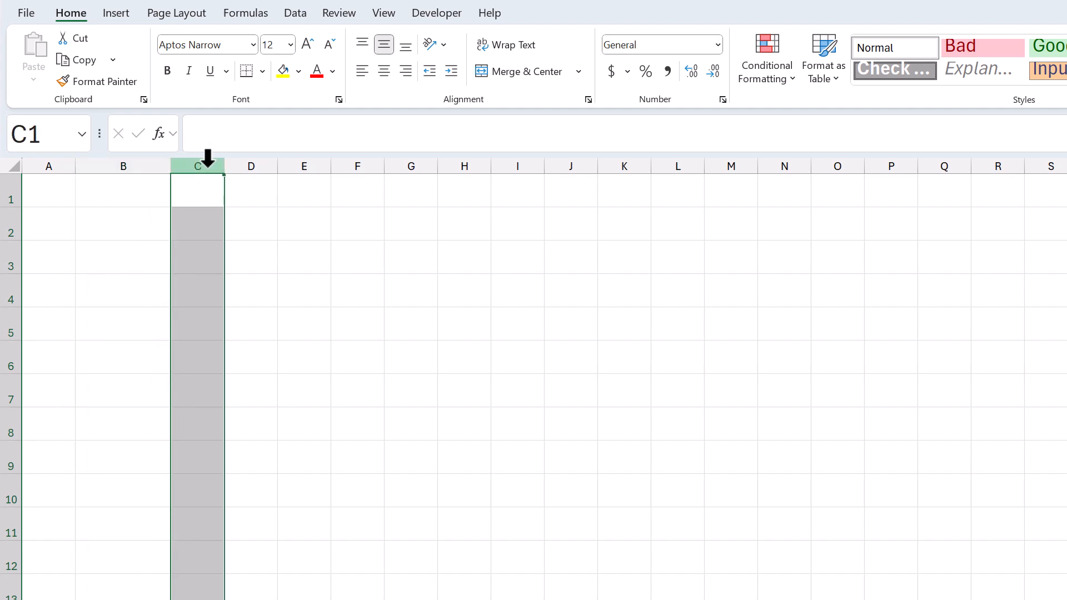
right_click(196, 166)
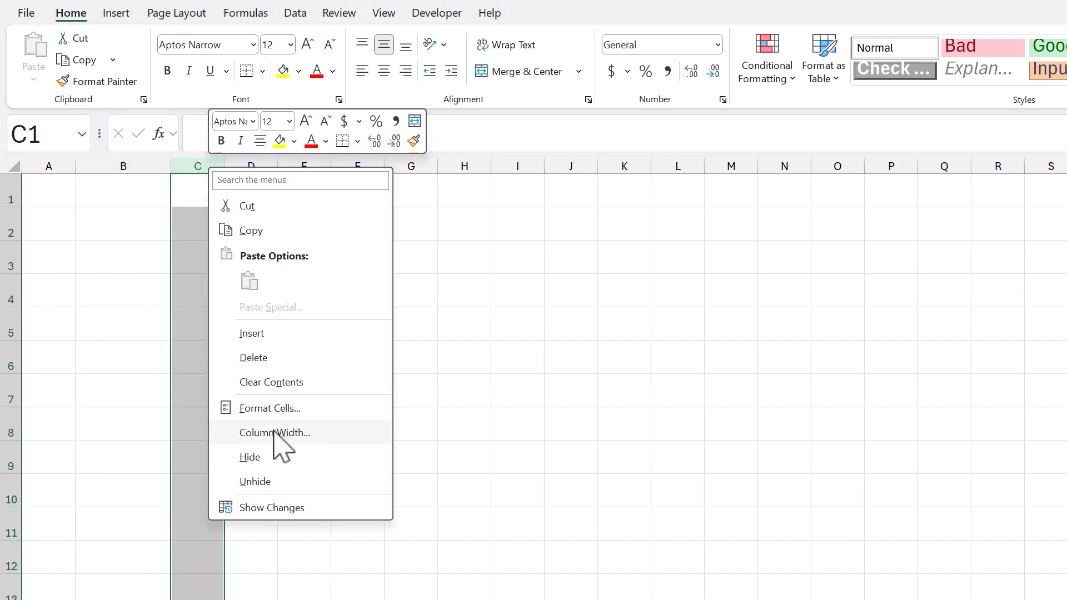
click(274, 433)
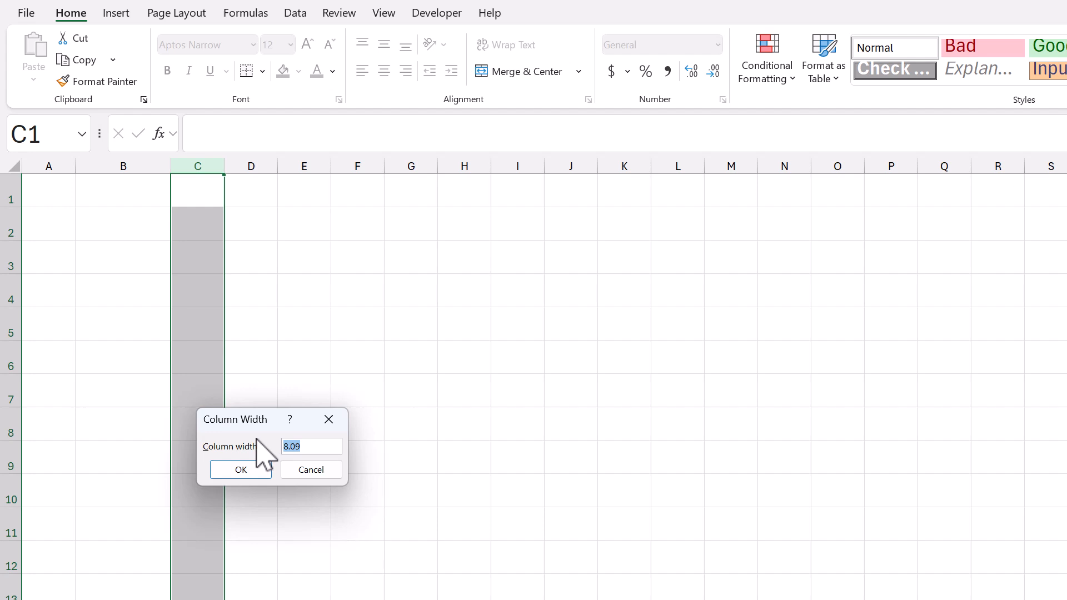
text(25)
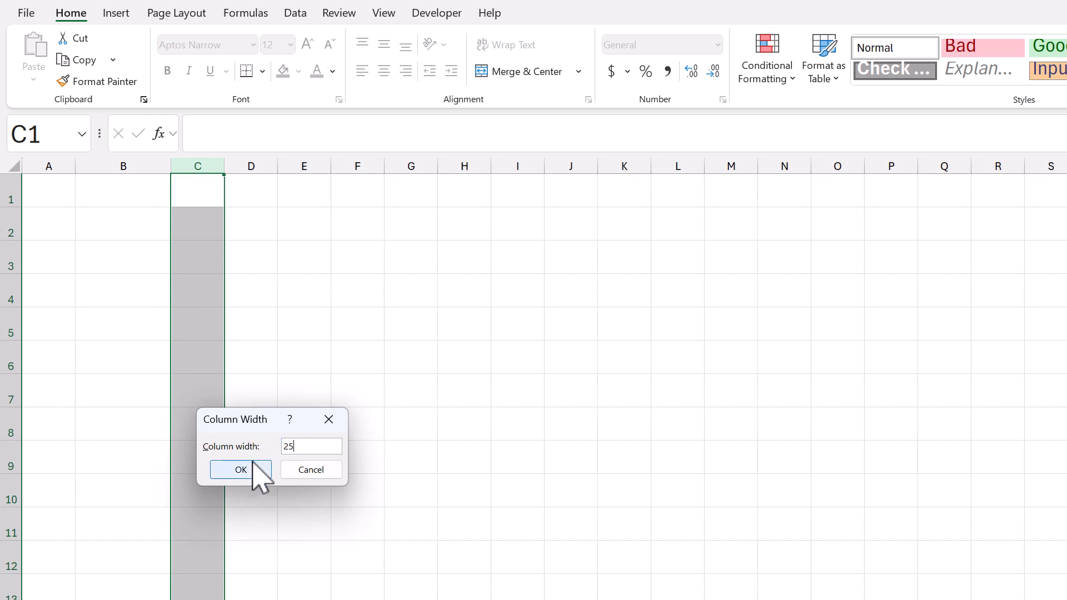
click(240, 469)
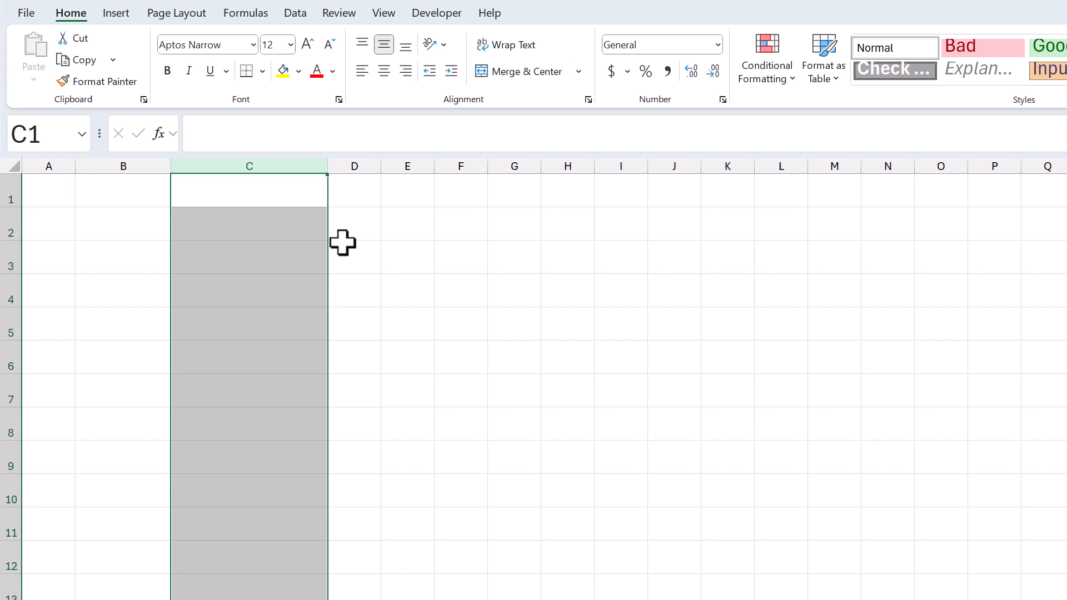
click(354, 165)
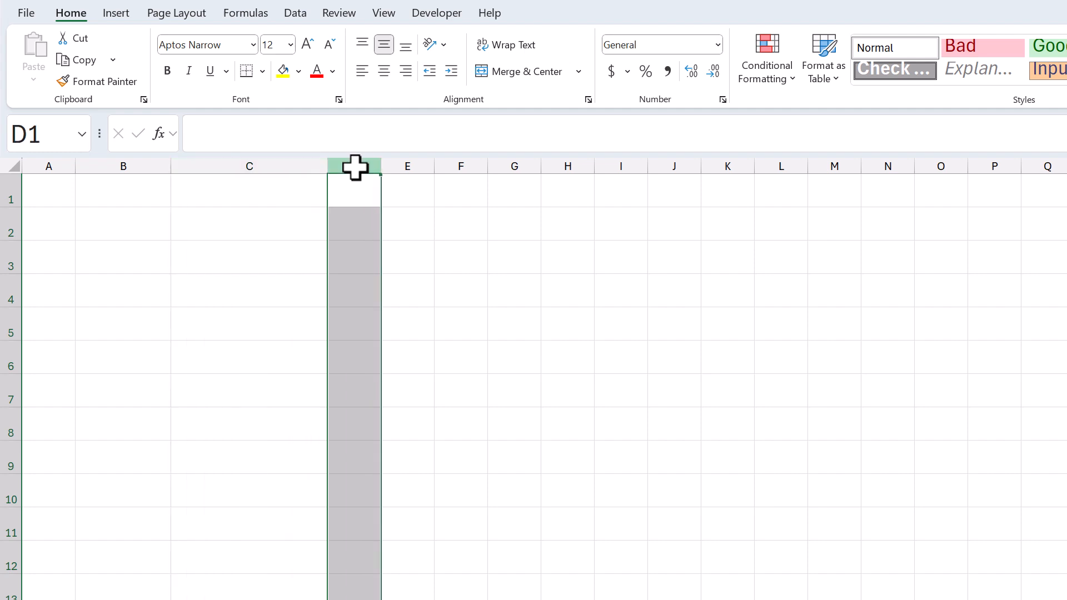
mouse_move(391, 92)
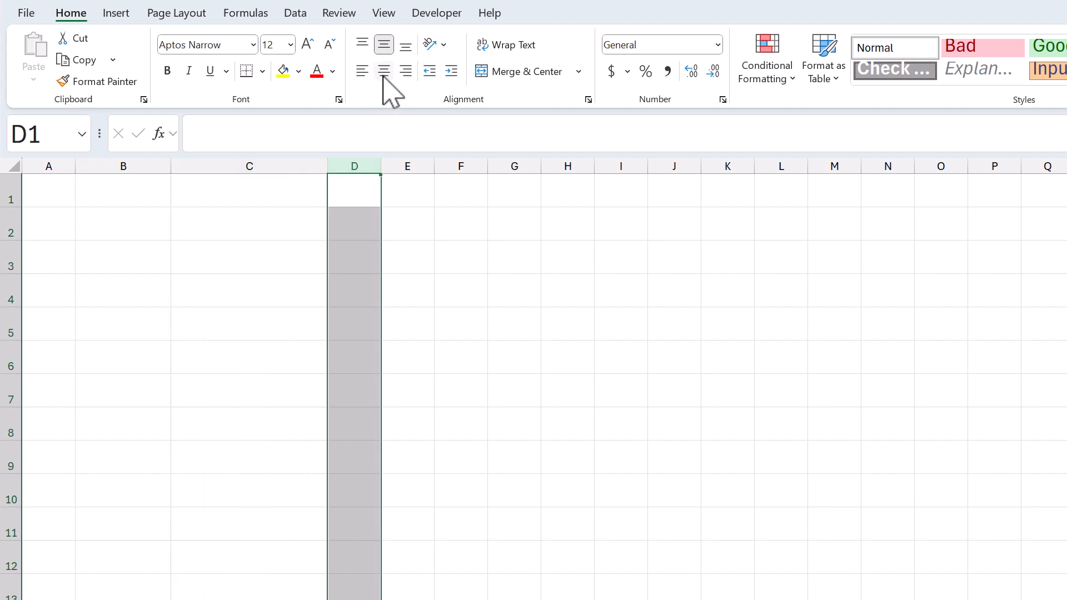
mouse_move(372, 112)
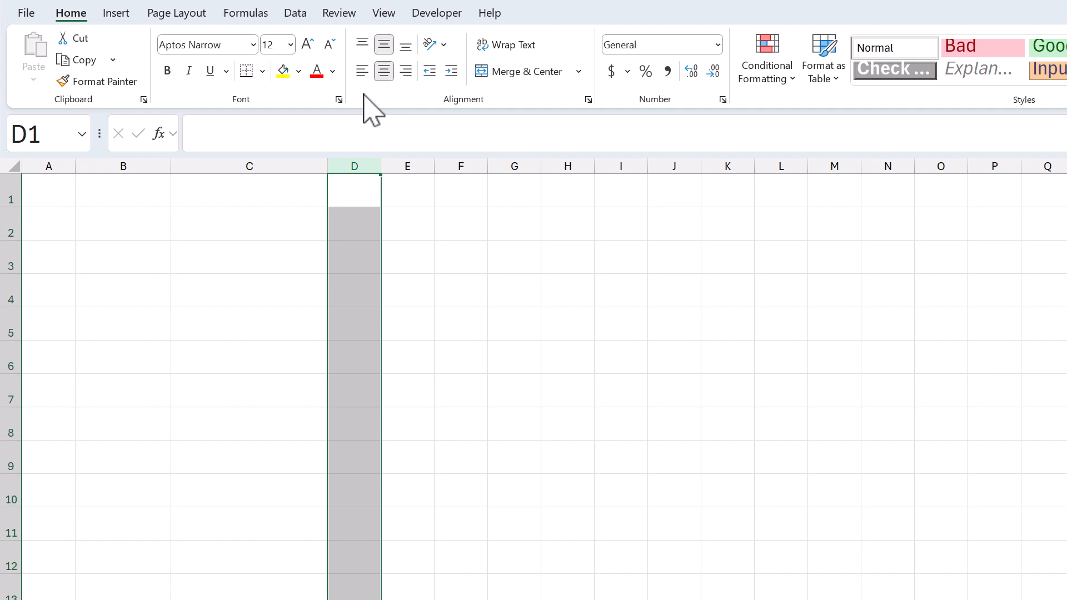
mouse_move(172, 221)
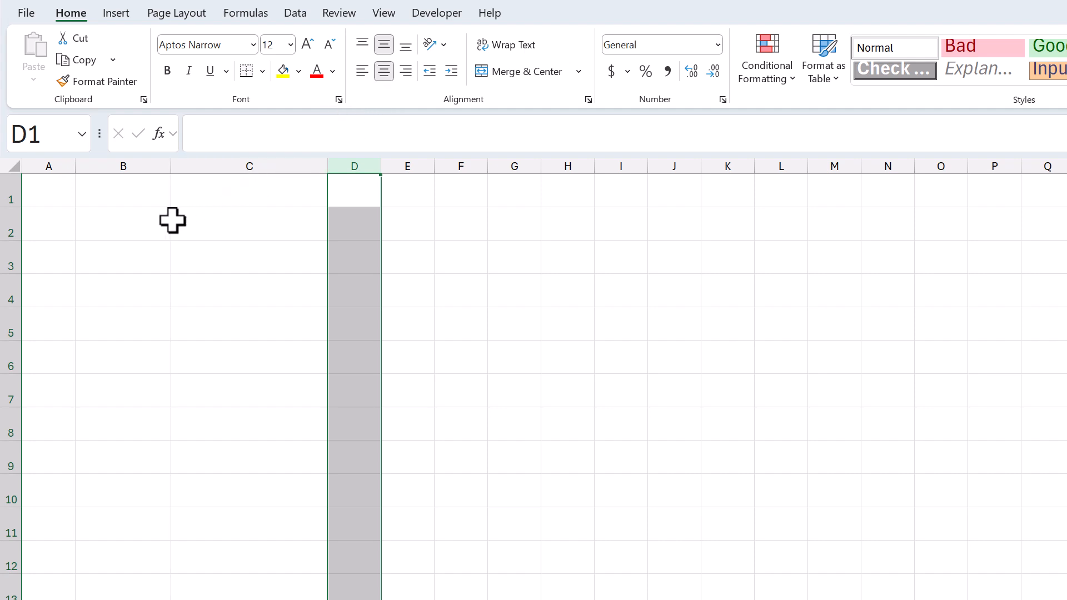
Step: Start typing the TASK and NOTES header text in row 4 from B4
click(122, 290)
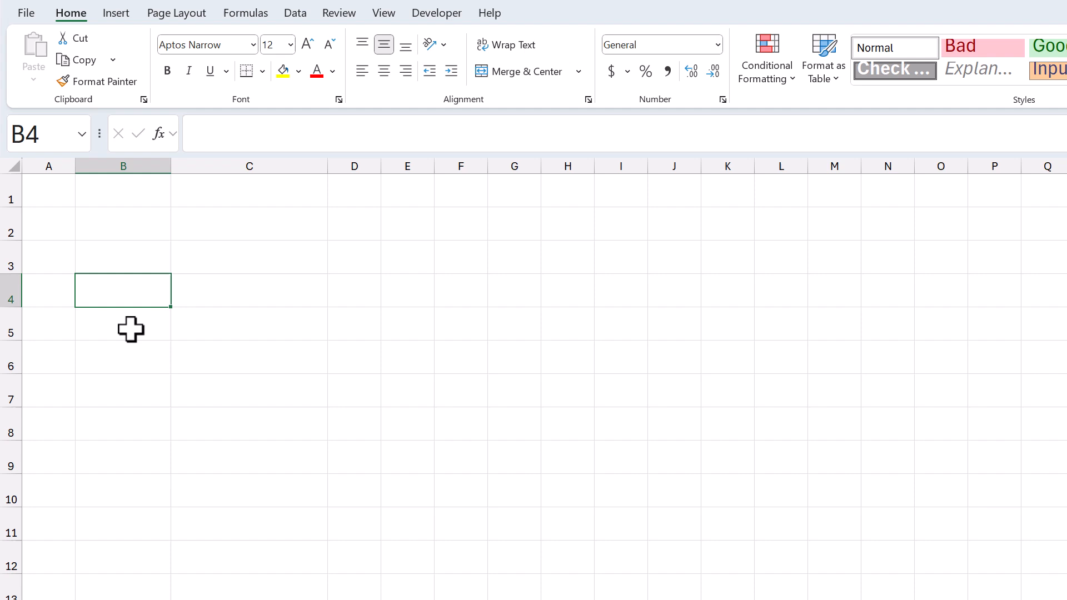
text(TAS)
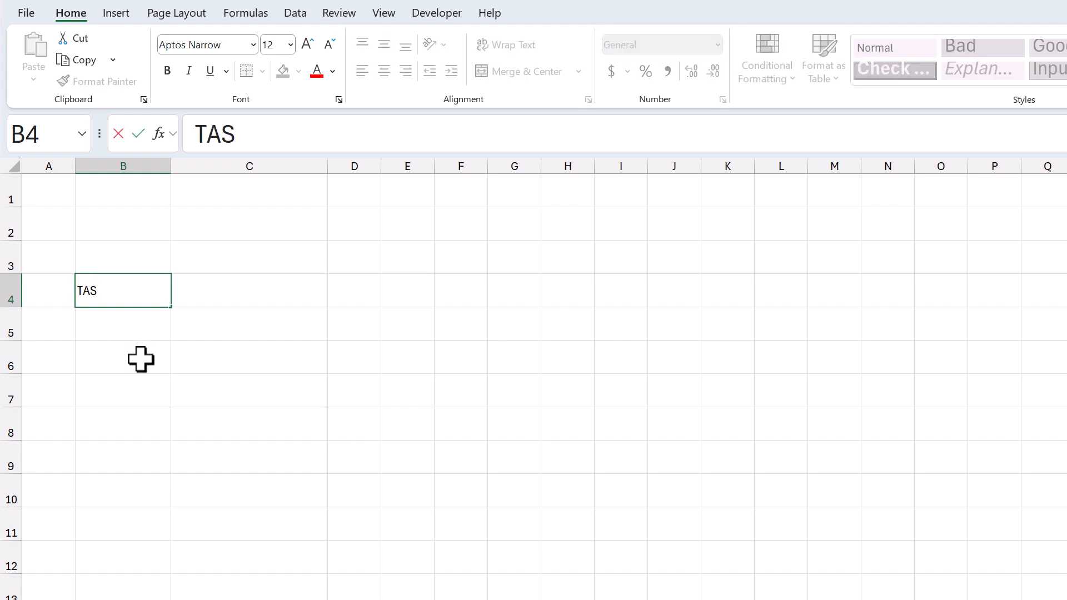
text(NOTES)
click(355, 291)
text(DONE)
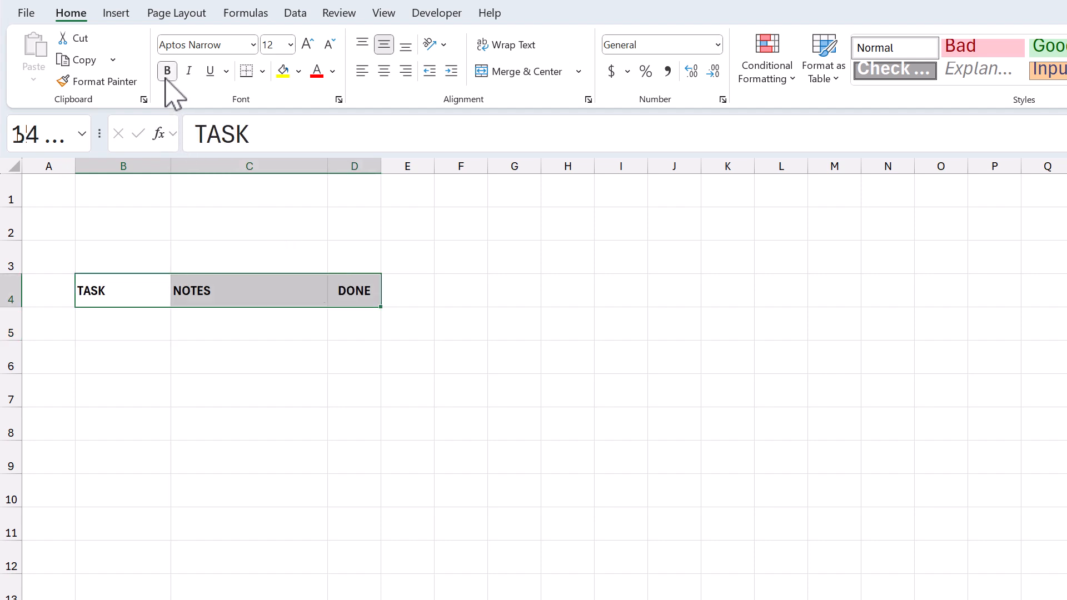
Step: Uncheck Gridlines on the View tab so the sheet shows plain white
click(248, 223)
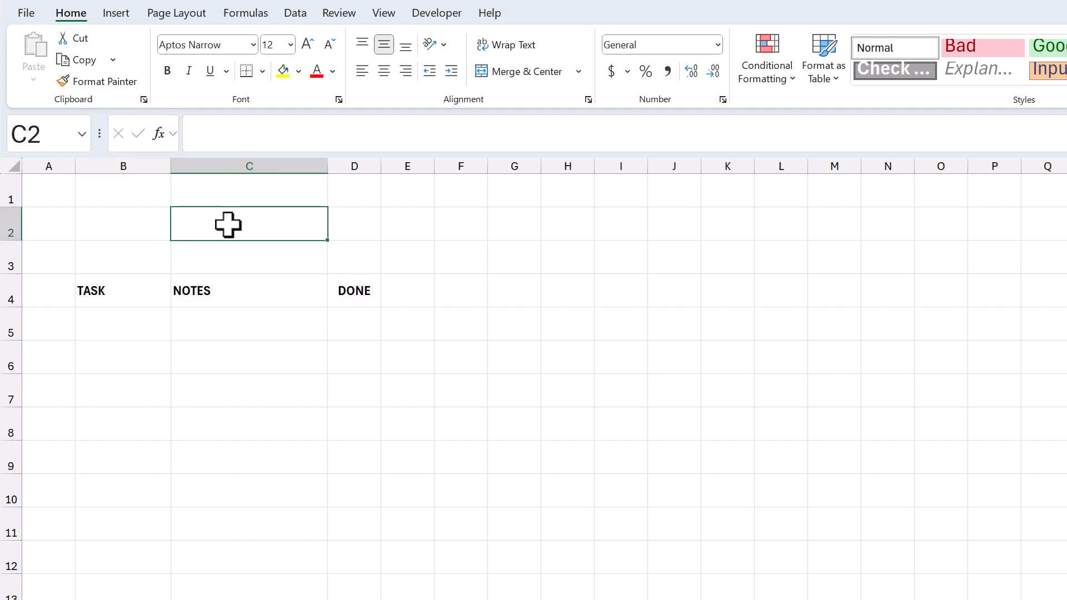
mouse_move(386, 27)
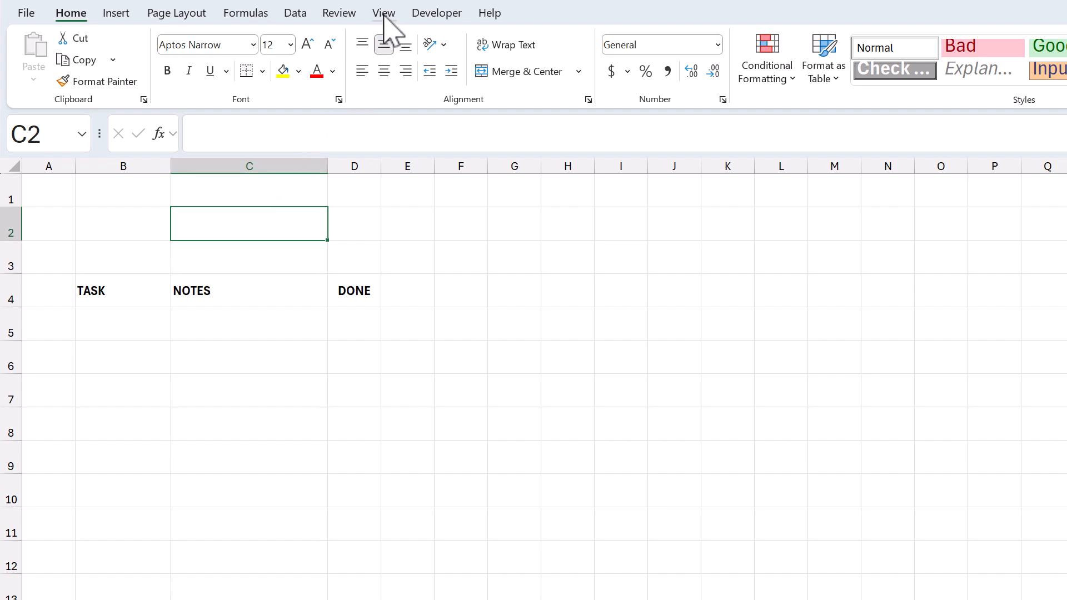
click(383, 12)
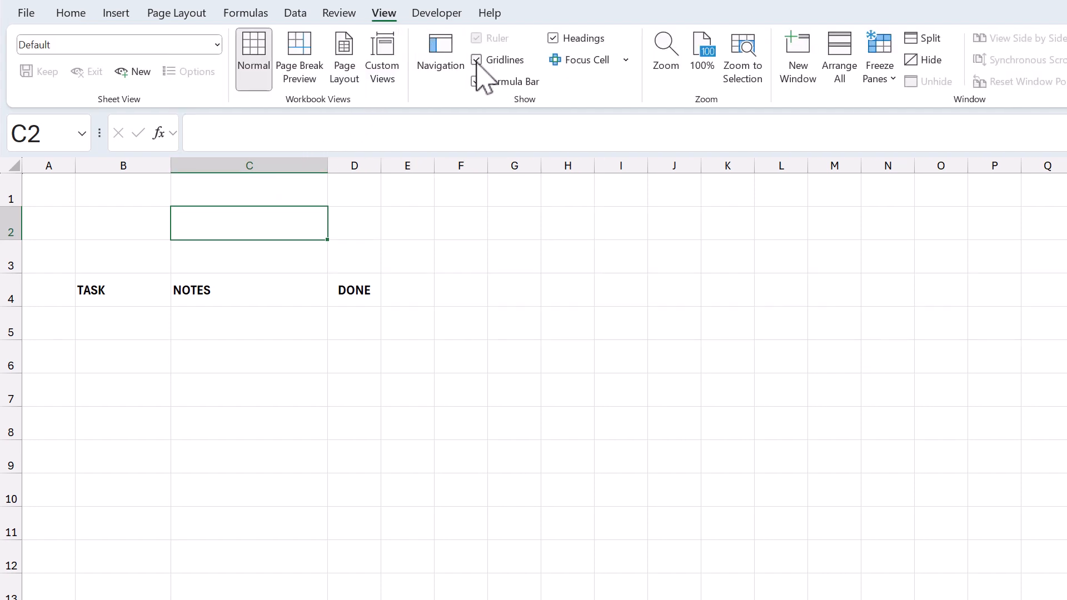
click(476, 60)
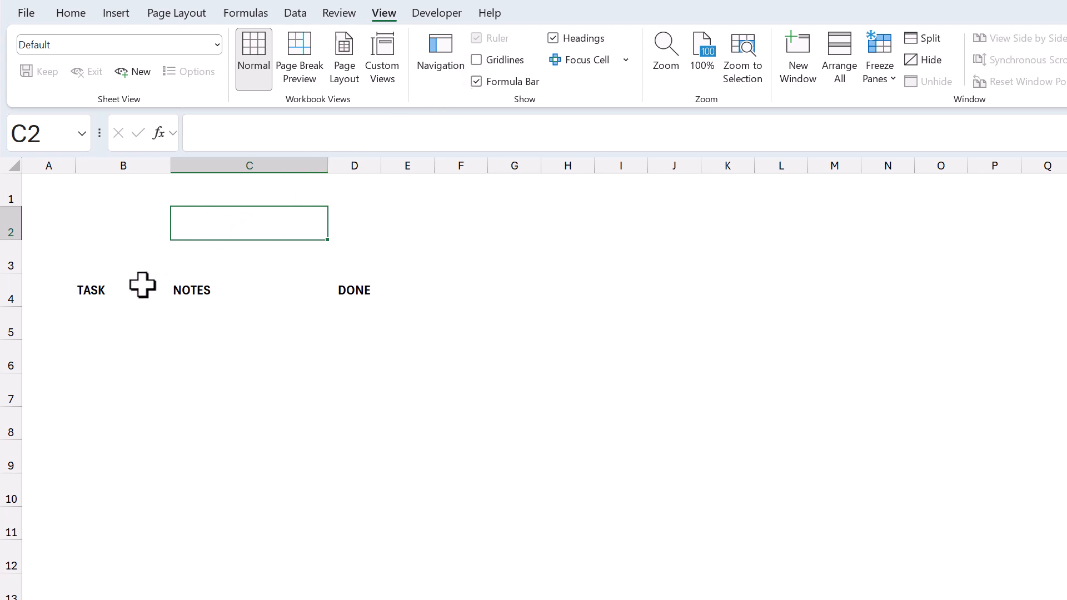
click(123, 323)
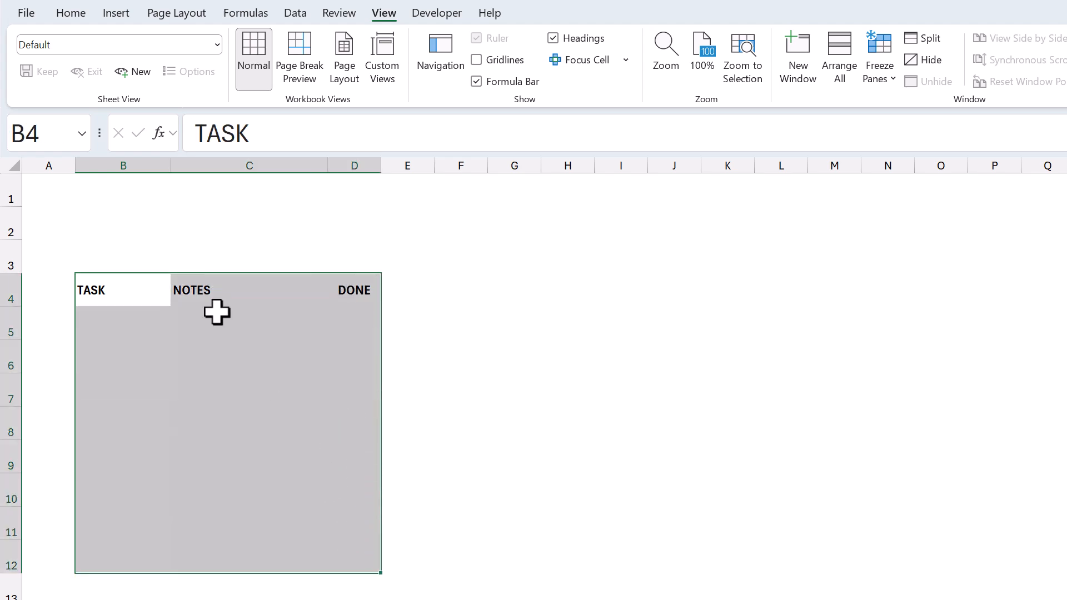
Step: Apply a light grey Outline border to B4:D12 via More Borders
click(70, 13)
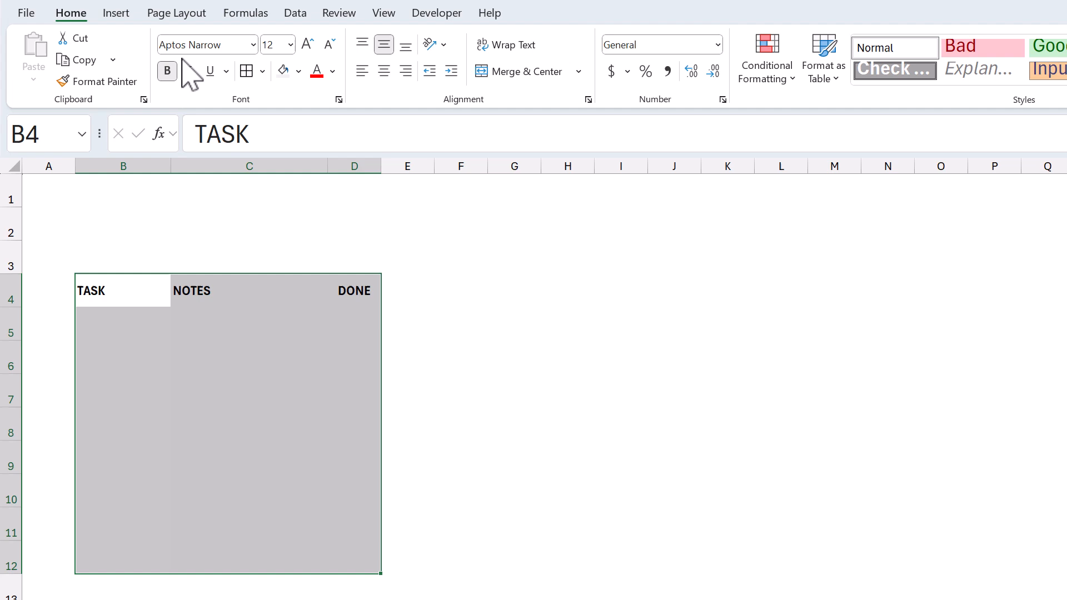
click(261, 70)
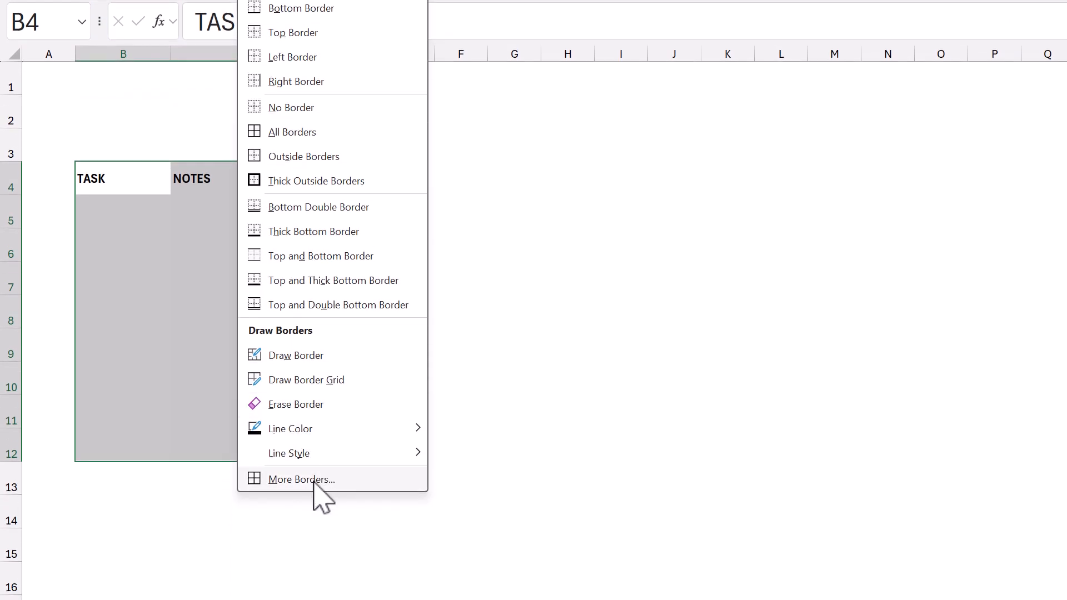
click(302, 479)
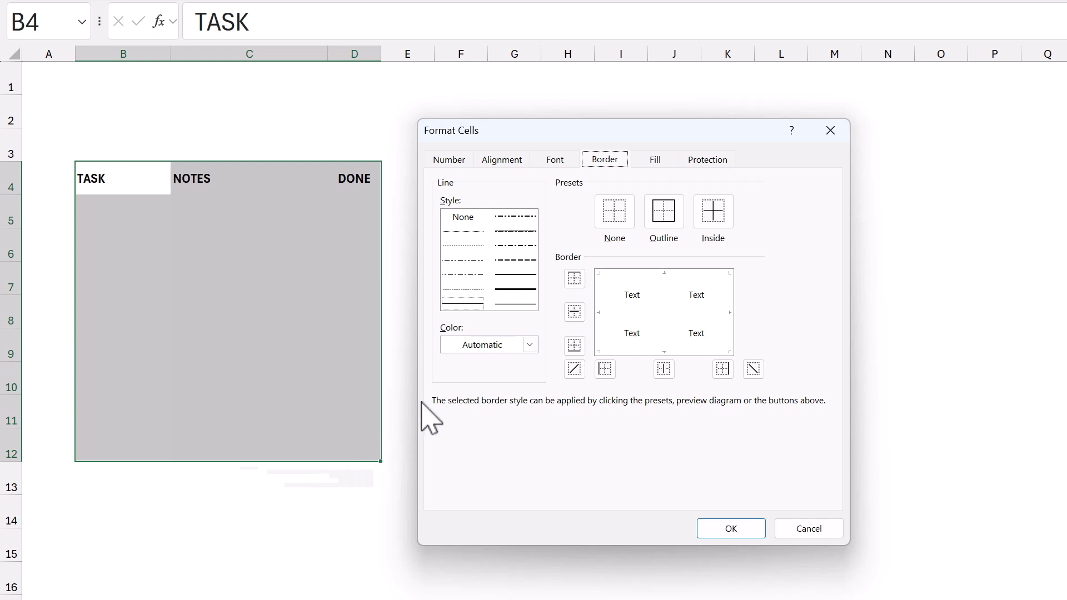
click(529, 344)
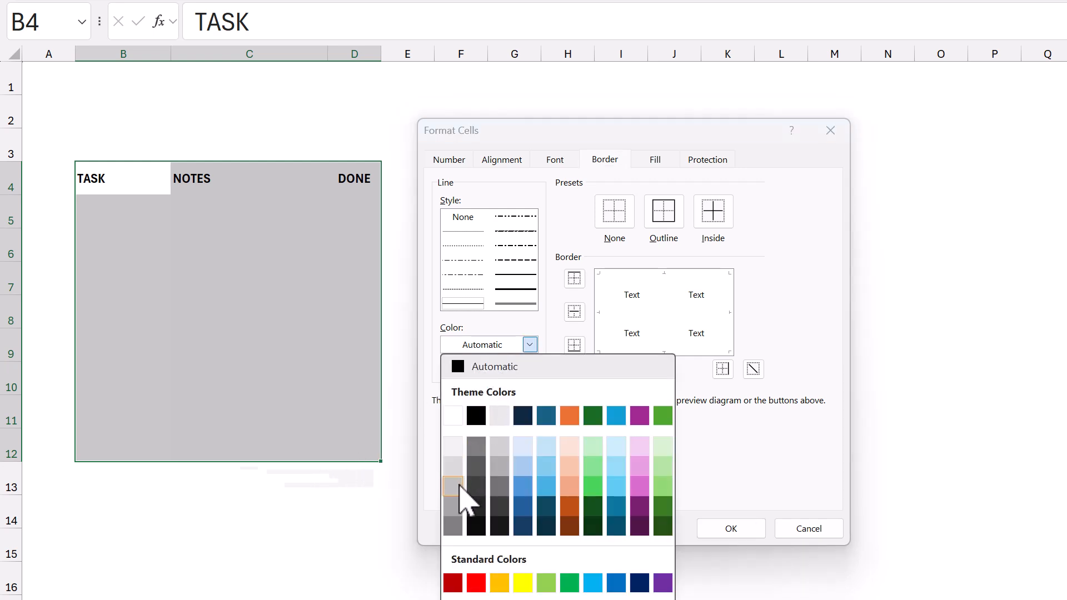
click(452, 485)
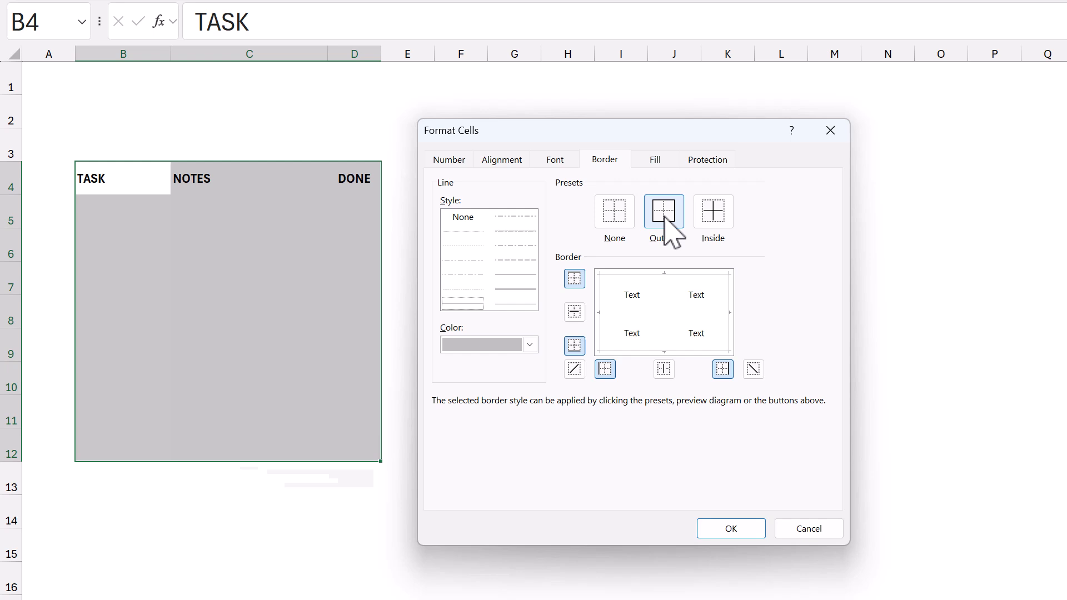
click(729, 528)
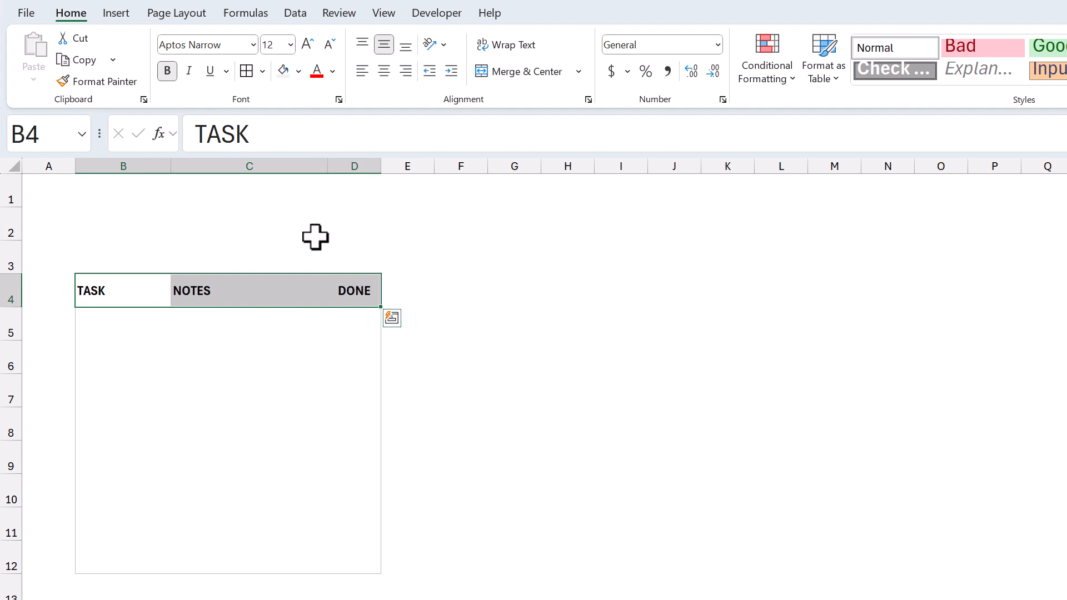
Step: Fill header row B4:D4 with the lightest grey and confirm its green border
click(297, 71)
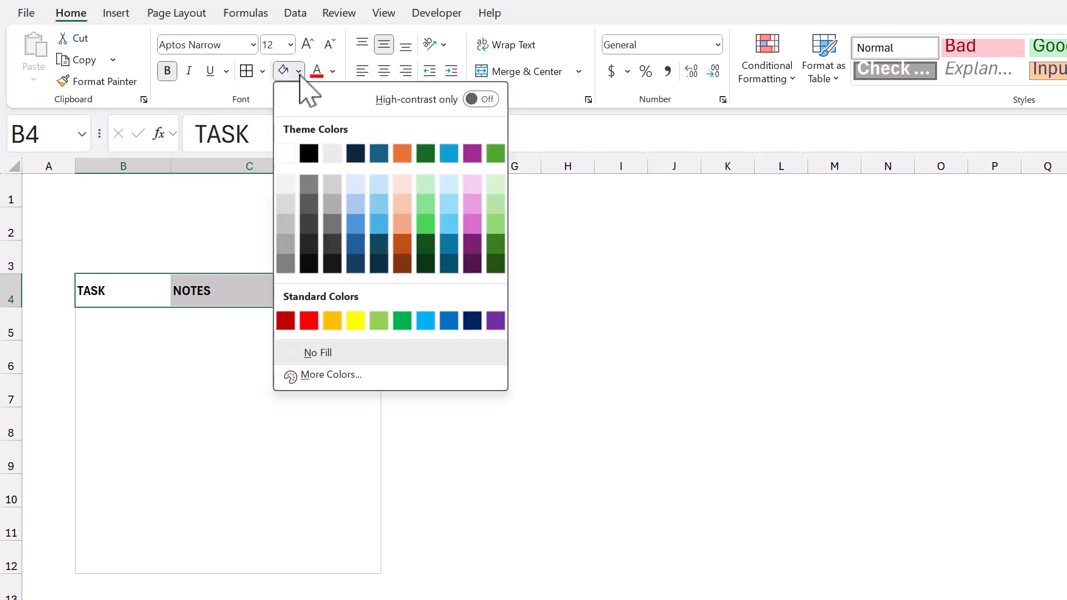
mouse_move(285, 184)
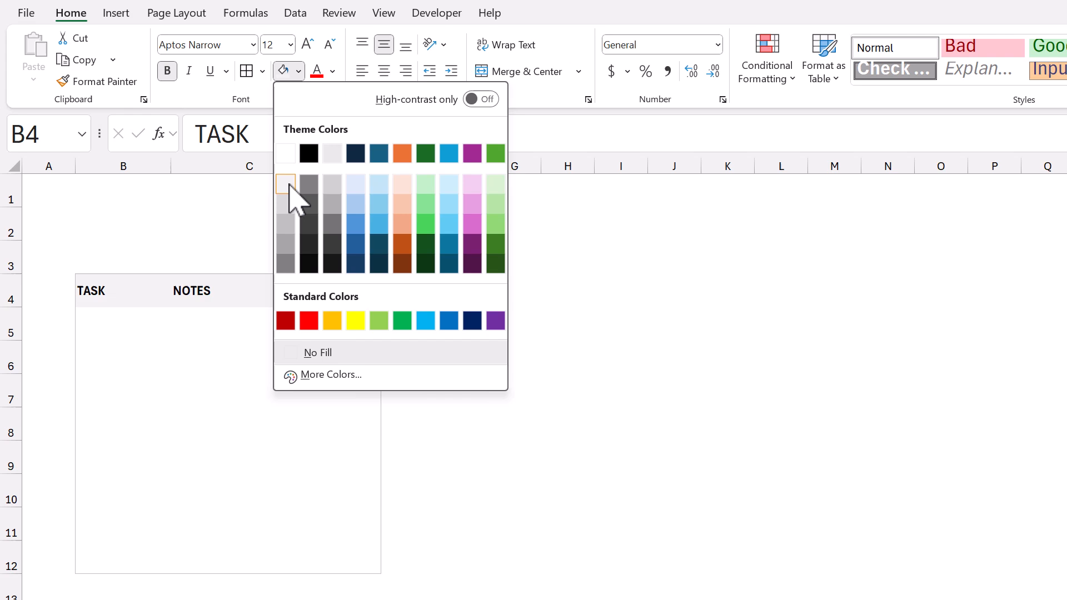
click(285, 183)
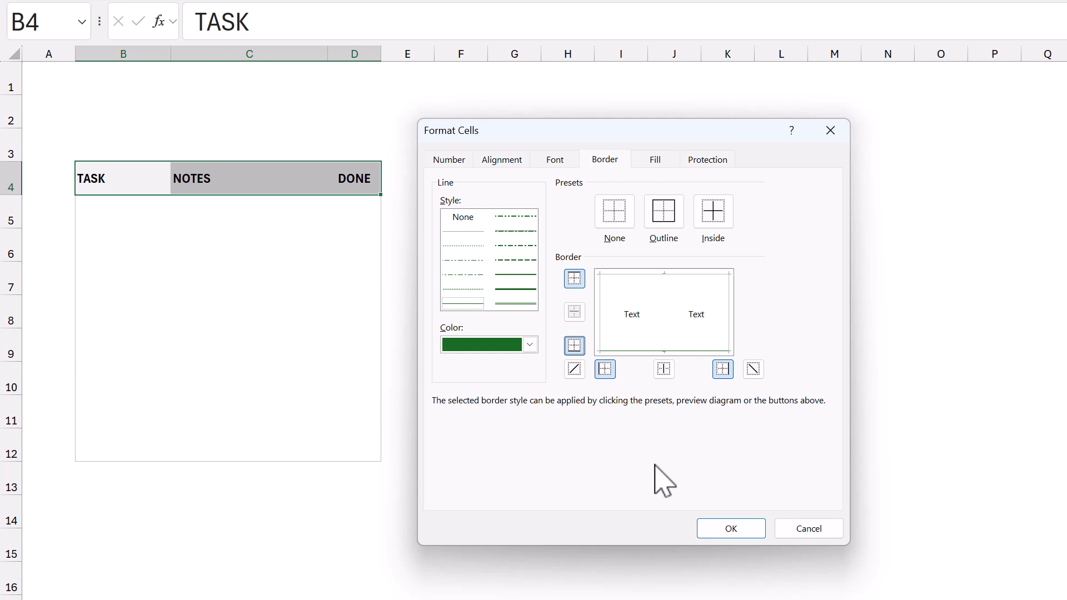
click(729, 528)
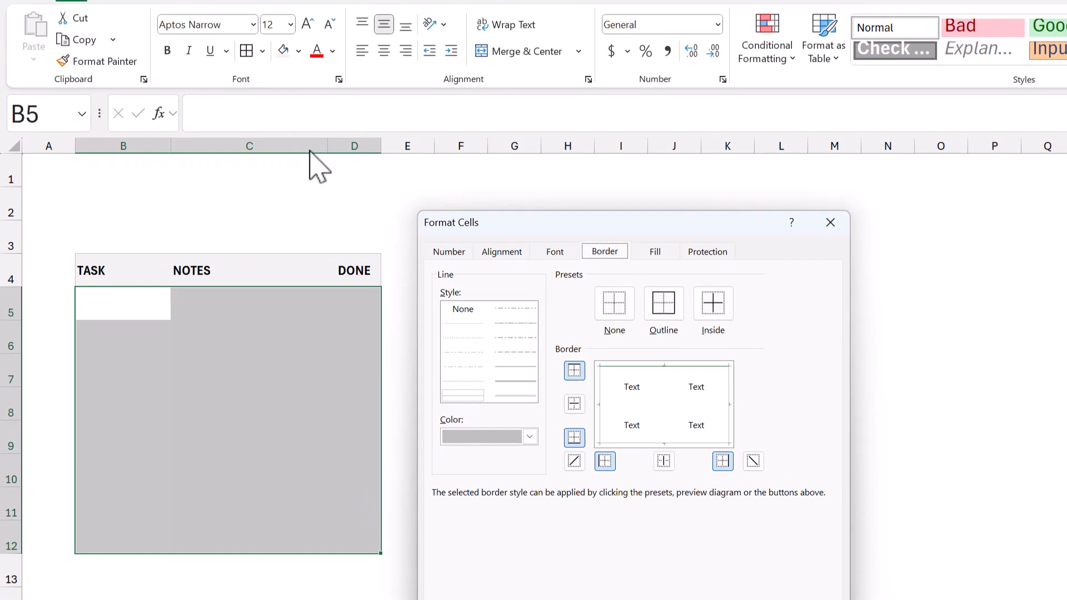
Step: Apply light-coloured Inside borders to the table body B5:D12
click(528, 436)
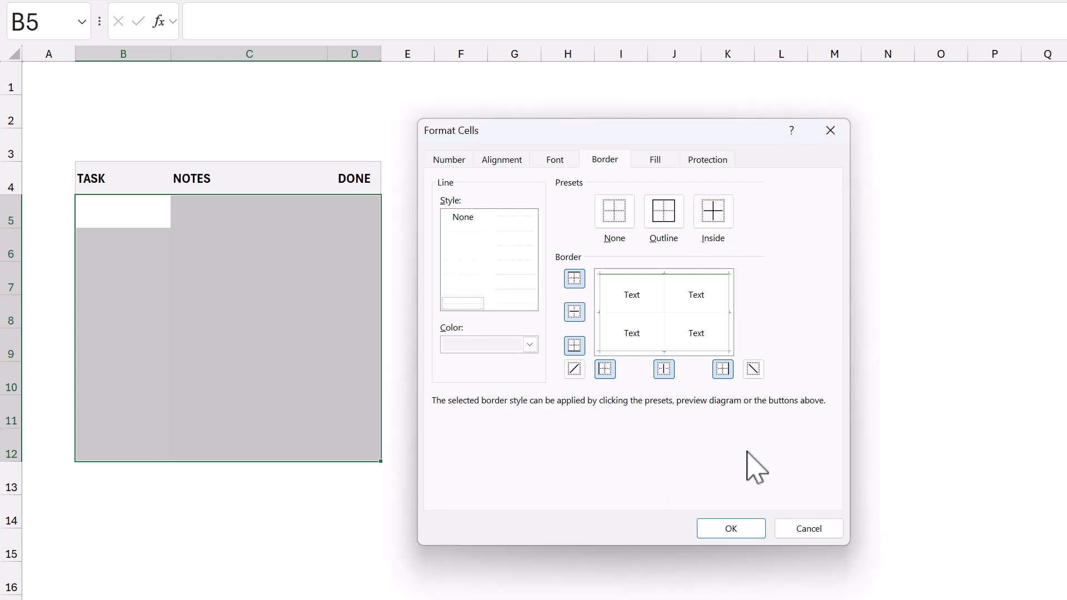
click(729, 528)
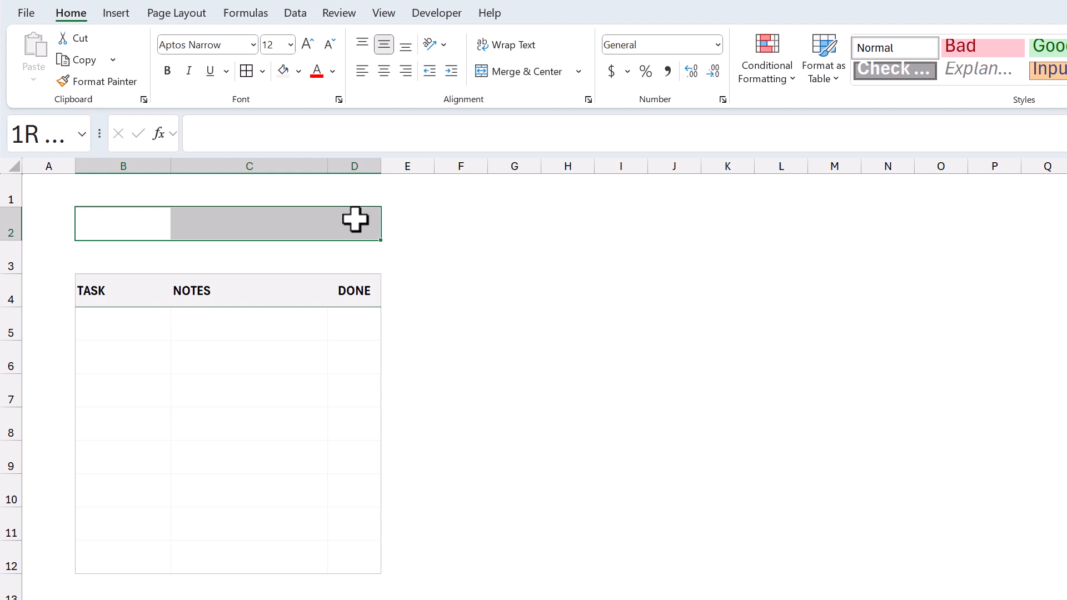
Step: Give B2:D2 grey outline and inside borders, and shade D2 light grey
click(261, 70)
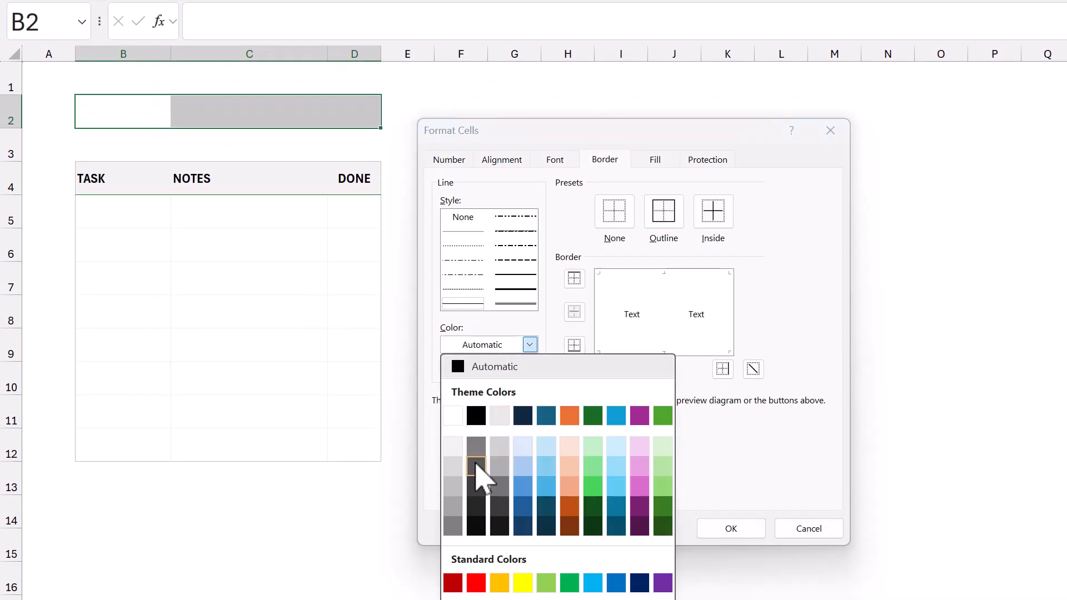
click(475, 466)
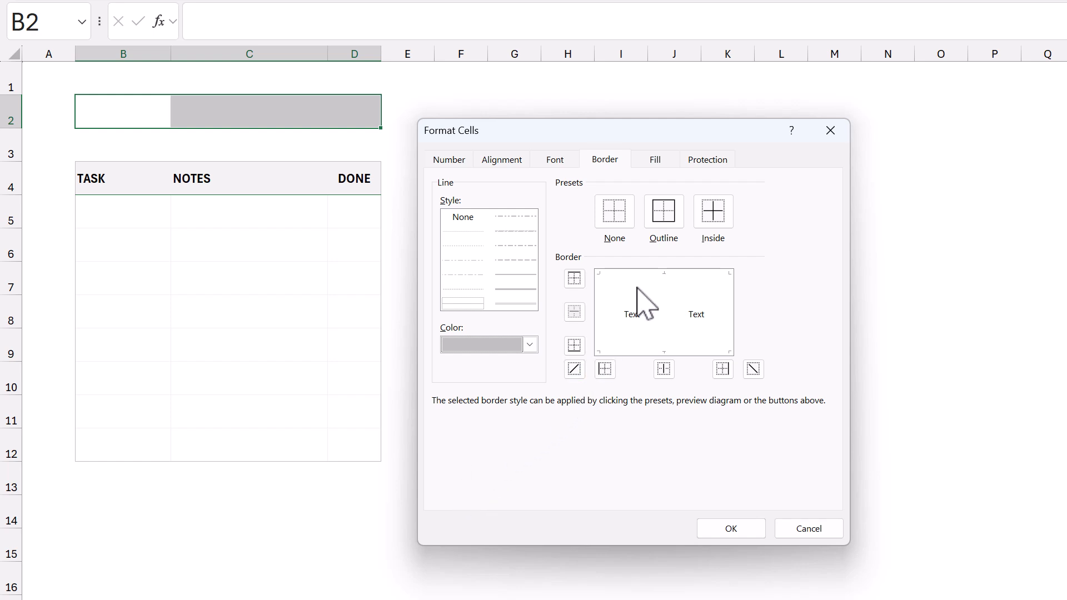
click(712, 210)
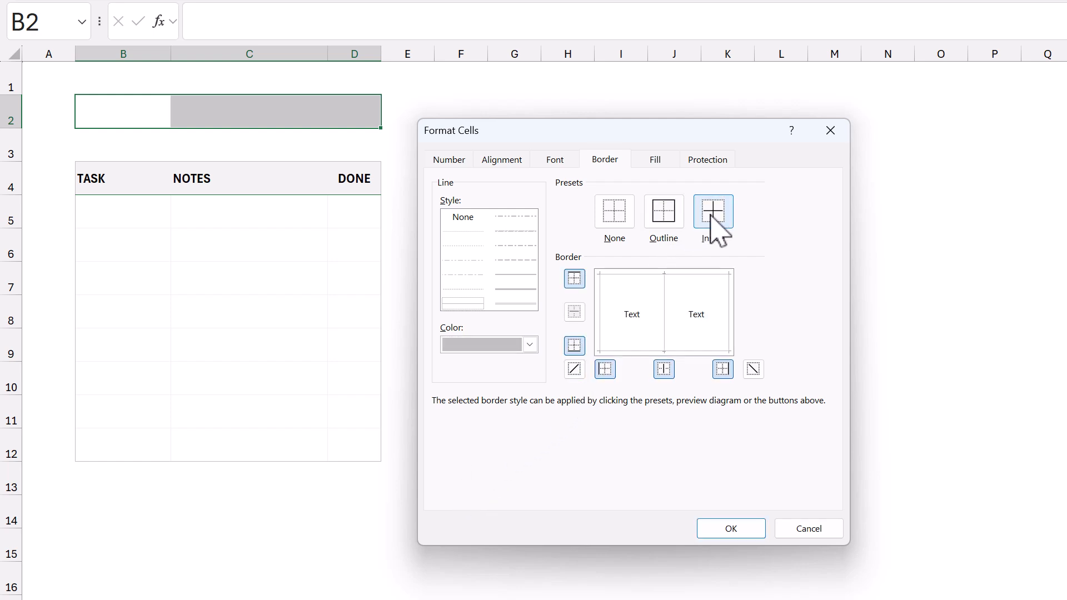
click(729, 528)
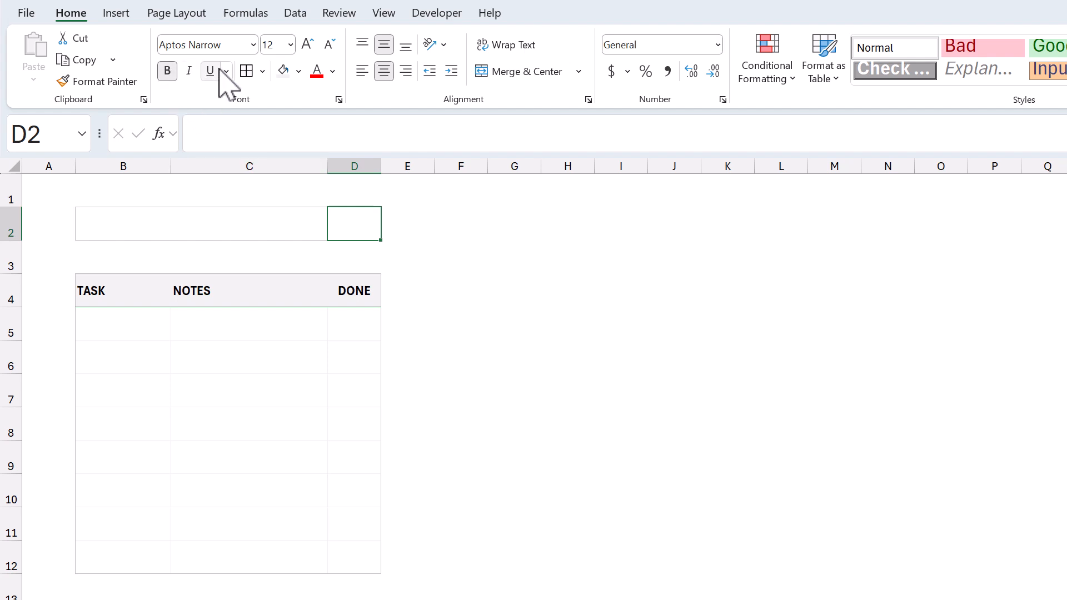
click(333, 70)
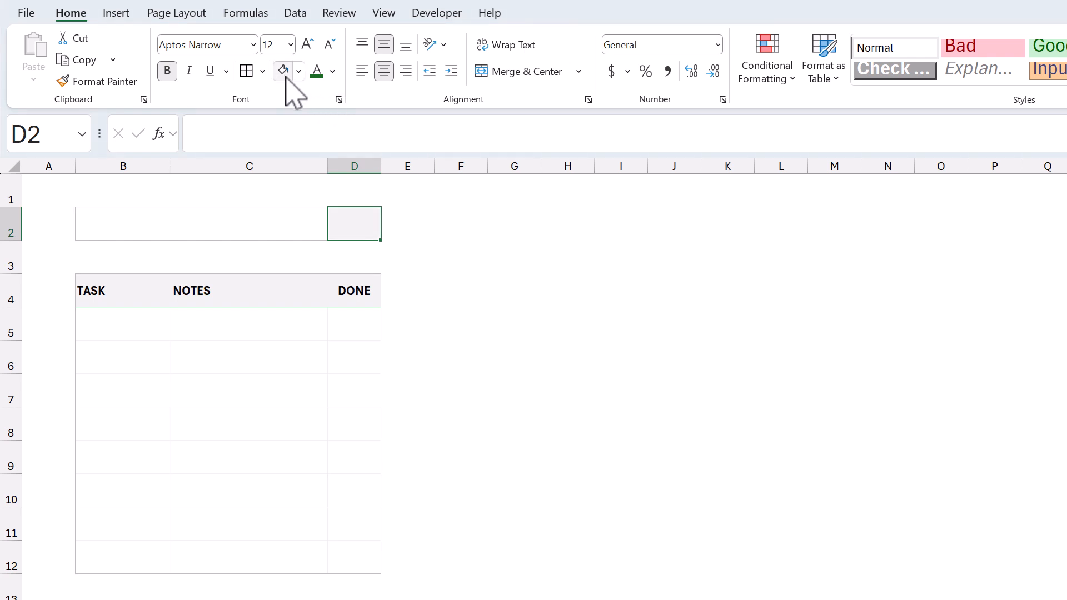
mouse_move(310, 327)
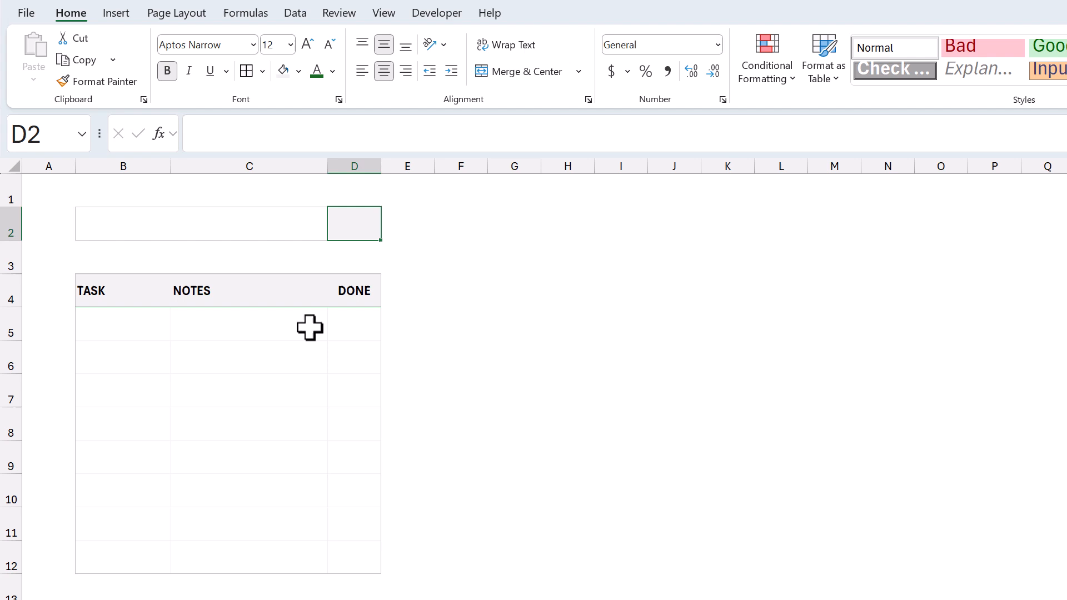
Step: Enter Task 1, Task 2, Task 3 and Task 4 down cells B5:B8
click(143, 325)
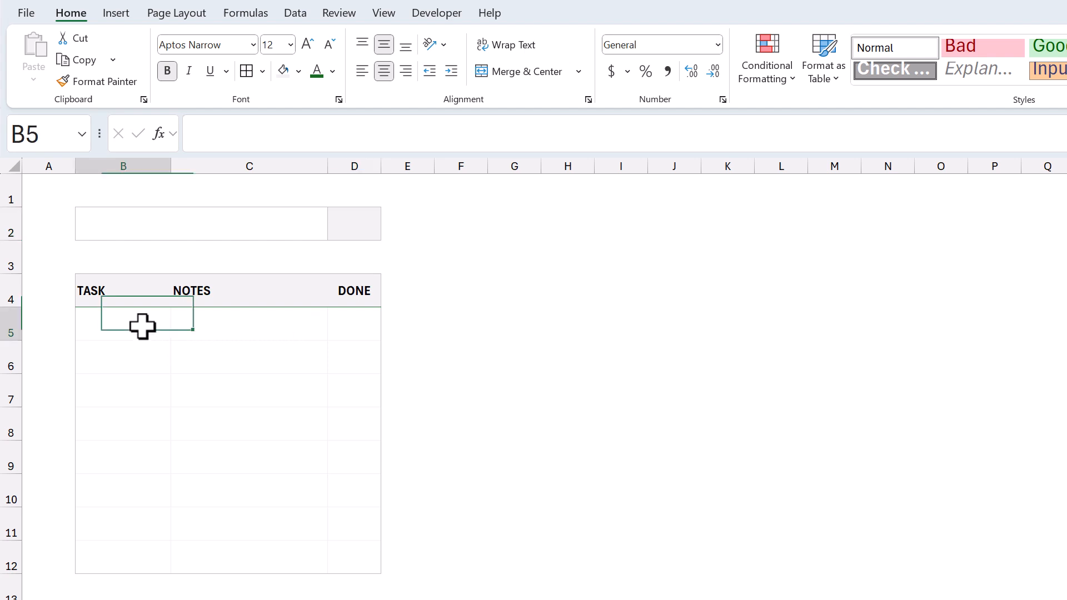
text(Task 1)
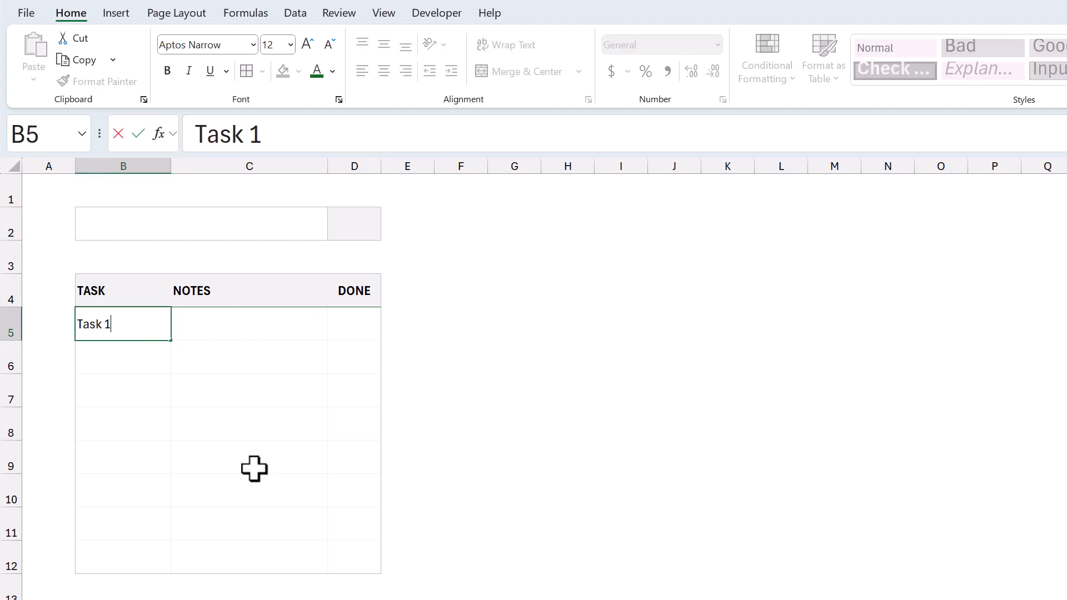
text(Task 2)
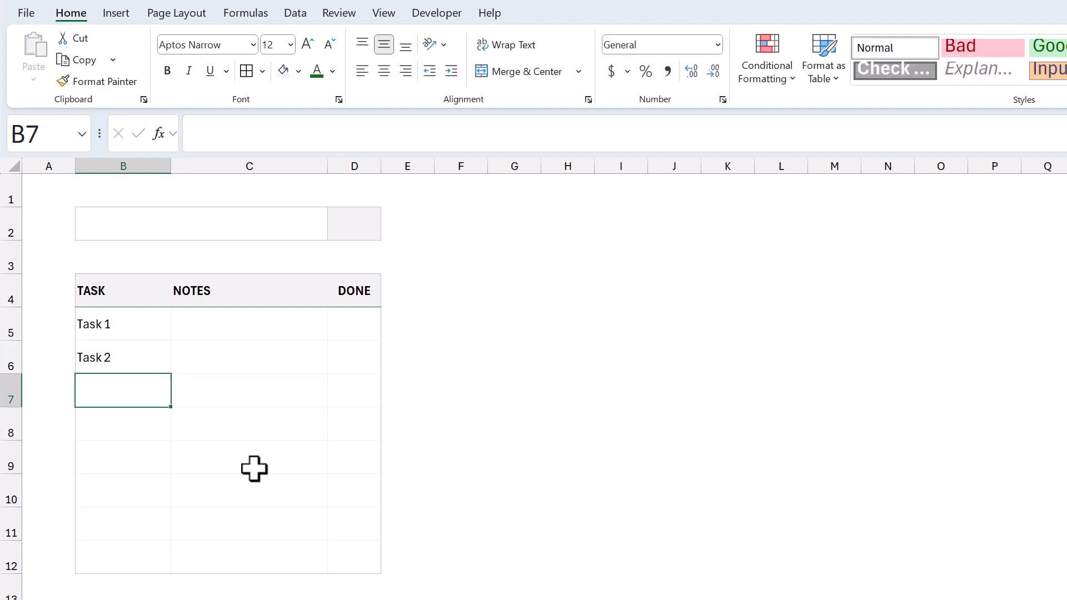
text(Task 3)
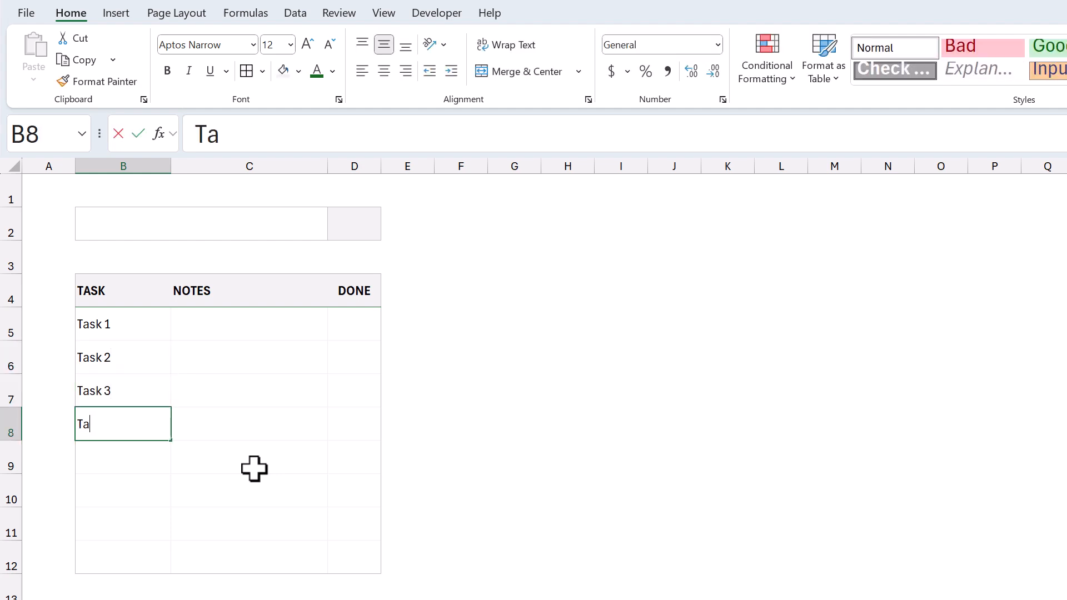
key(enter)
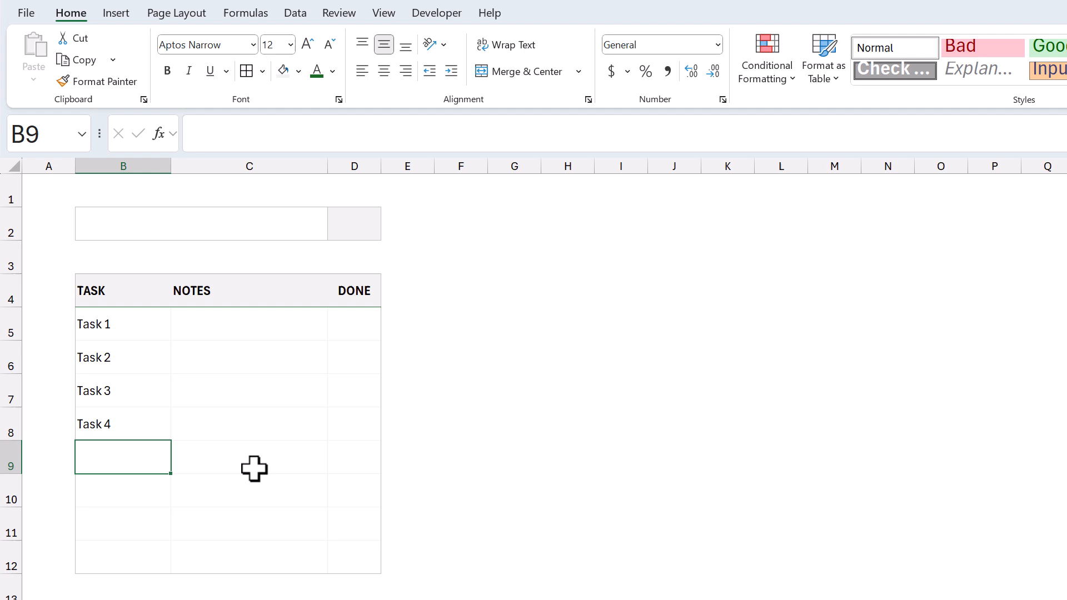
mouse_move(355, 327)
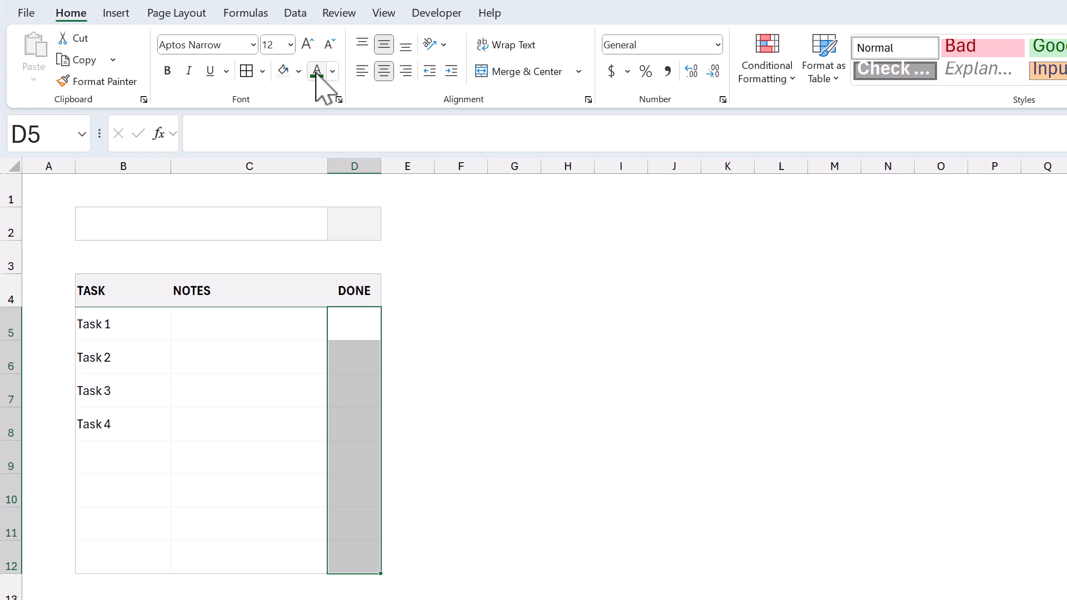
Step: Turn DONE cells D5:D12 into checkboxes, tick Task 1 and Task 2, and undo the last x mark
click(116, 12)
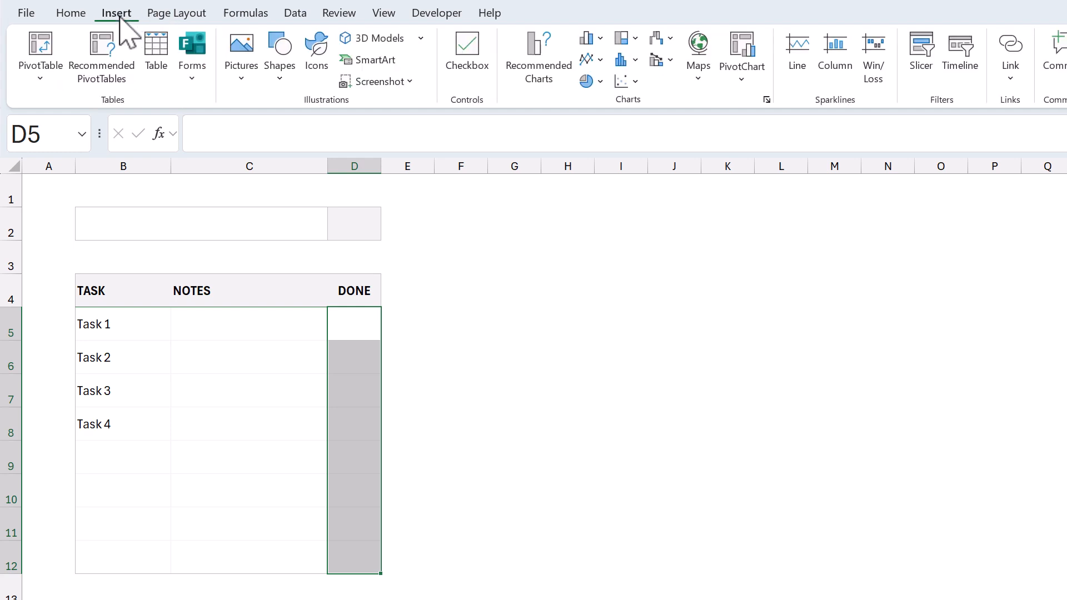
click(466, 47)
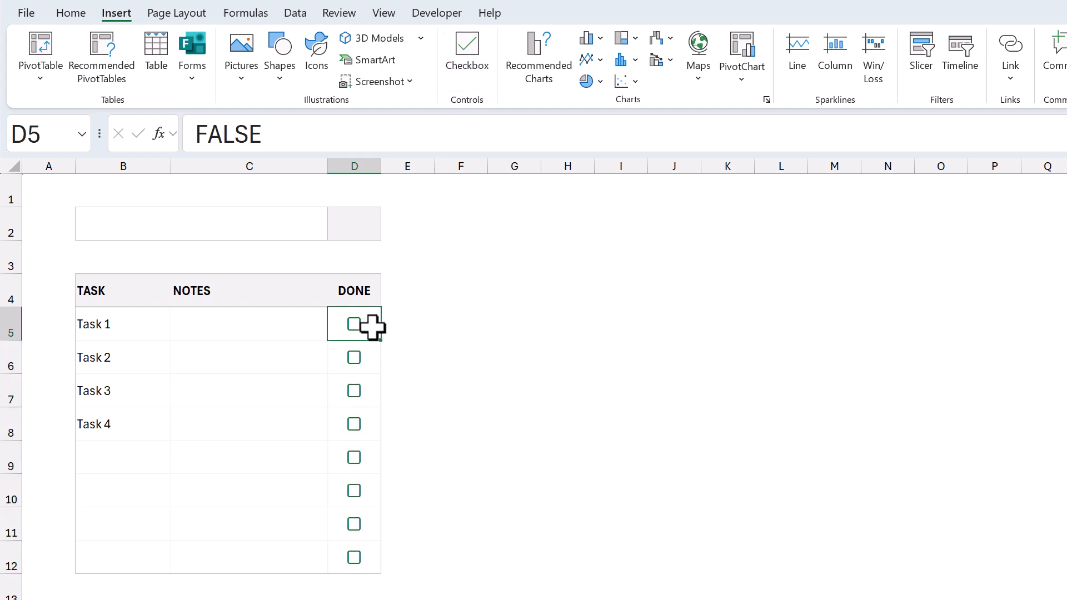
click(353, 324)
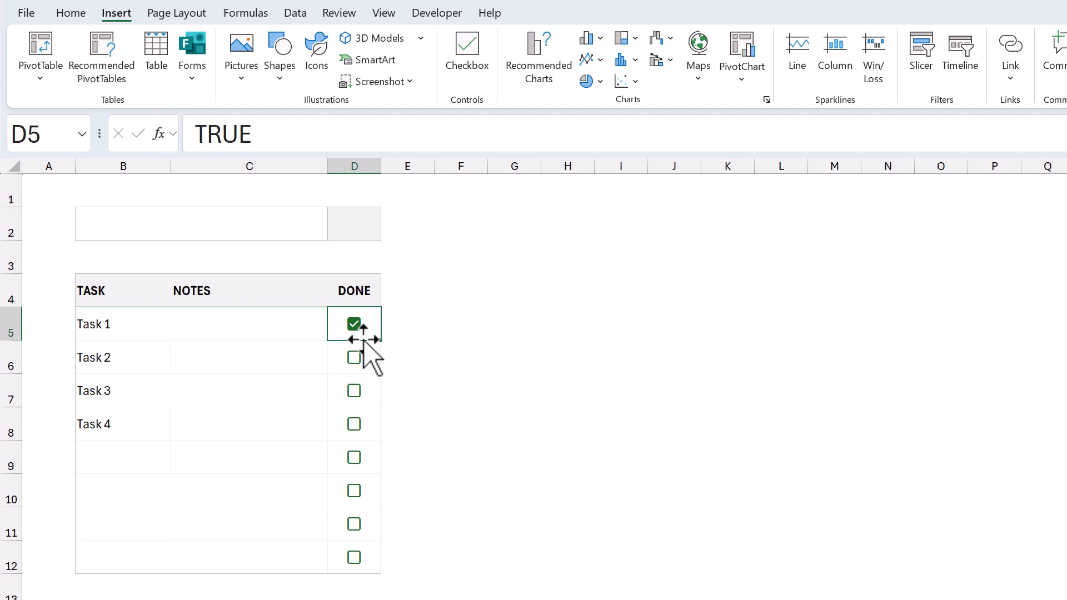
click(353, 357)
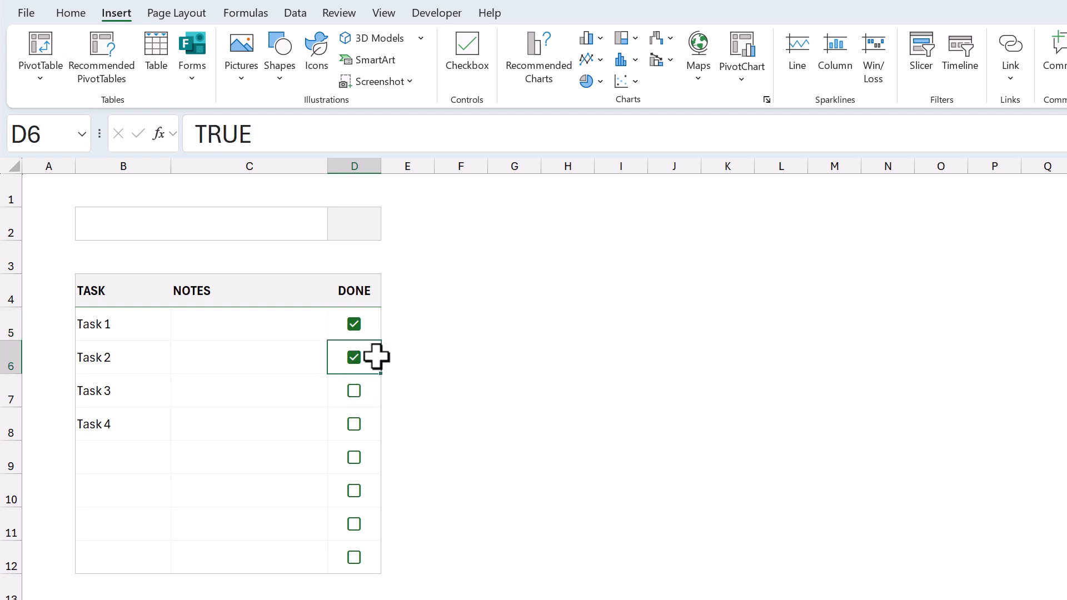
mouse_move(437, 332)
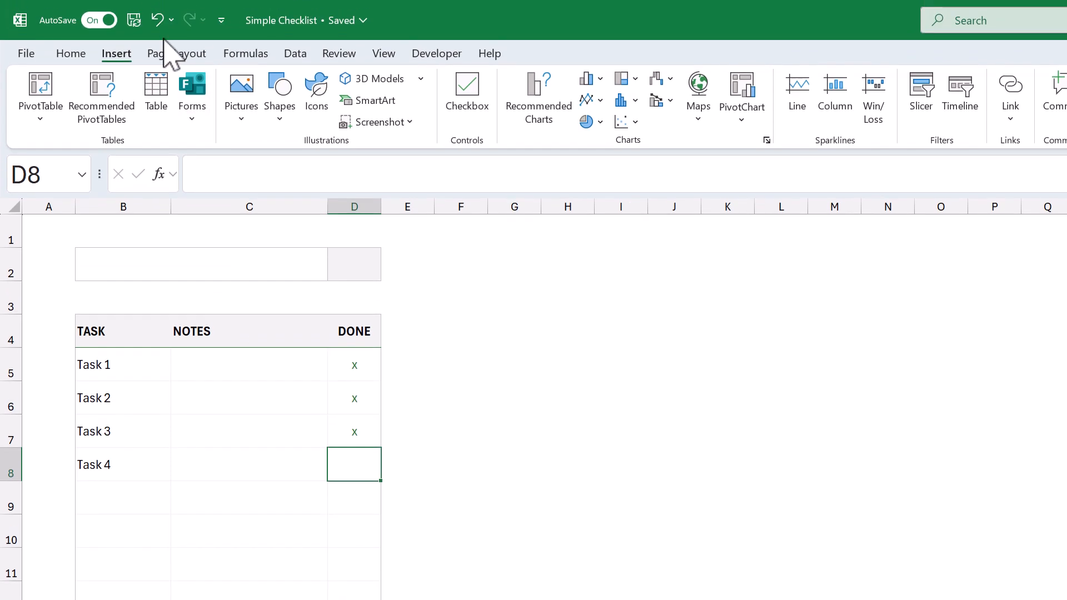
mouse_move(156, 19)
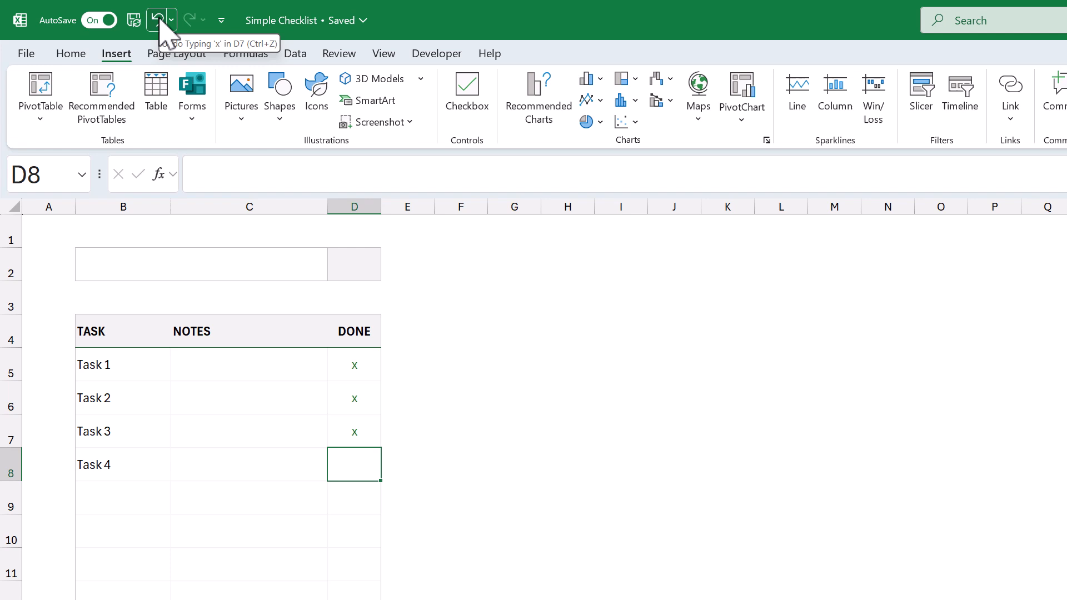
click(158, 19)
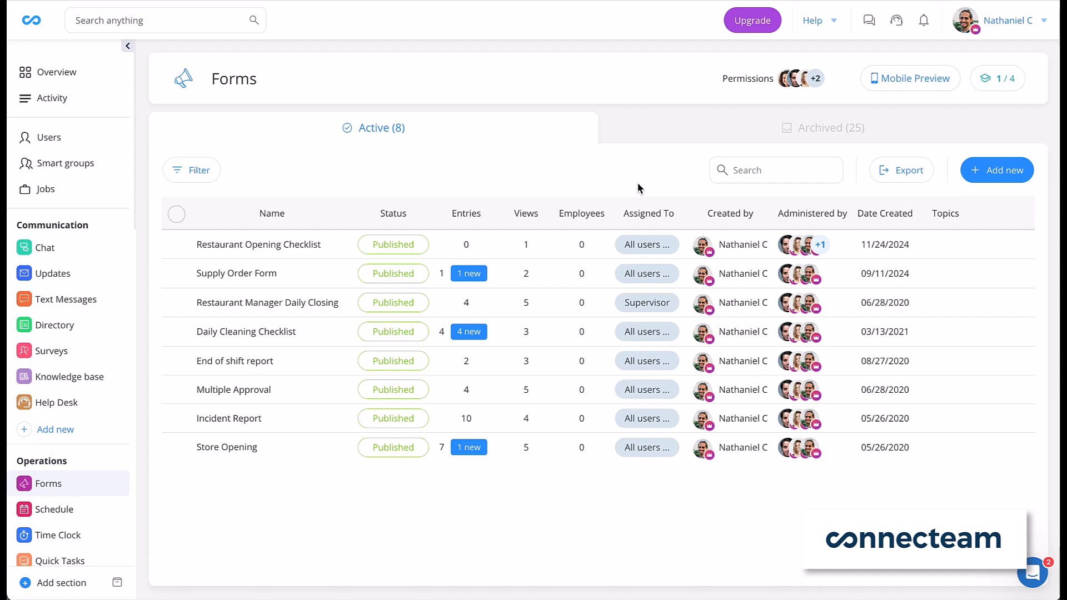
Step: Start a new Connecteam form from a template category
click(997, 170)
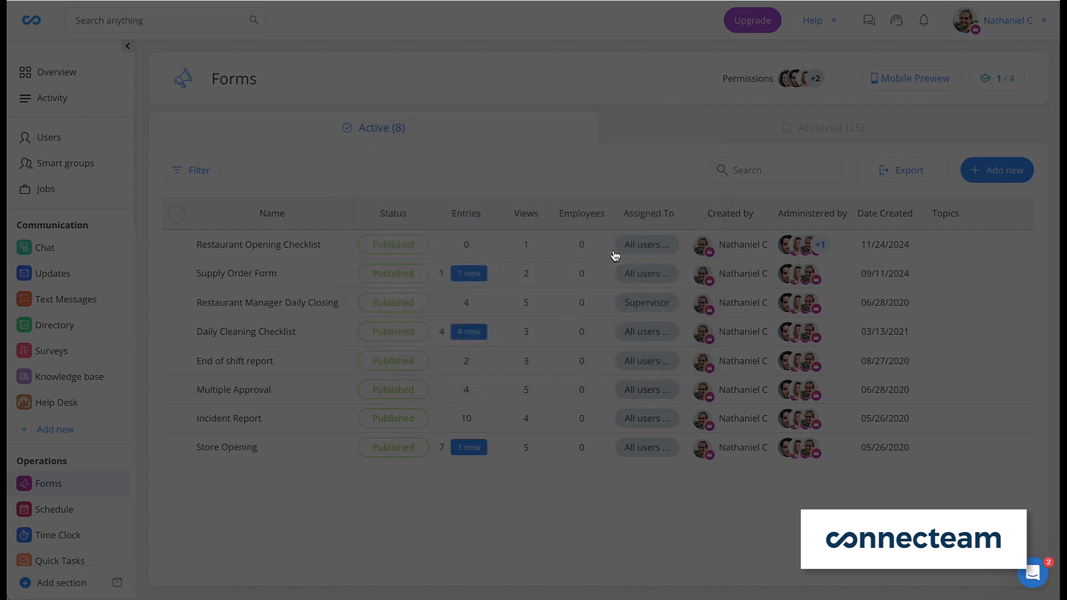
click(996, 170)
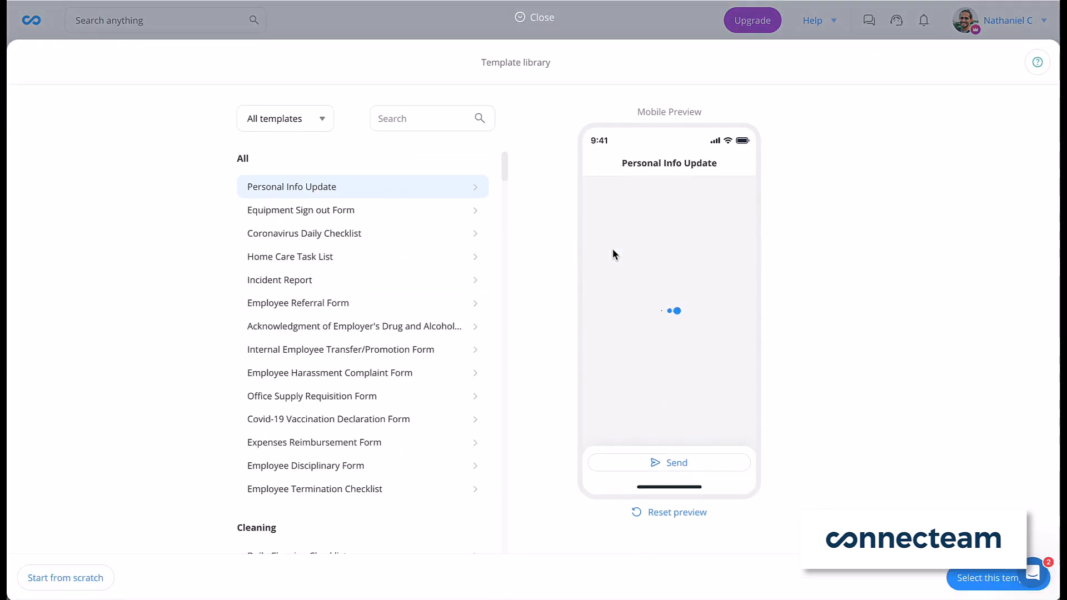
click(284, 119)
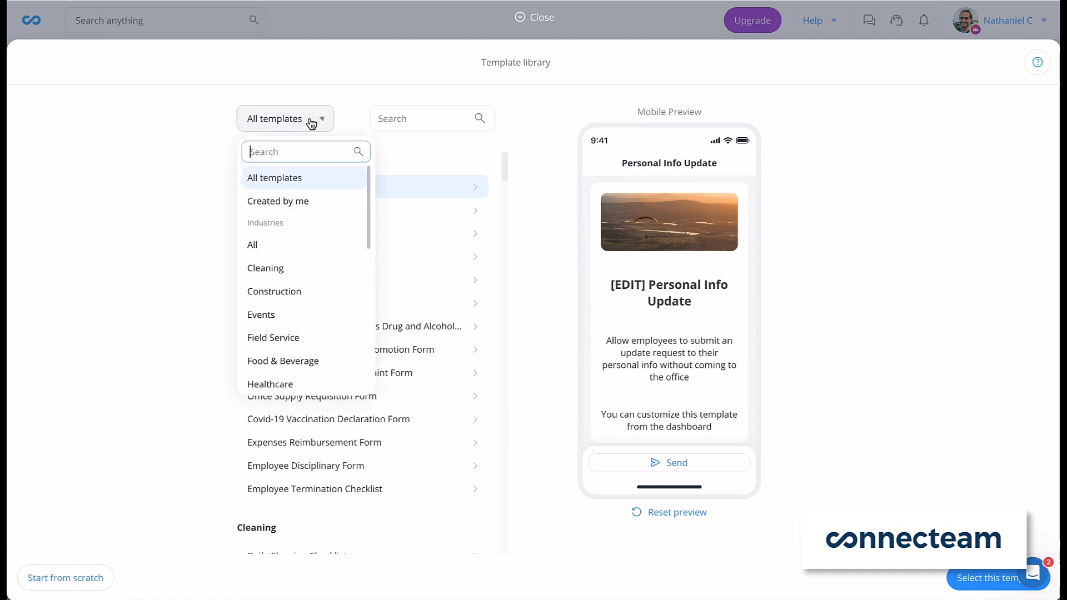
click(266, 267)
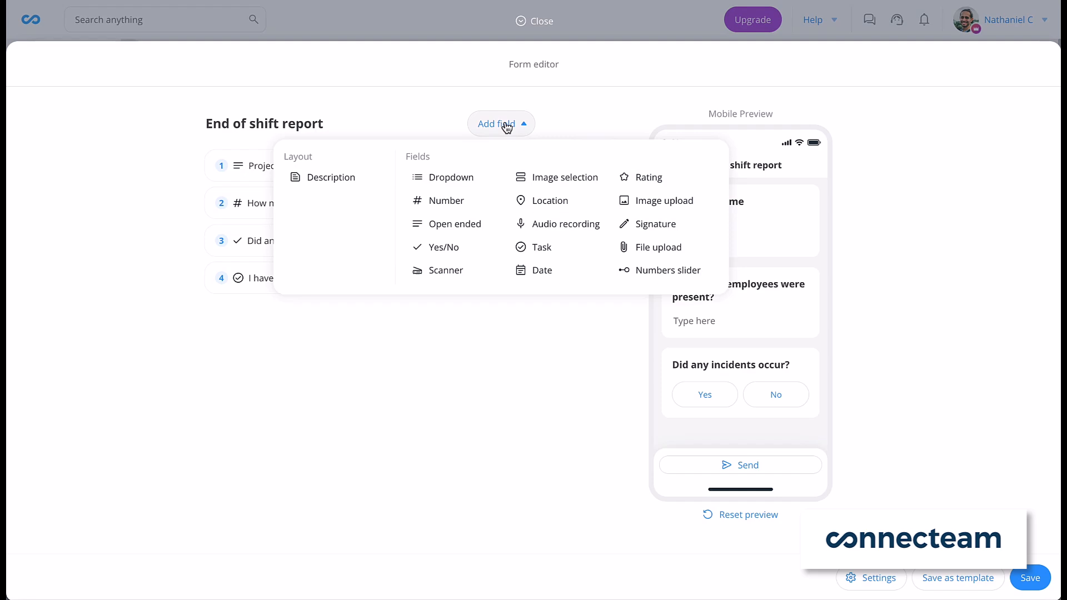
Step: Add a field named Signature to the form and open entry #7's details
click(655, 224)
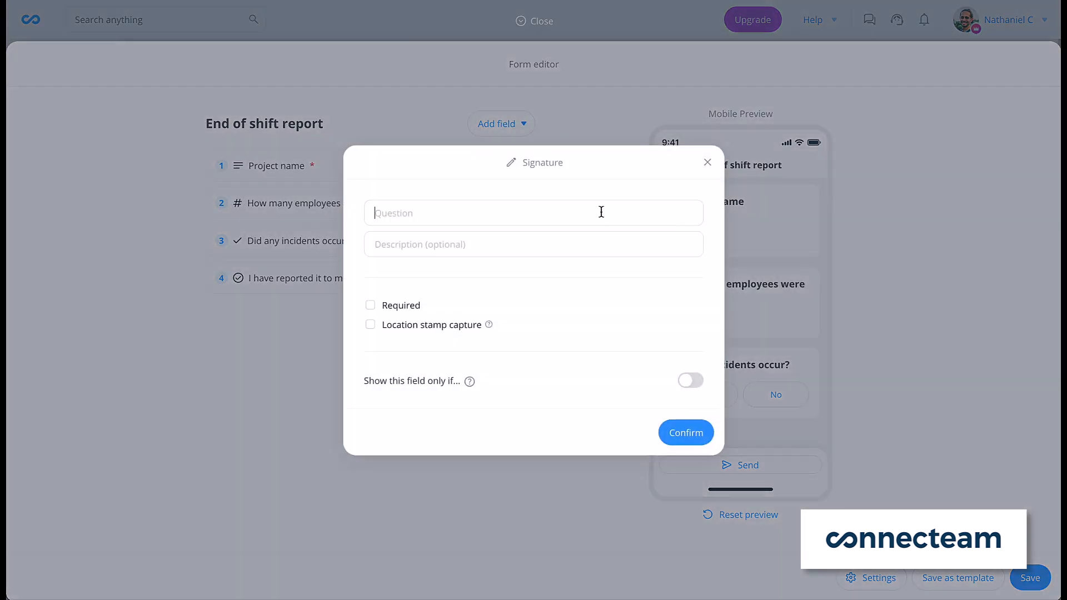
text(Signature)
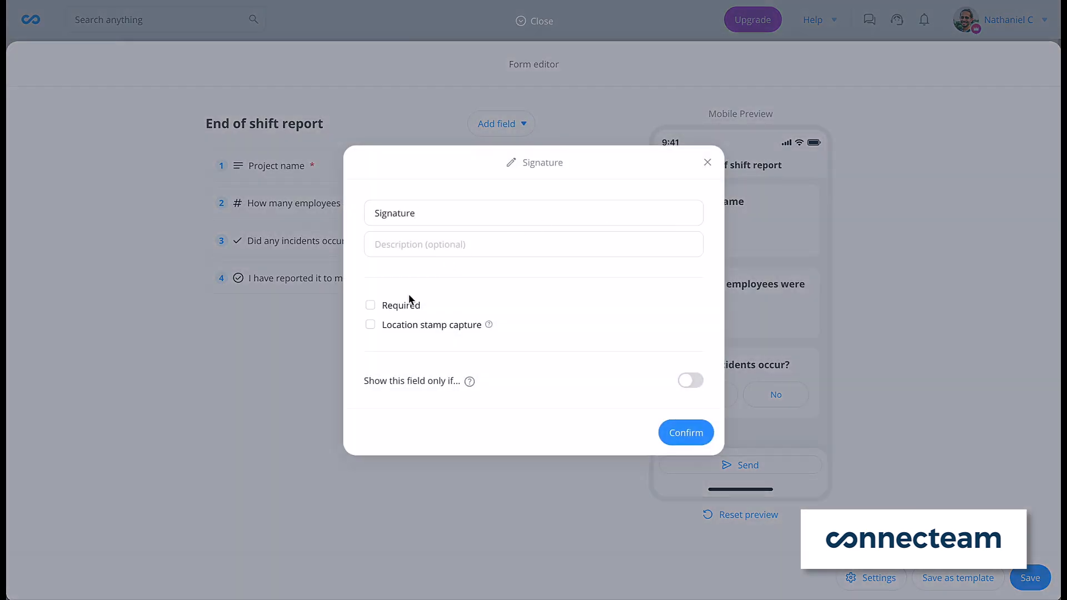
click(685, 433)
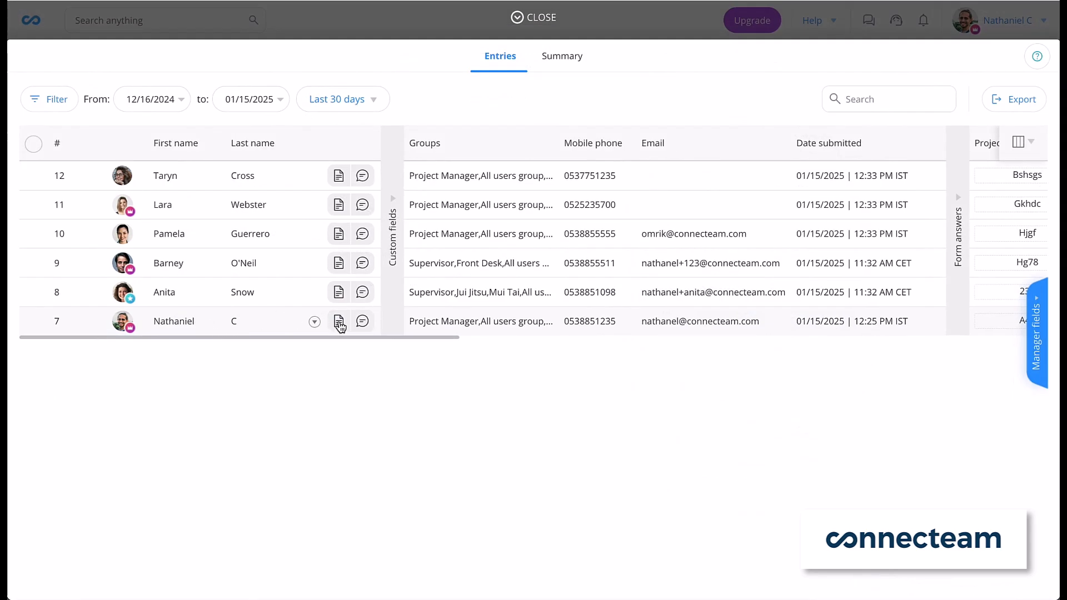
click(338, 321)
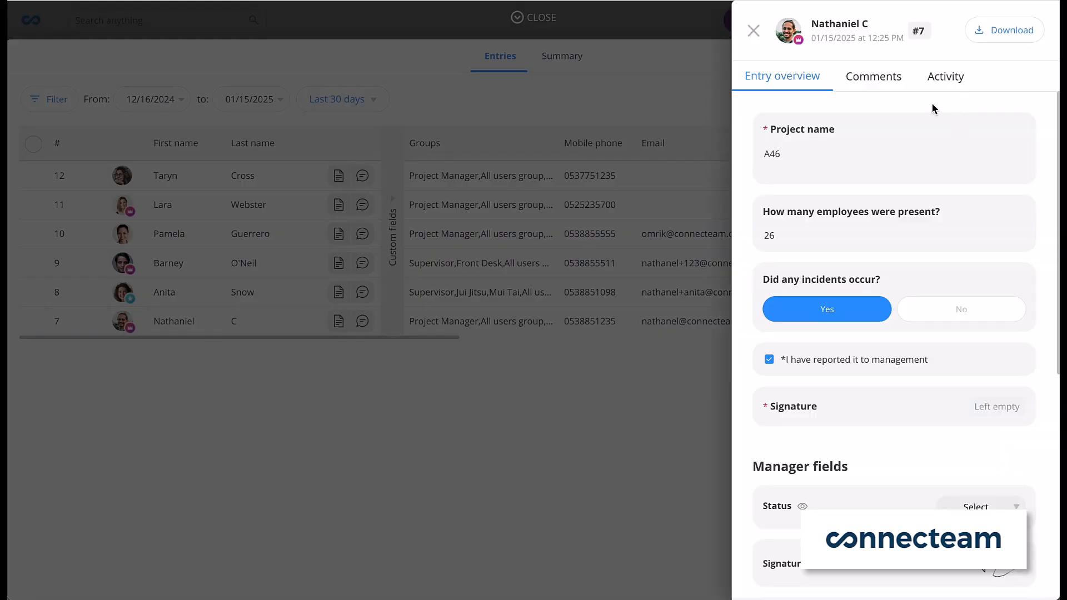
mouse_move(905, 103)
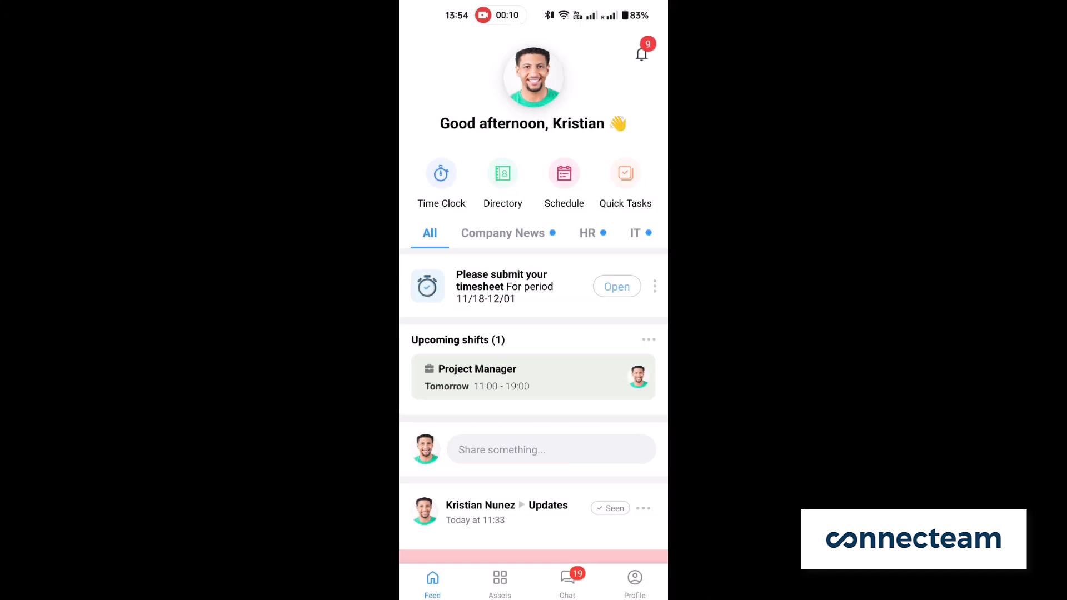
Step: Clock in for the Project Manager shift in the mobile app, then view the job schedule
click(441, 173)
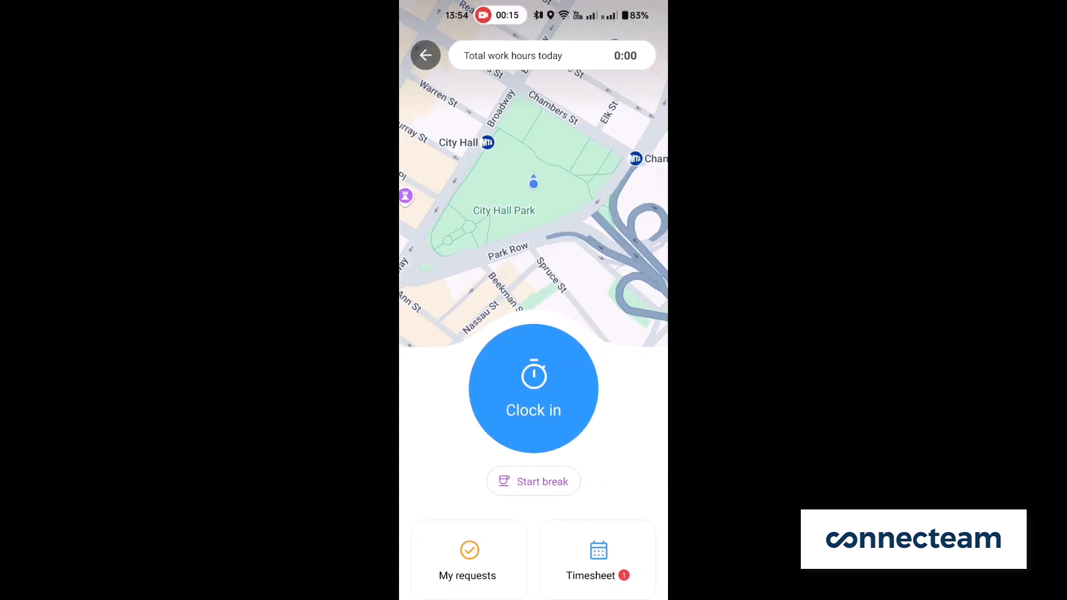
click(533, 390)
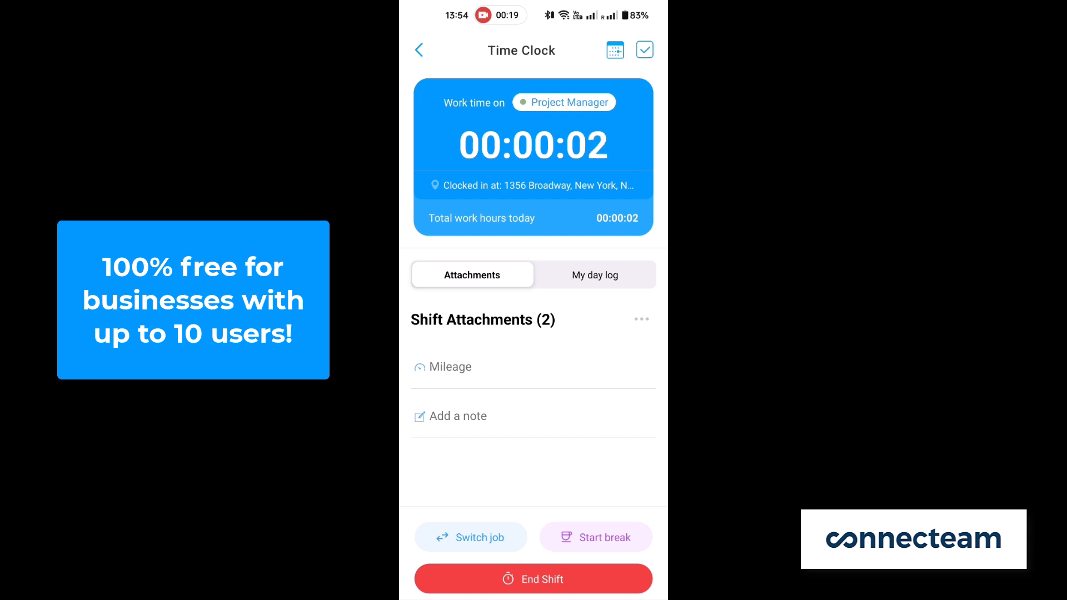
click(419, 49)
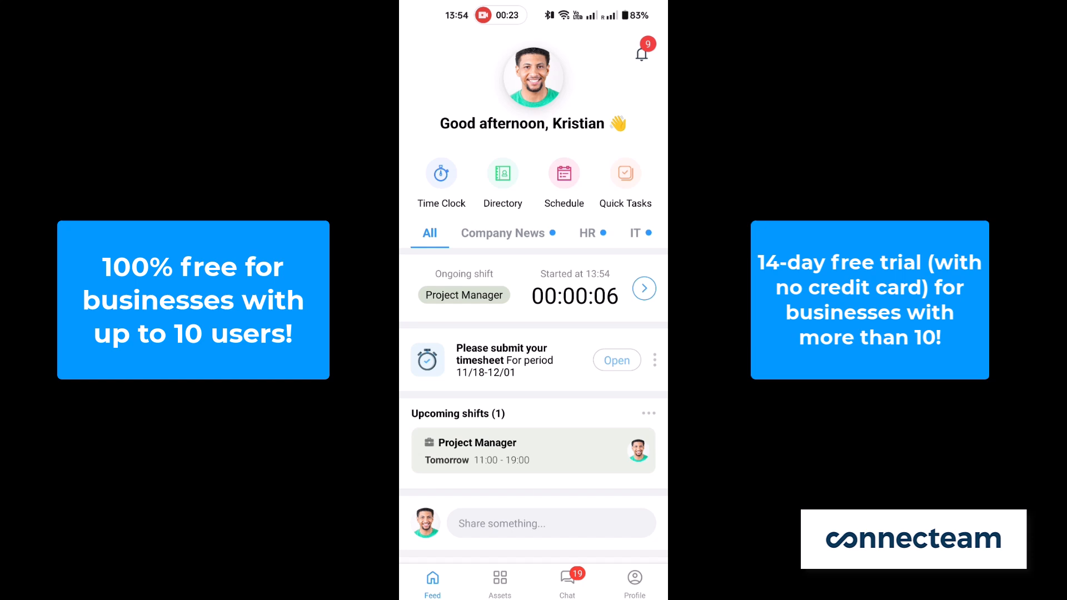
click(563, 172)
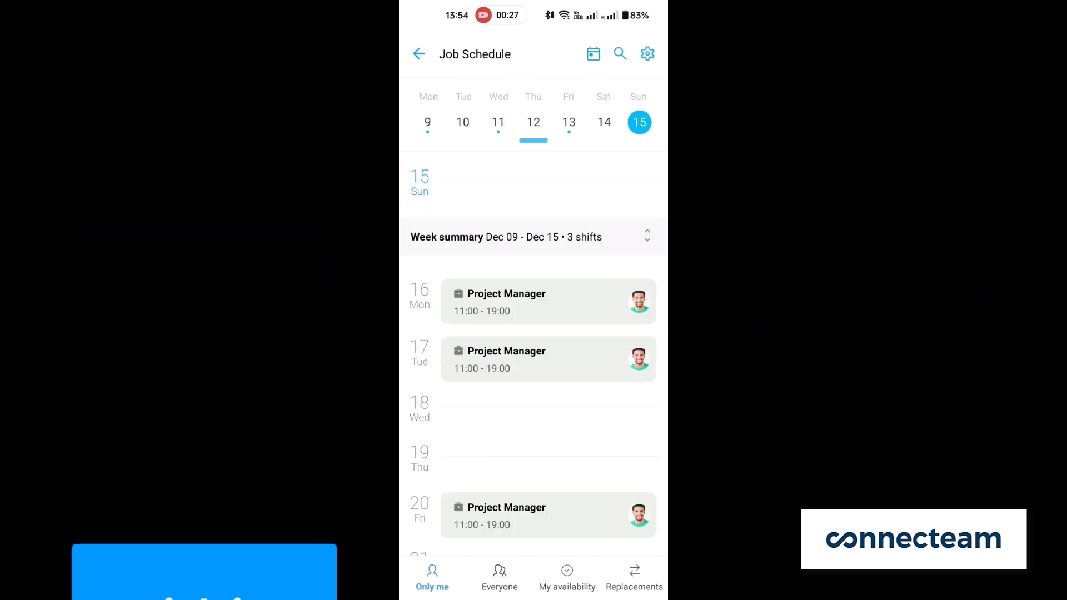
click(548, 303)
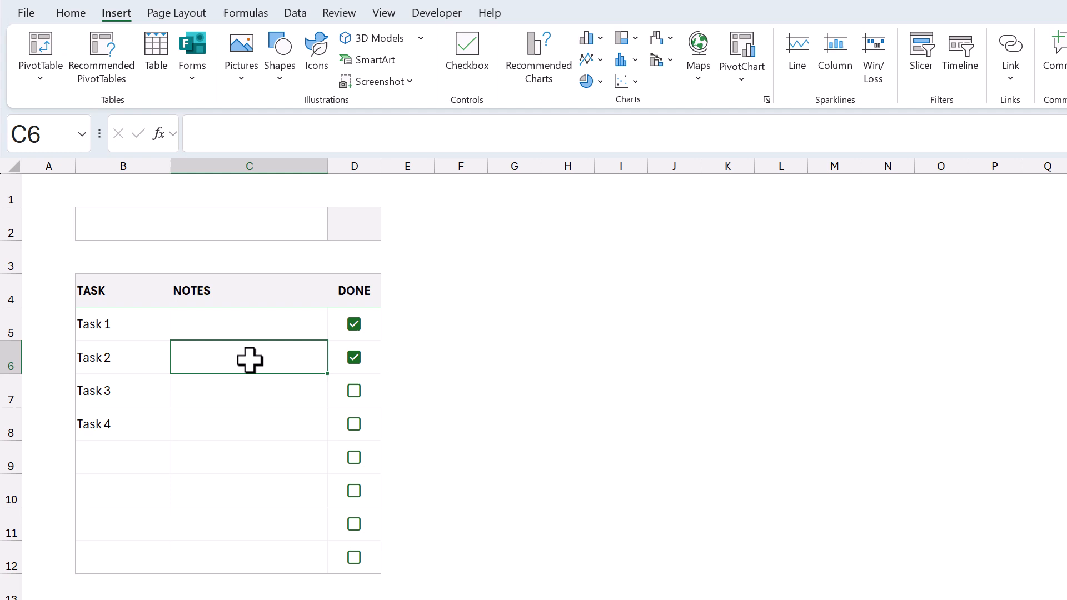
mouse_move(331, 249)
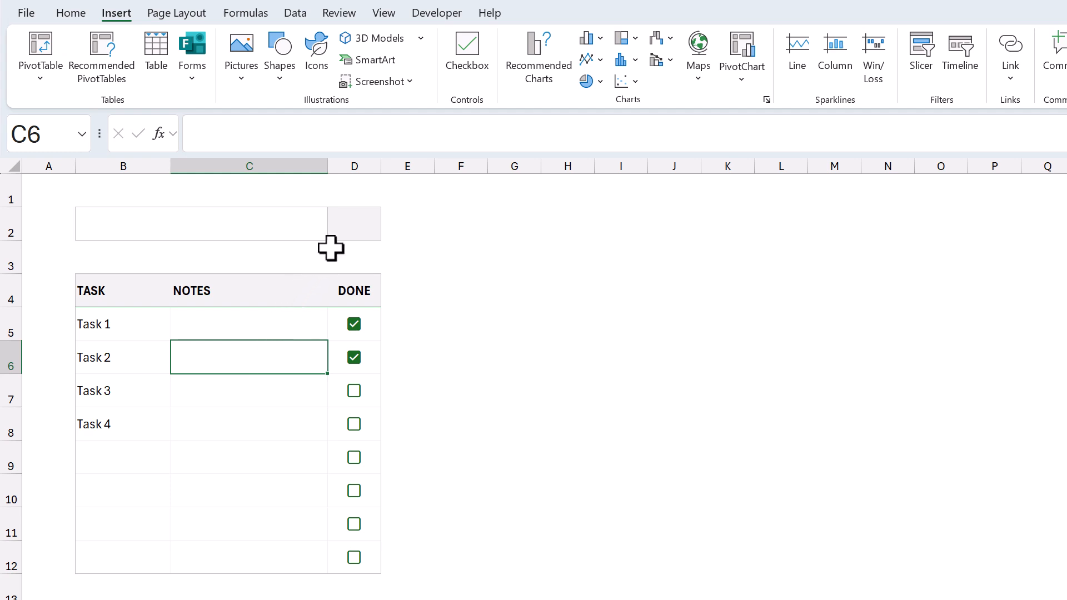
Step: Enter =IFERROR(COUNTIF(D5:D12,TRUE)/COUNTA(B5:B12),0) in cell D2
click(354, 223)
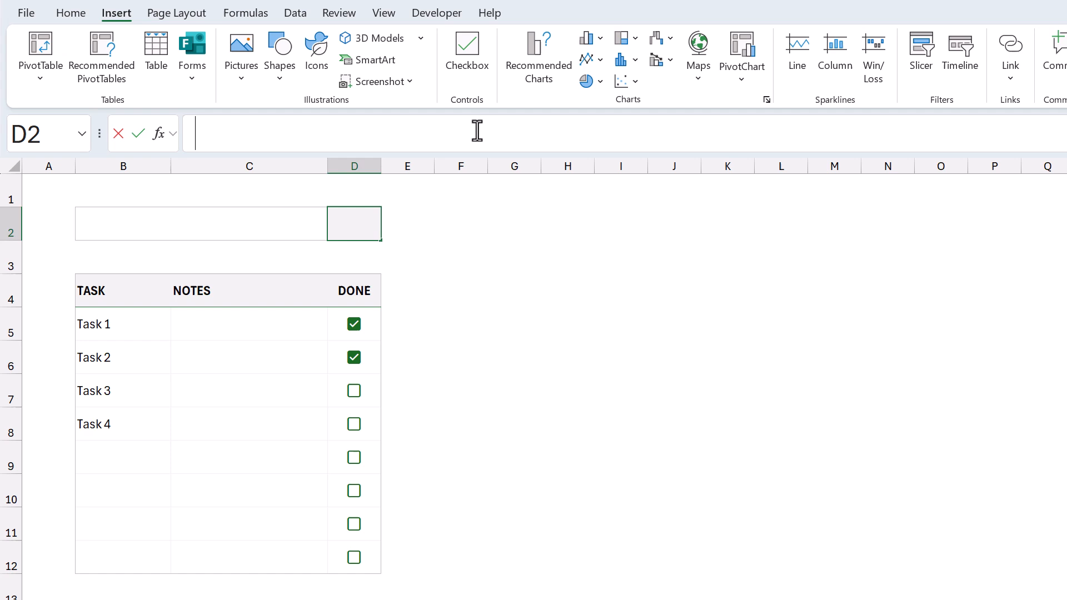
text(=)
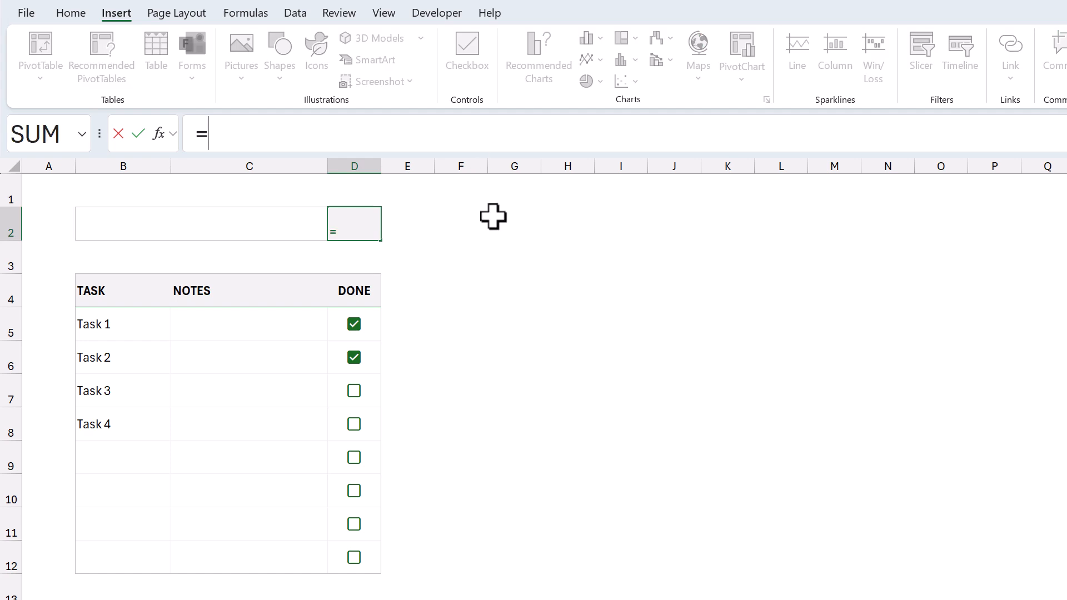
text(IFERROR()
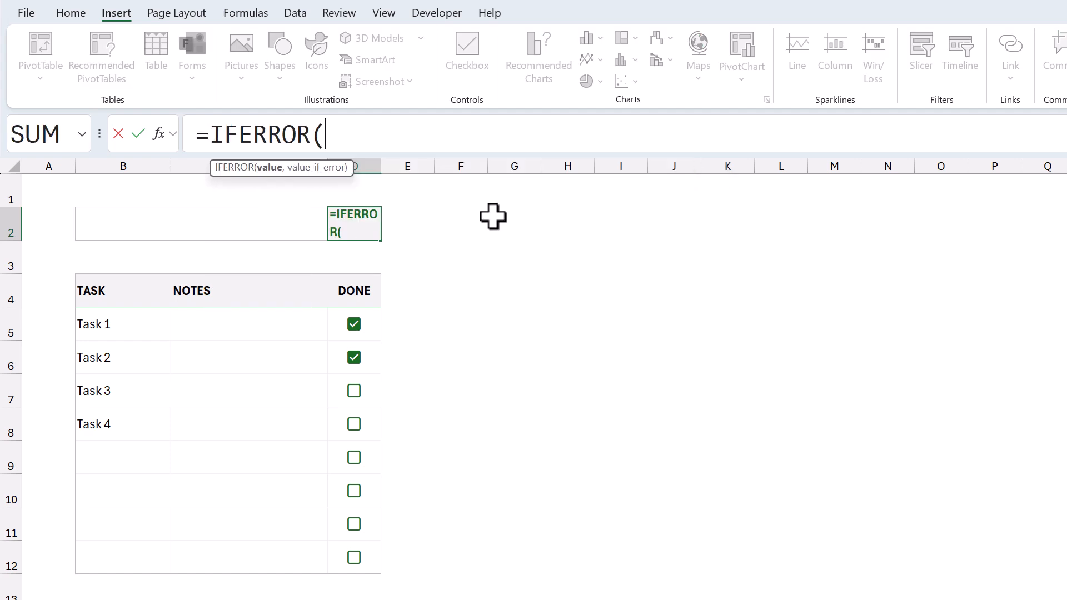
text(counti)
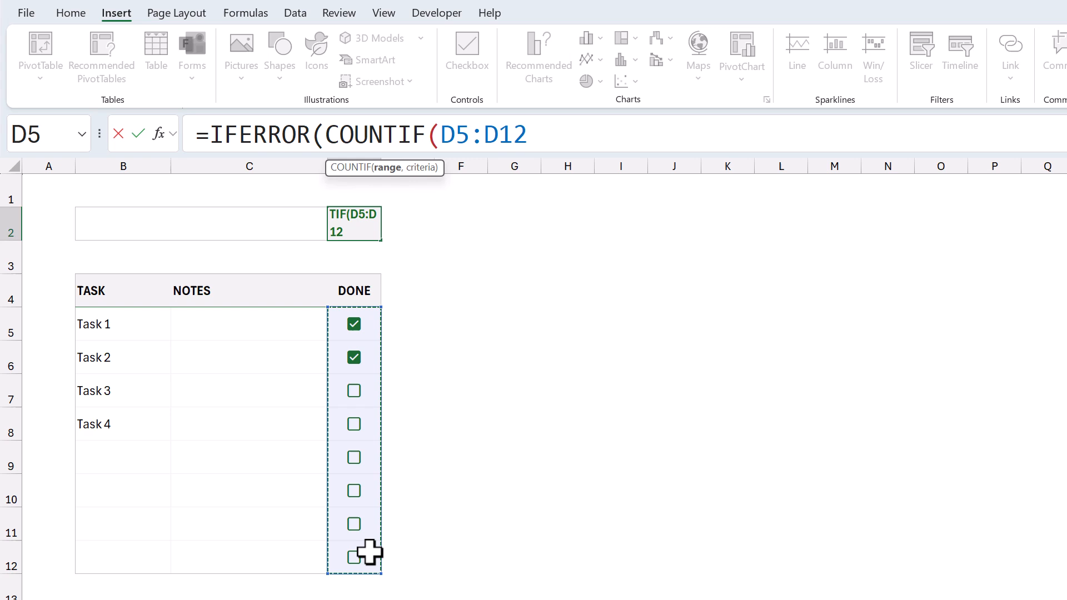
text(,)
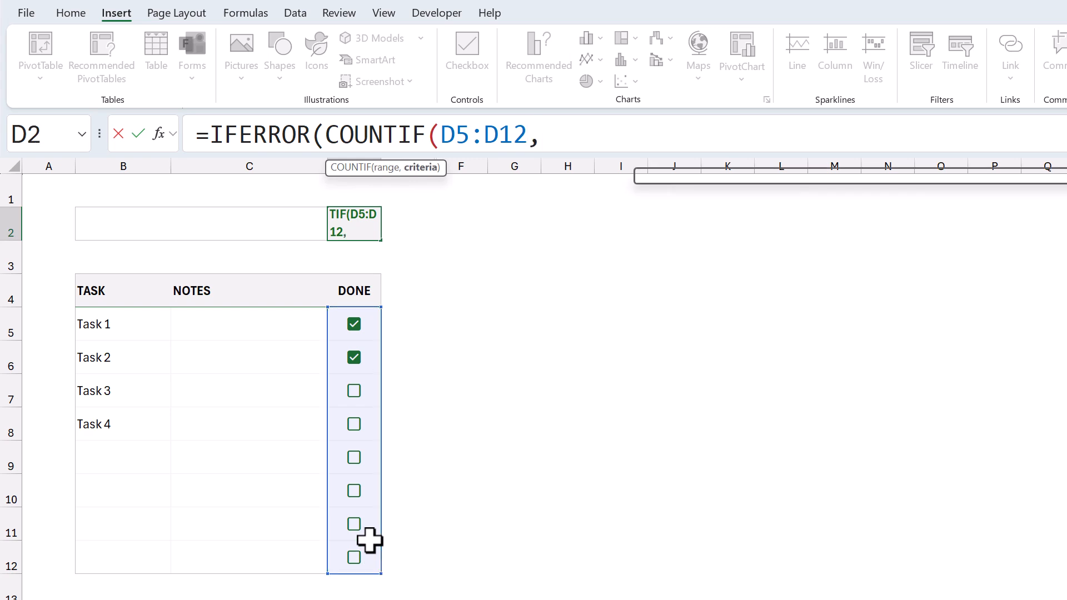
text(TRUE))
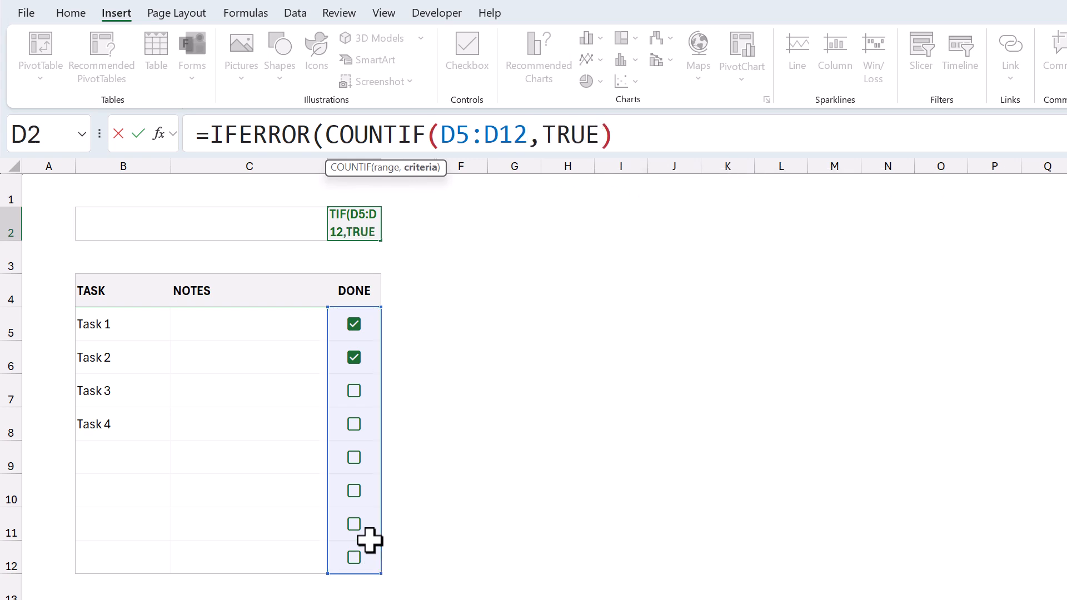
text(/)
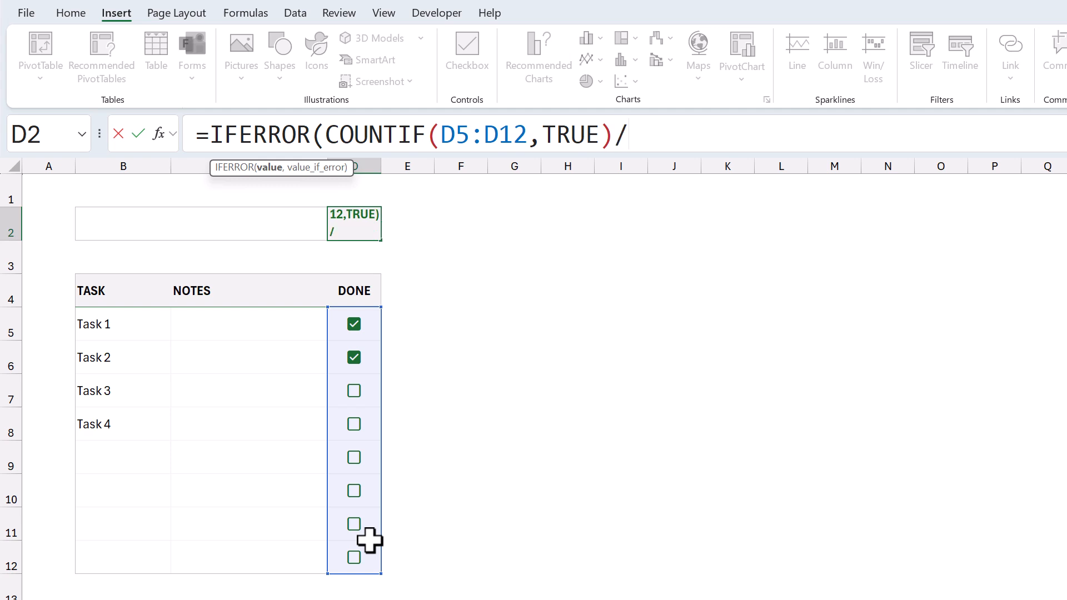
text(counta)
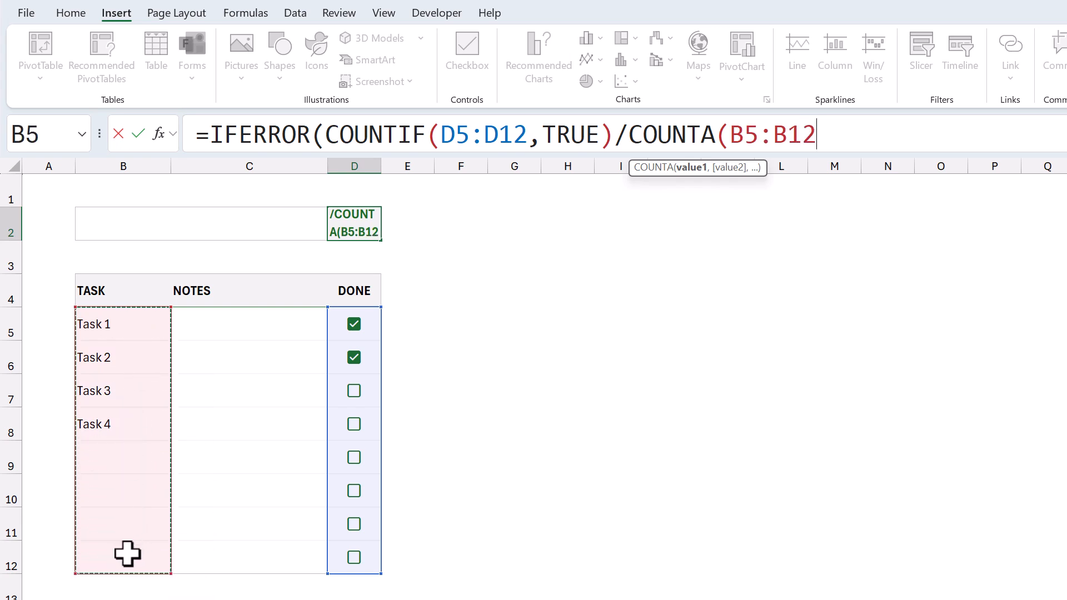
text())
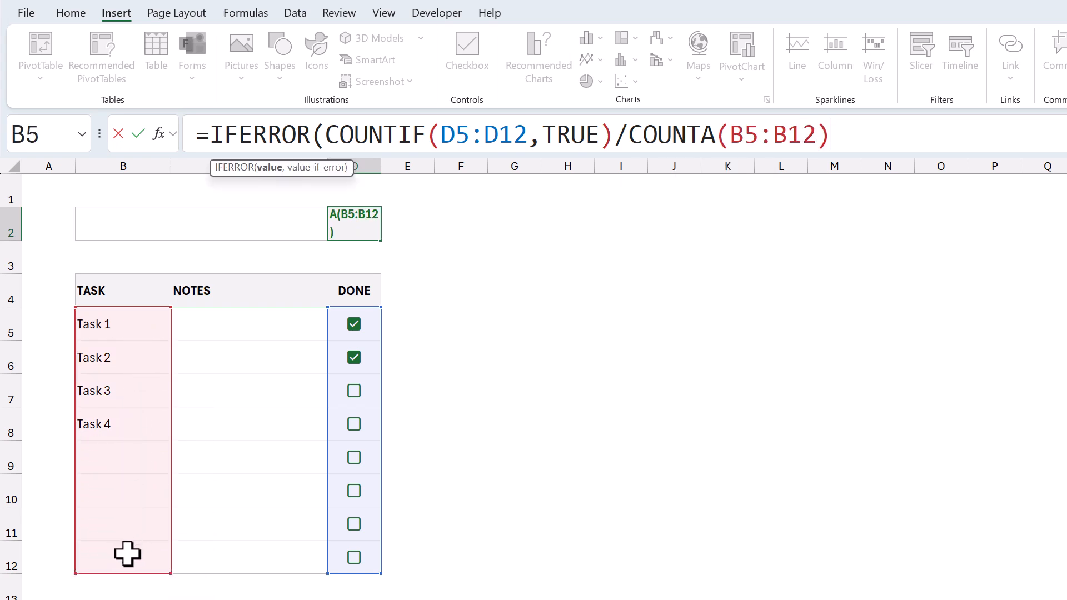
text(,)
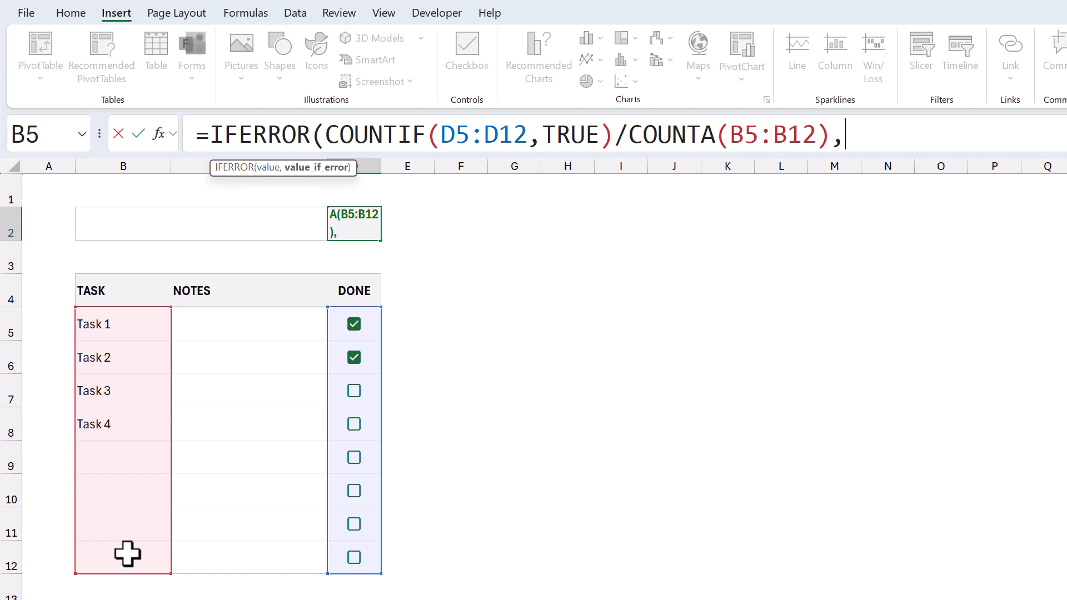
text(0))
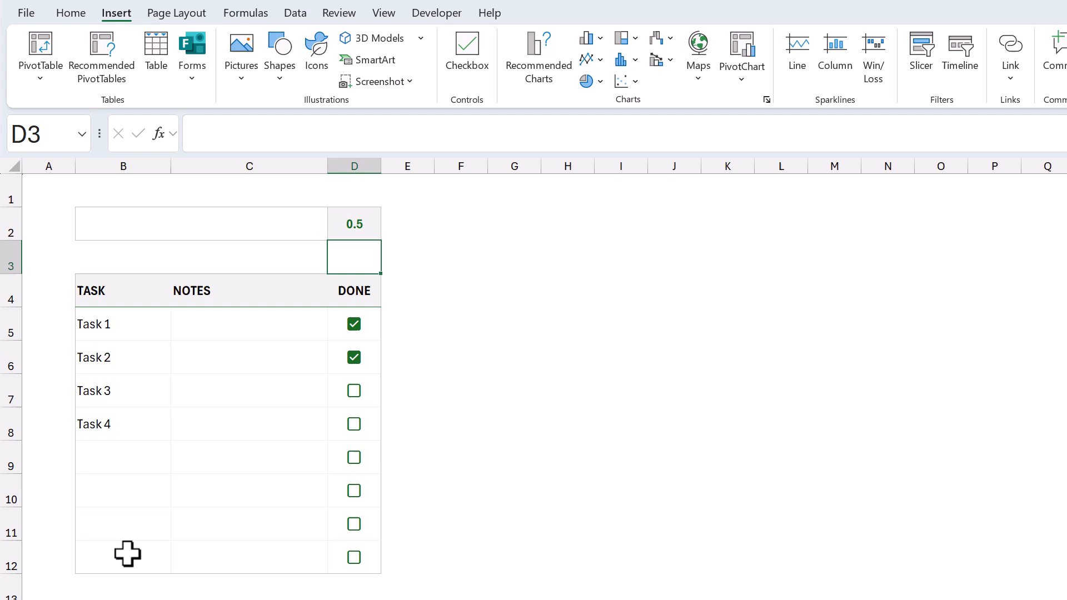
mouse_move(355, 222)
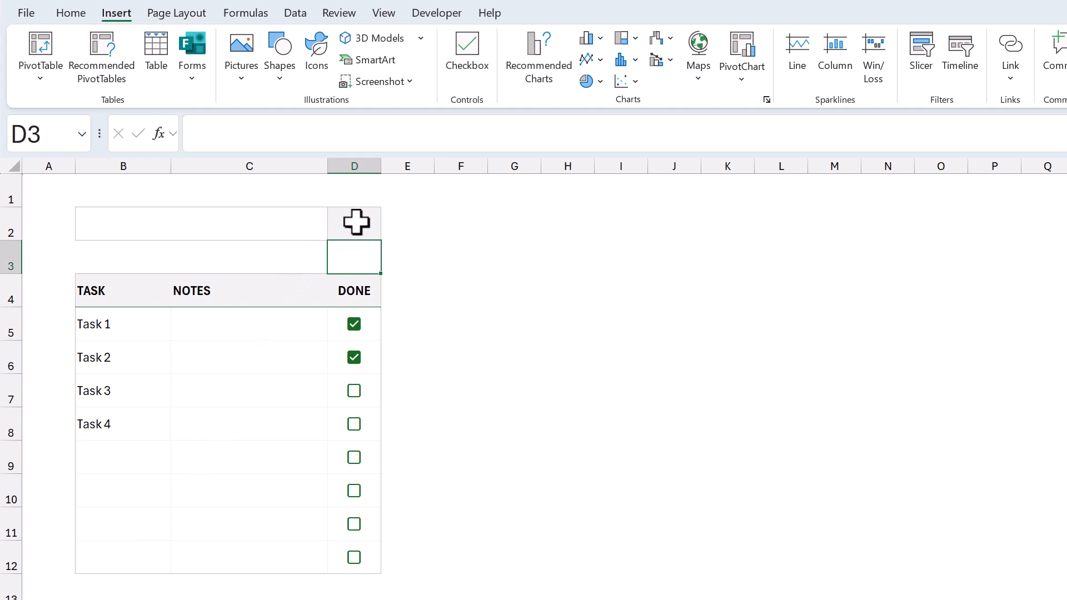
click(353, 223)
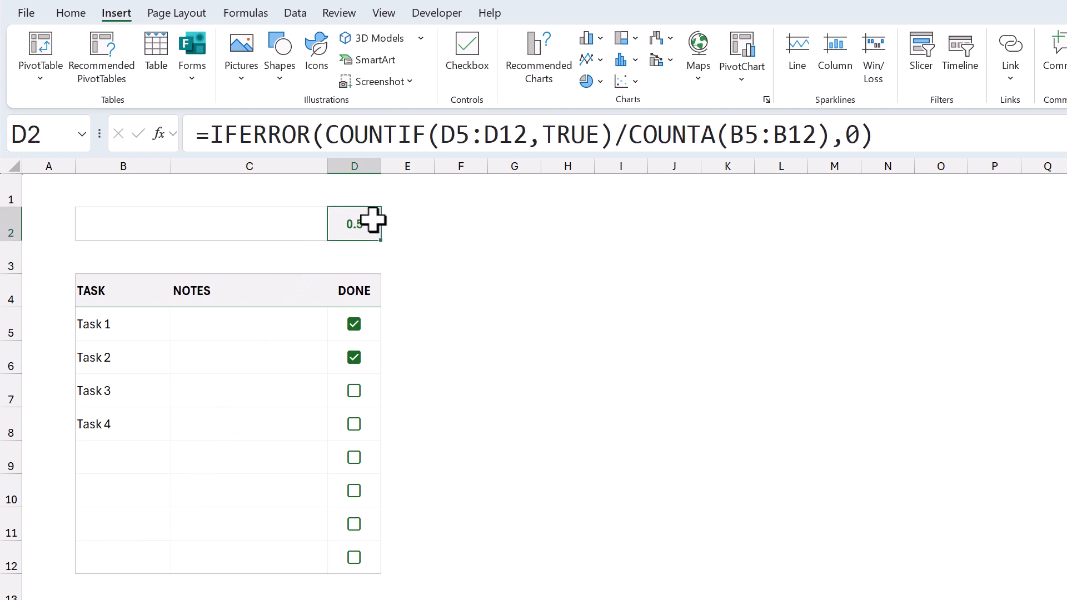
mouse_move(439, 188)
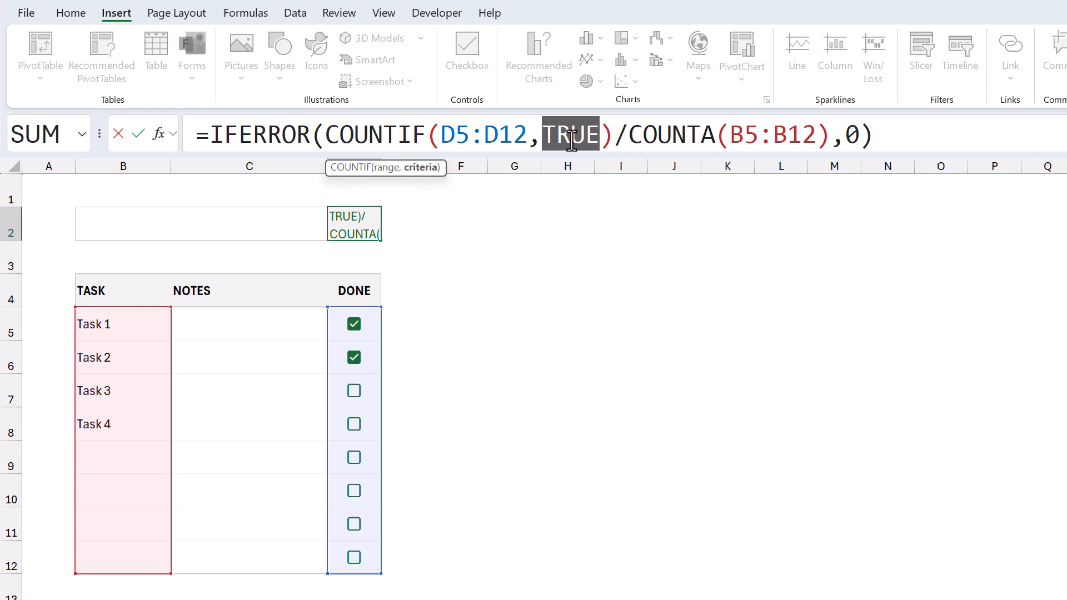
text("x")
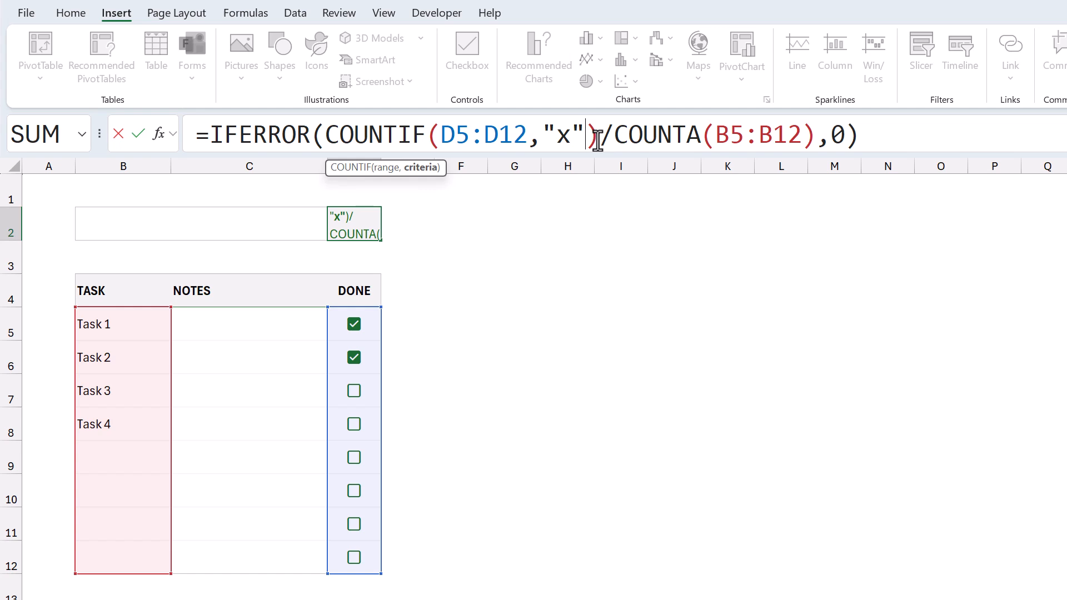
text(TRUE)
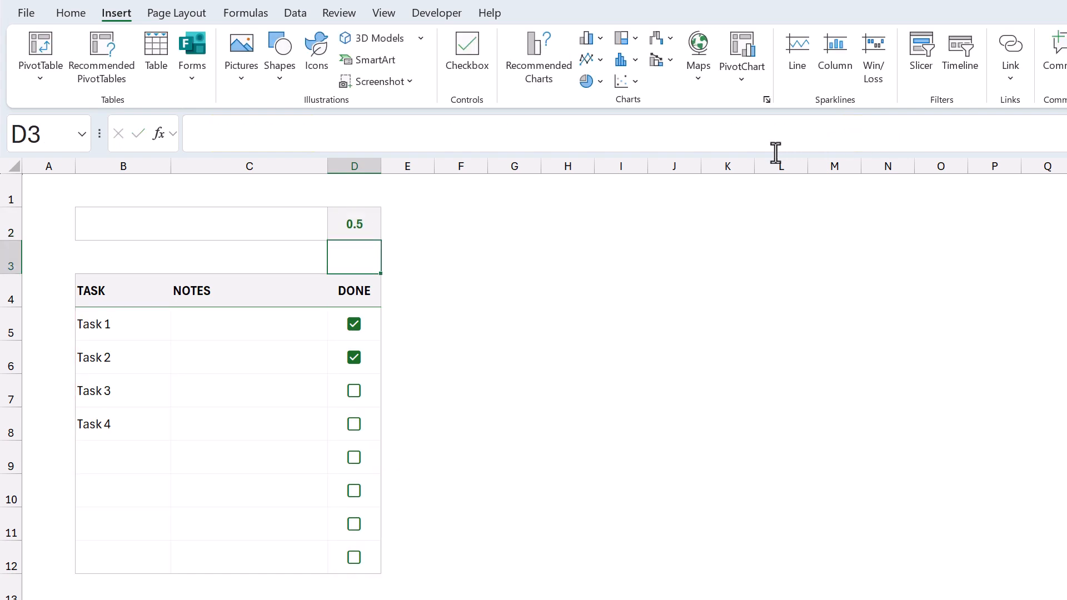
Step: Apply Percent Style to cell D2 so it shows 50%
click(354, 224)
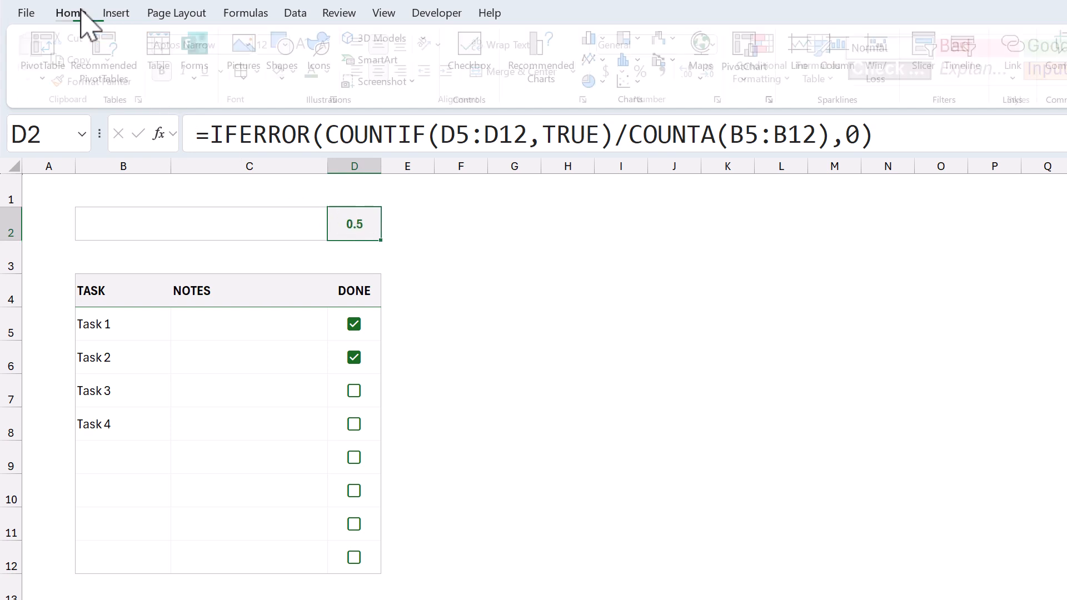
click(70, 12)
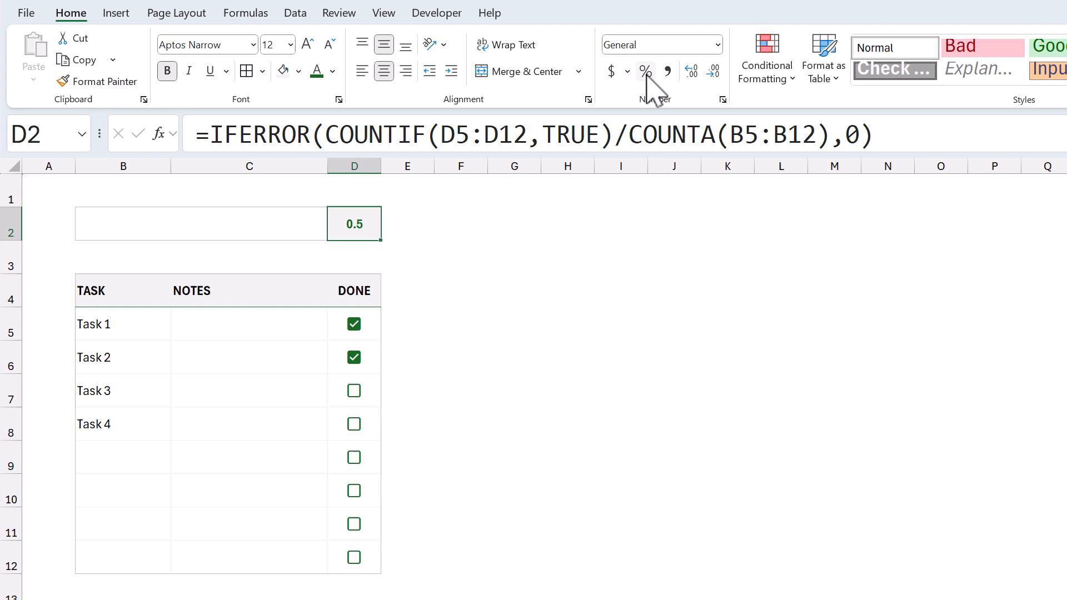
click(643, 71)
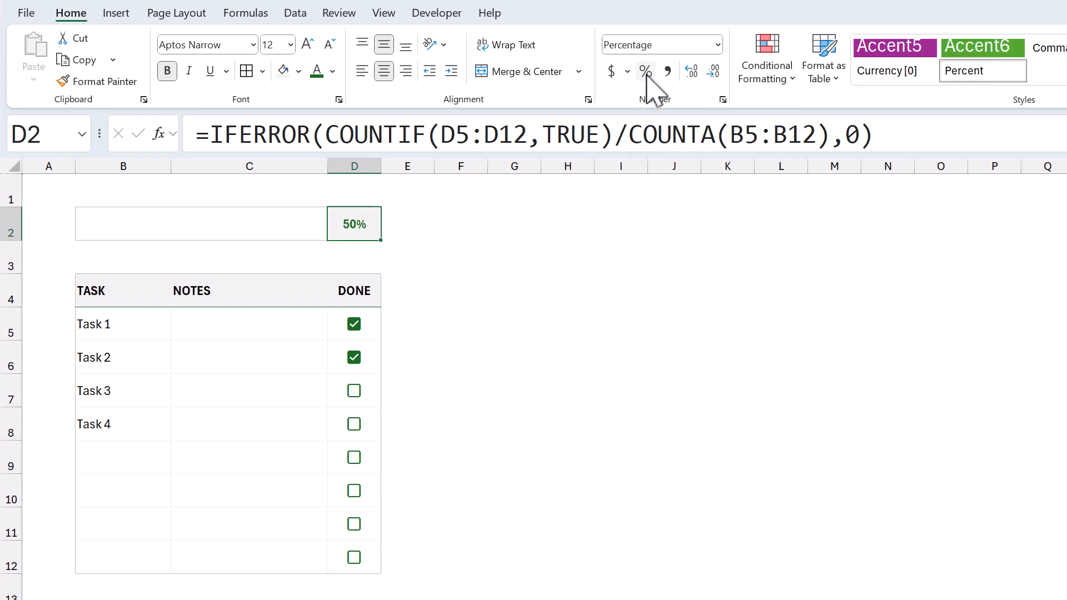
mouse_move(469, 112)
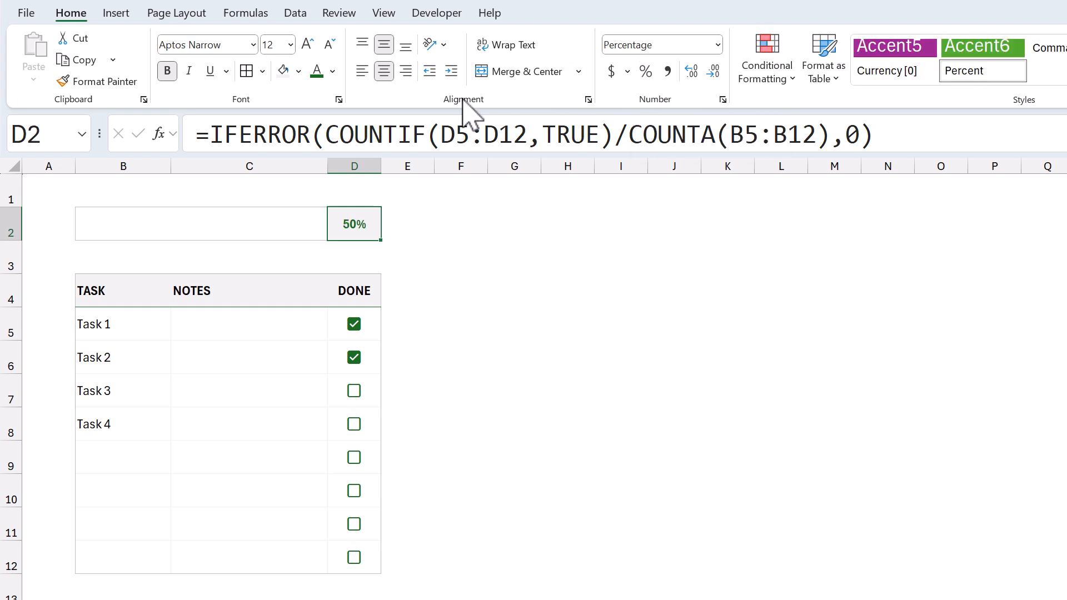
mouse_move(249, 228)
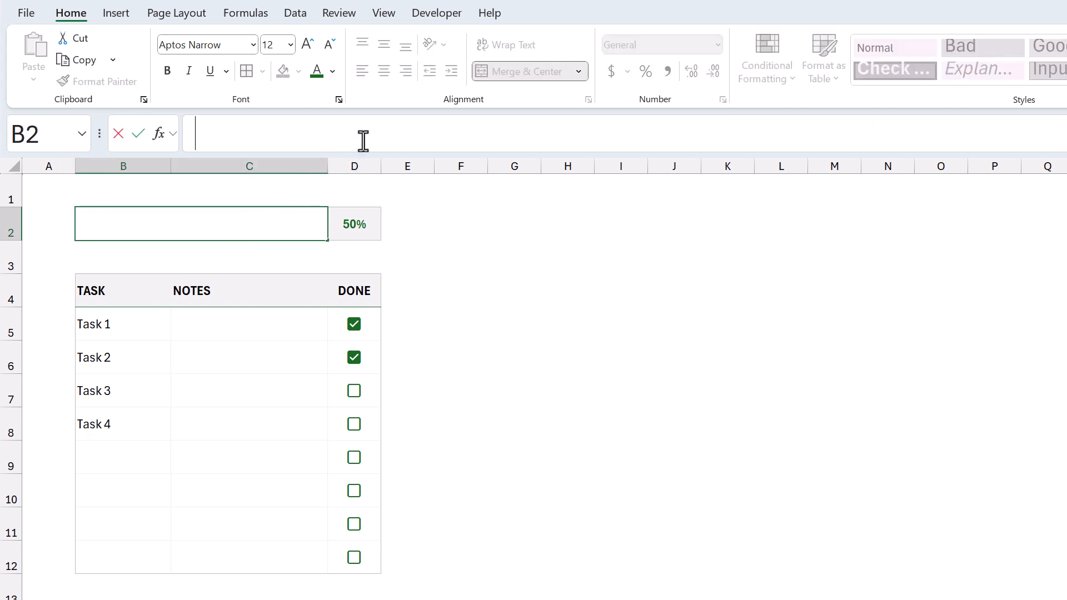
Step: Enter =D2 in merged cell B2 so it displays 50%
text(=D2)
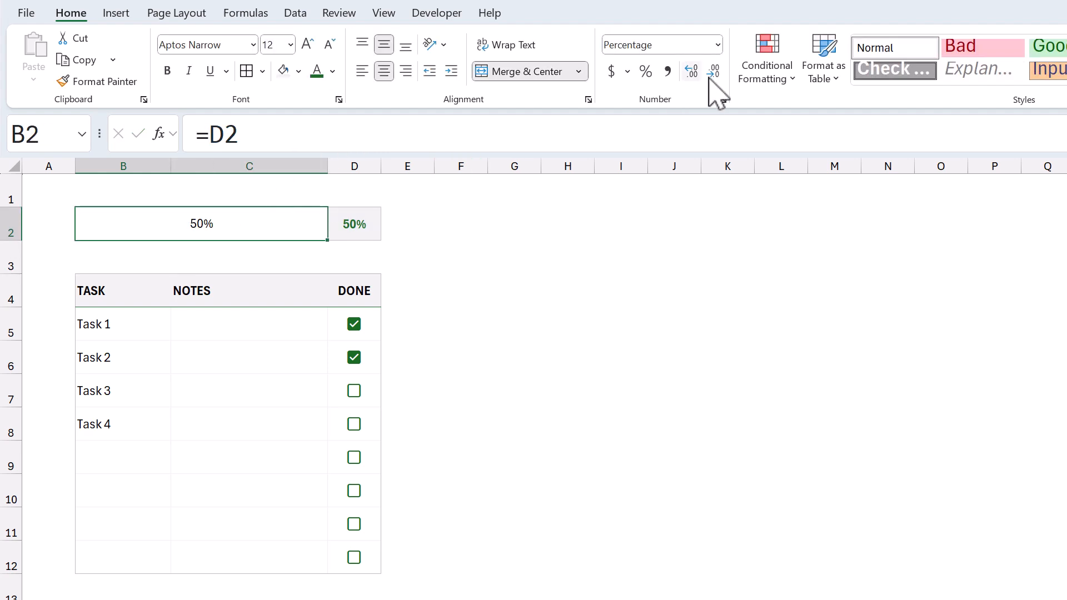
click(766, 57)
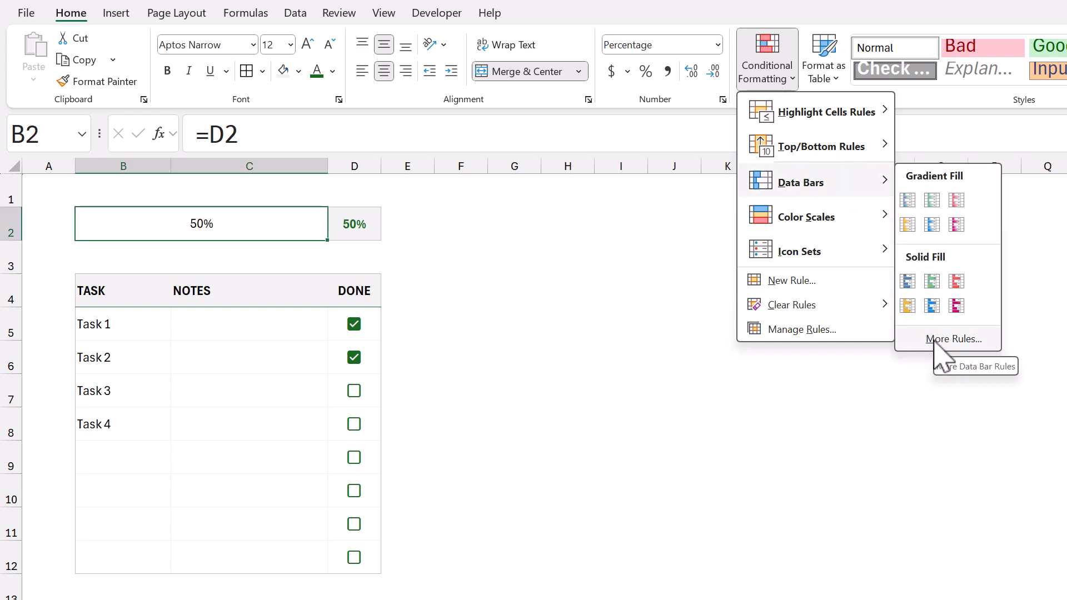
Step: Create a bar-only data bar rule with number minimum, maximum 1, and green gradient fill
click(951, 339)
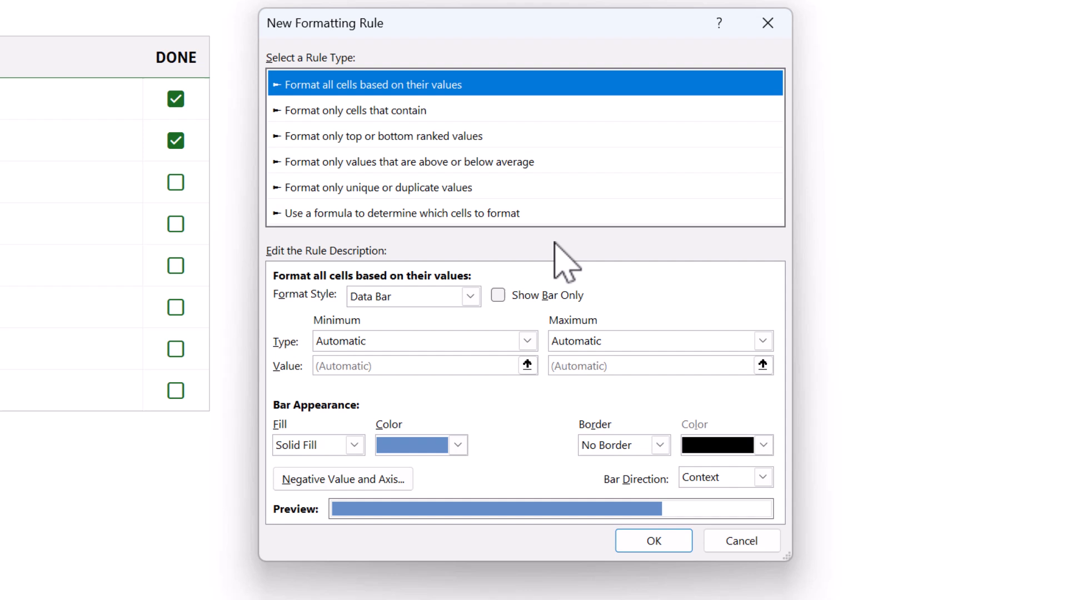
click(498, 295)
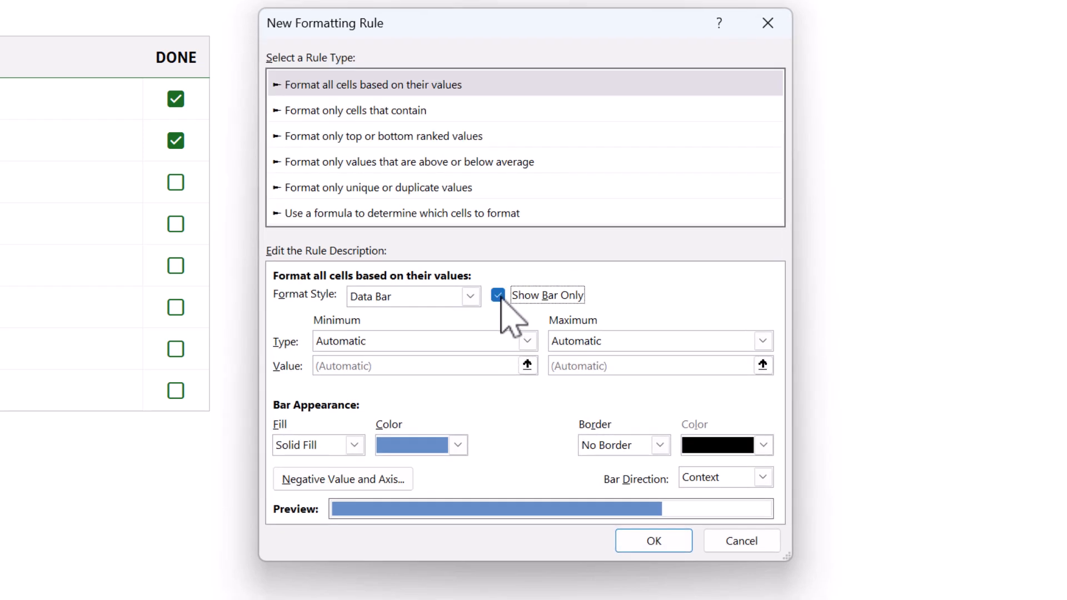
click(526, 341)
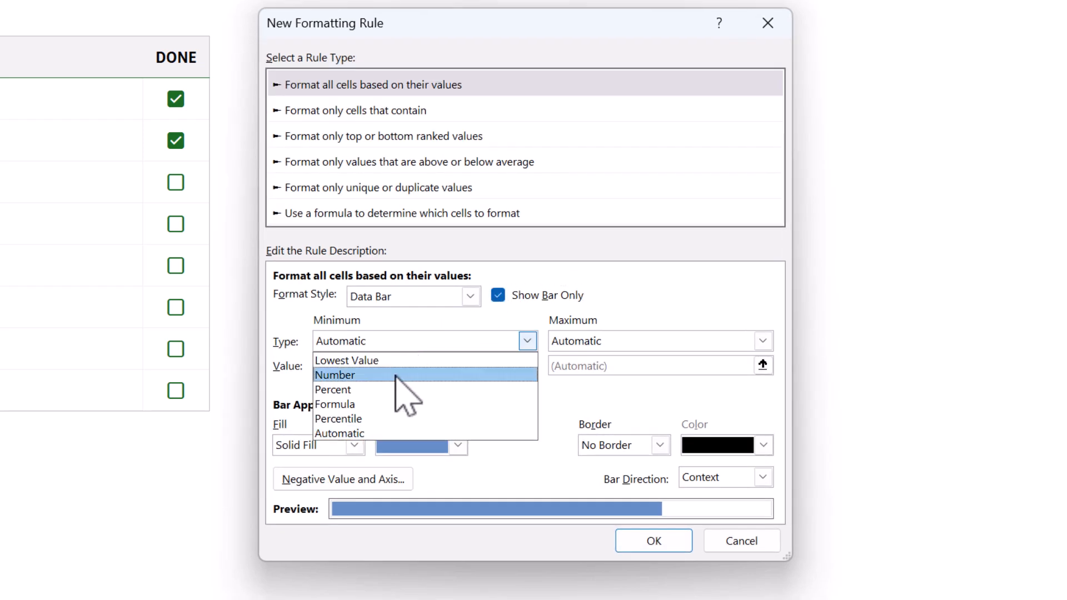
click(334, 375)
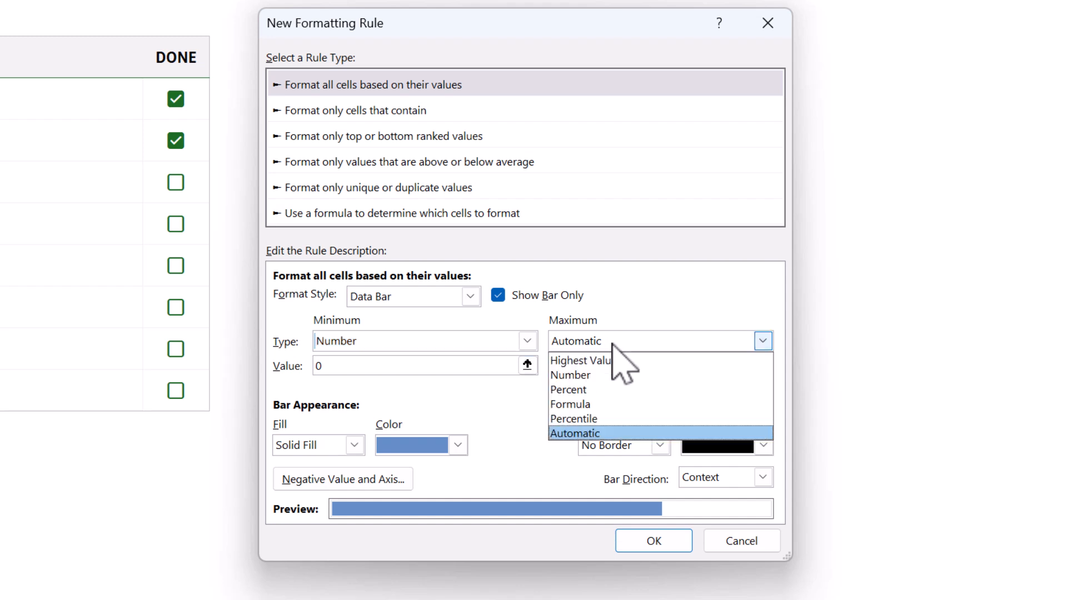
click(570, 375)
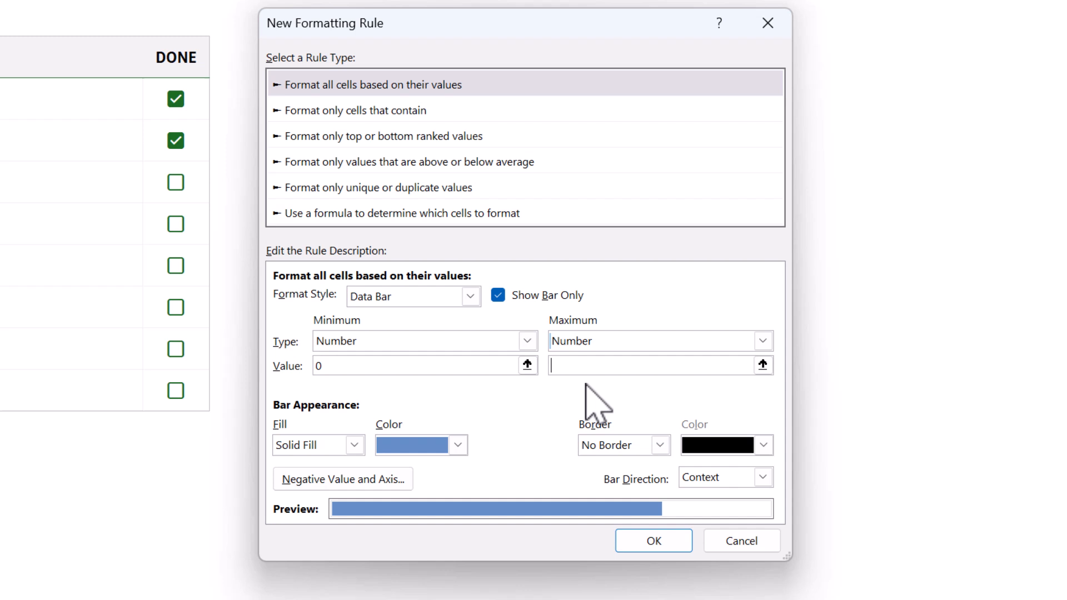
text(1)
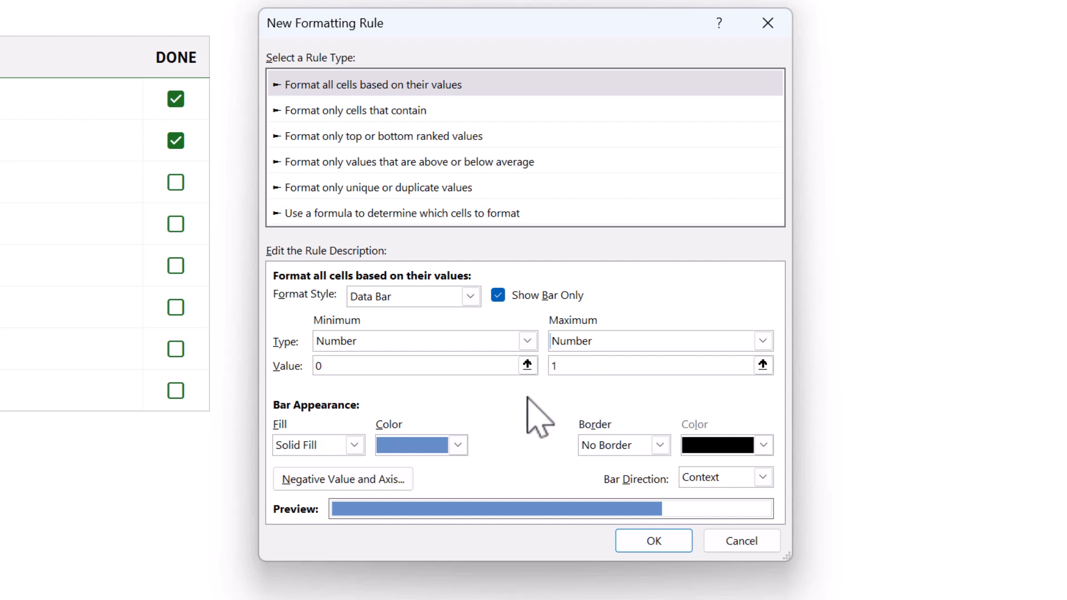
click(457, 445)
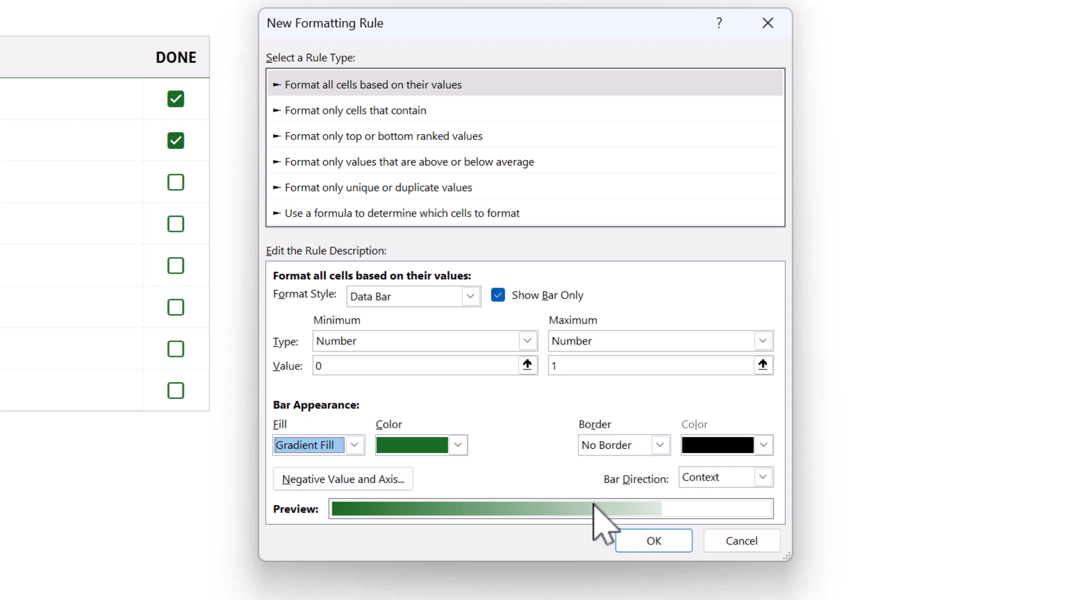
click(652, 540)
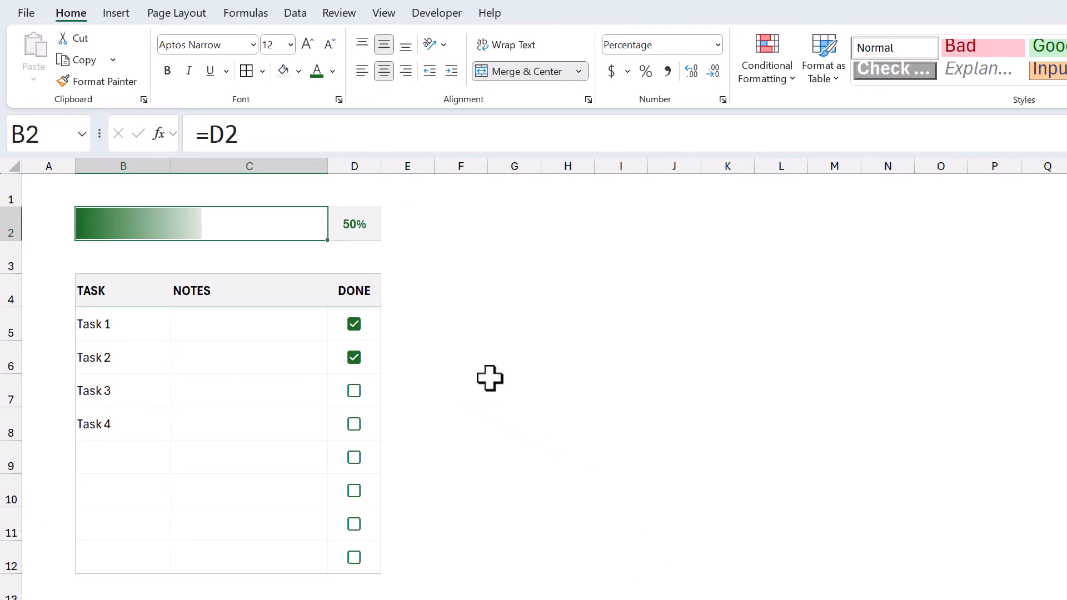
mouse_move(235, 366)
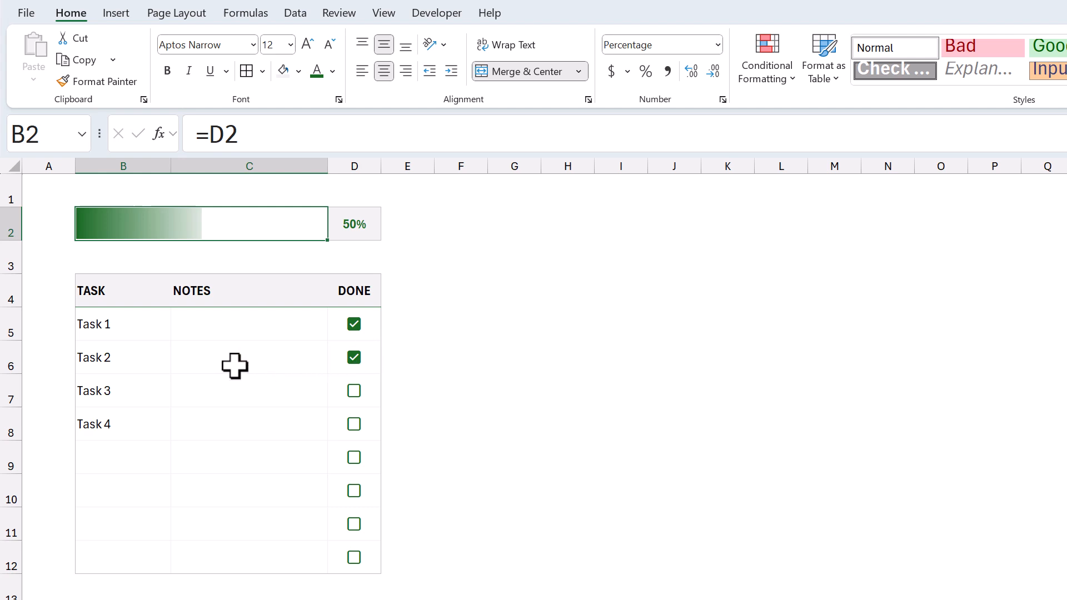
mouse_move(196, 365)
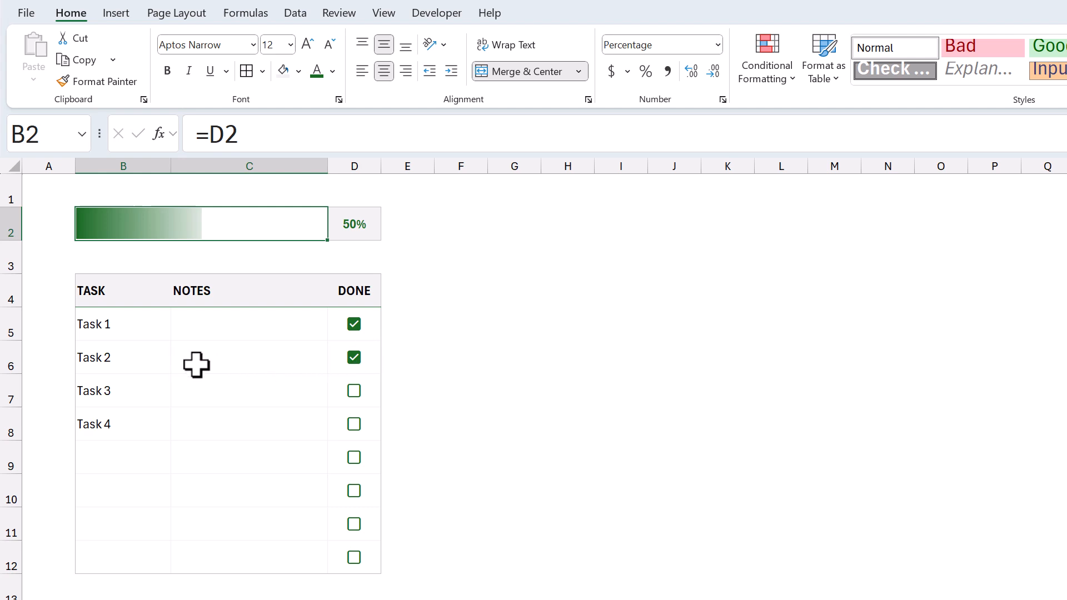
mouse_move(146, 333)
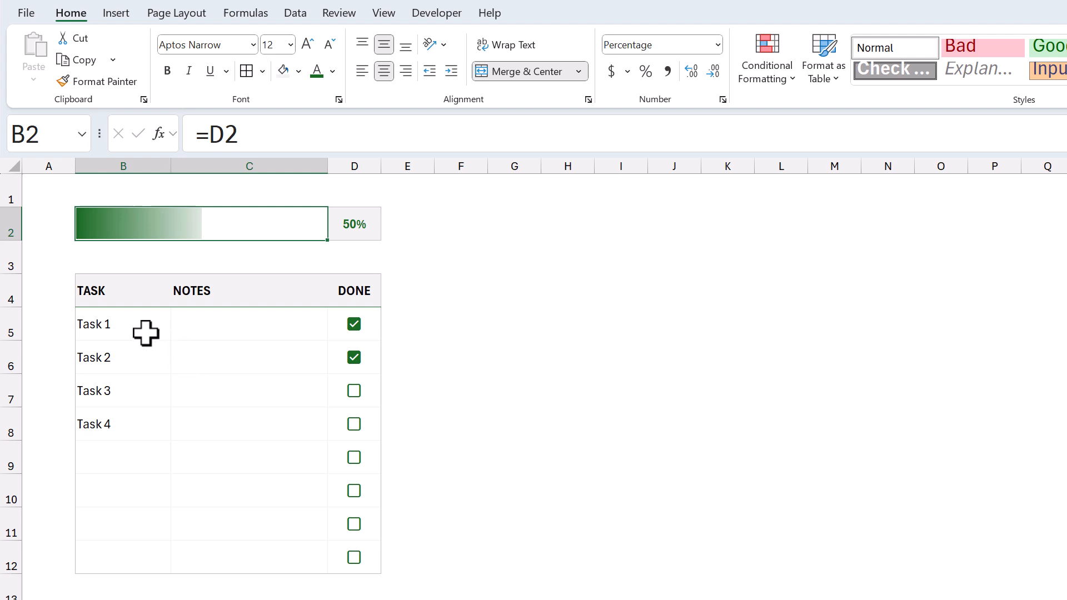
Step: Select the task and notes range B5:C12
click(123, 324)
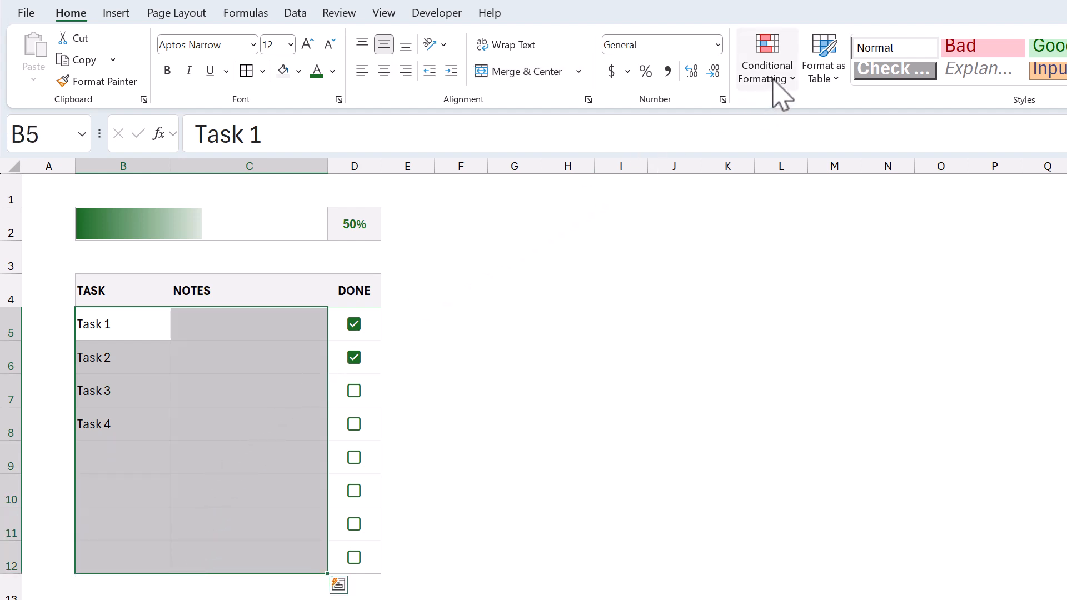
Step: Create a formula-based conditional formatting rule =$D5 and open its Format settings
click(765, 58)
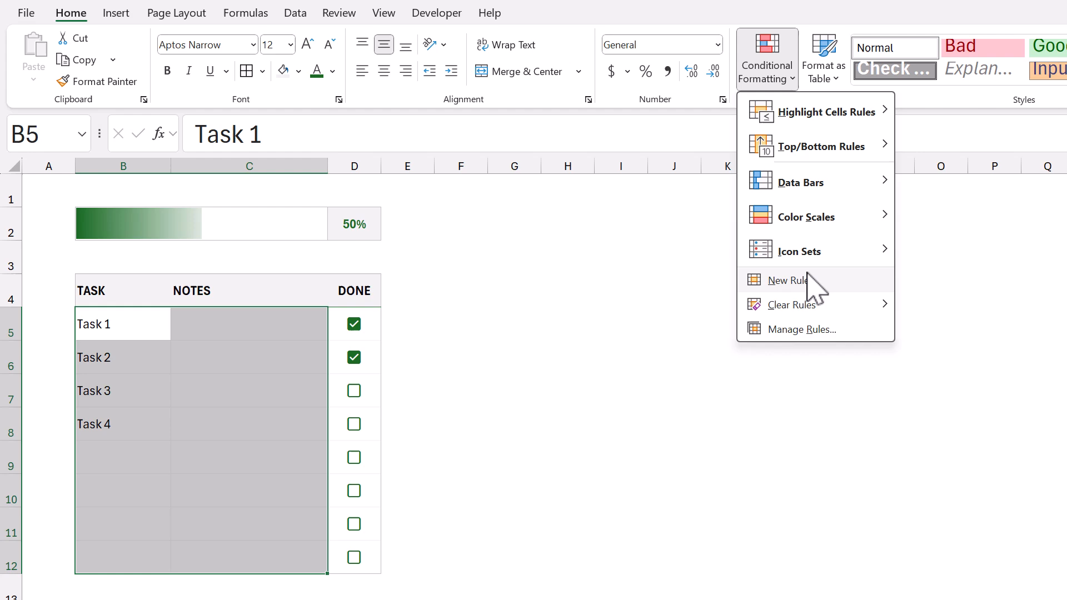
click(786, 279)
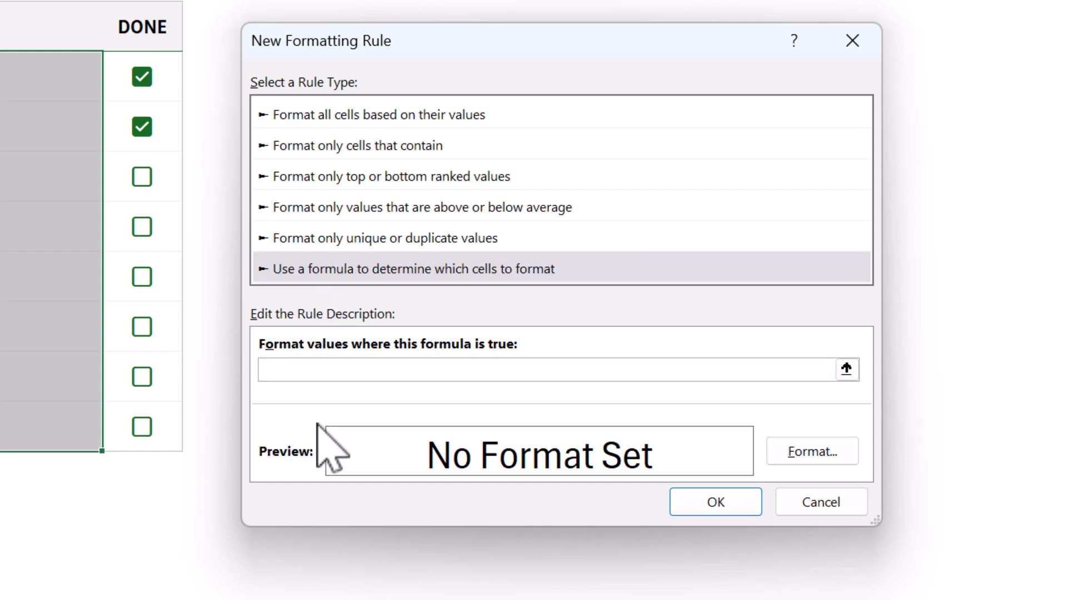
text(=$)
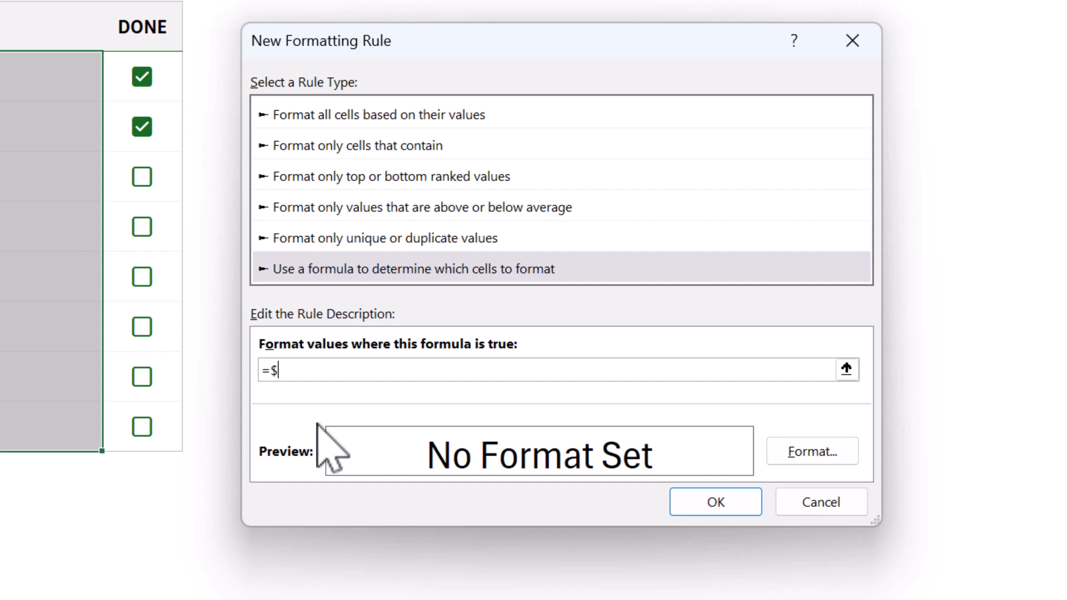
text(D5)
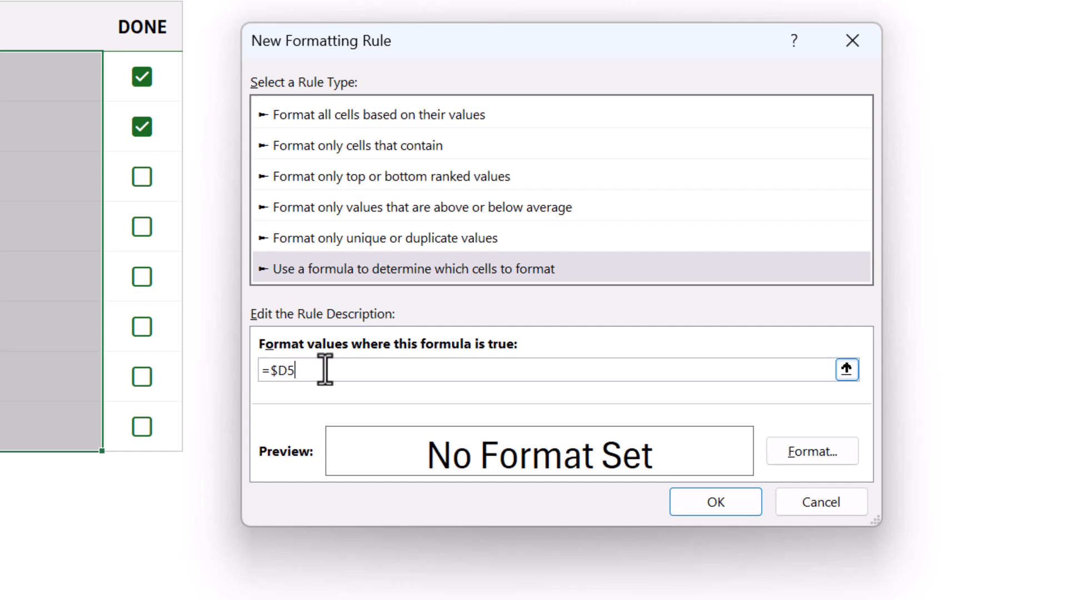
click(811, 451)
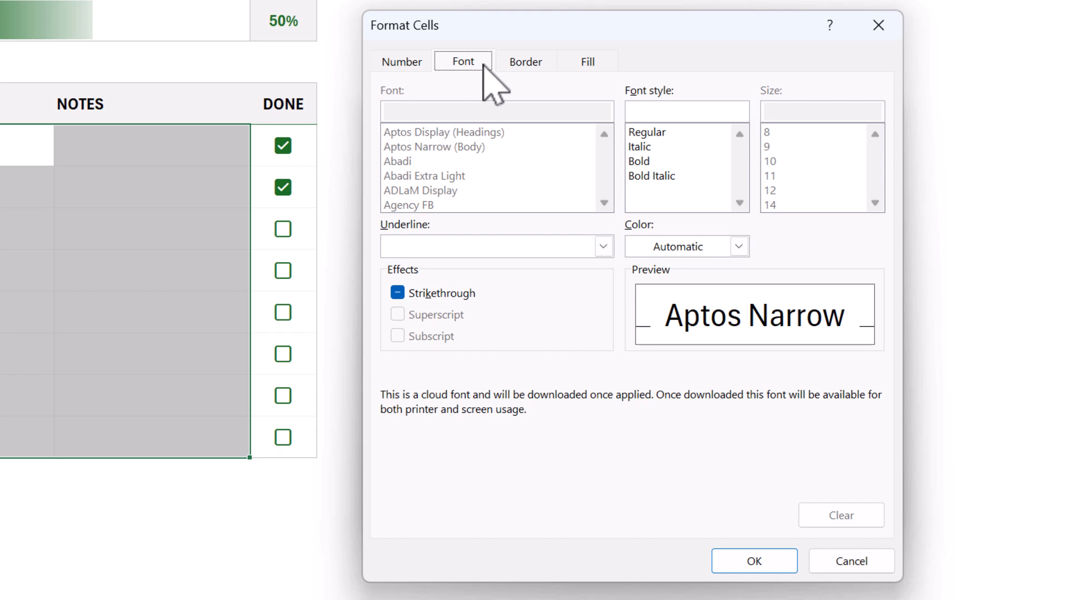
Step: Give the =$D5 rule a light gray font color and apply it to the task rows
click(736, 246)
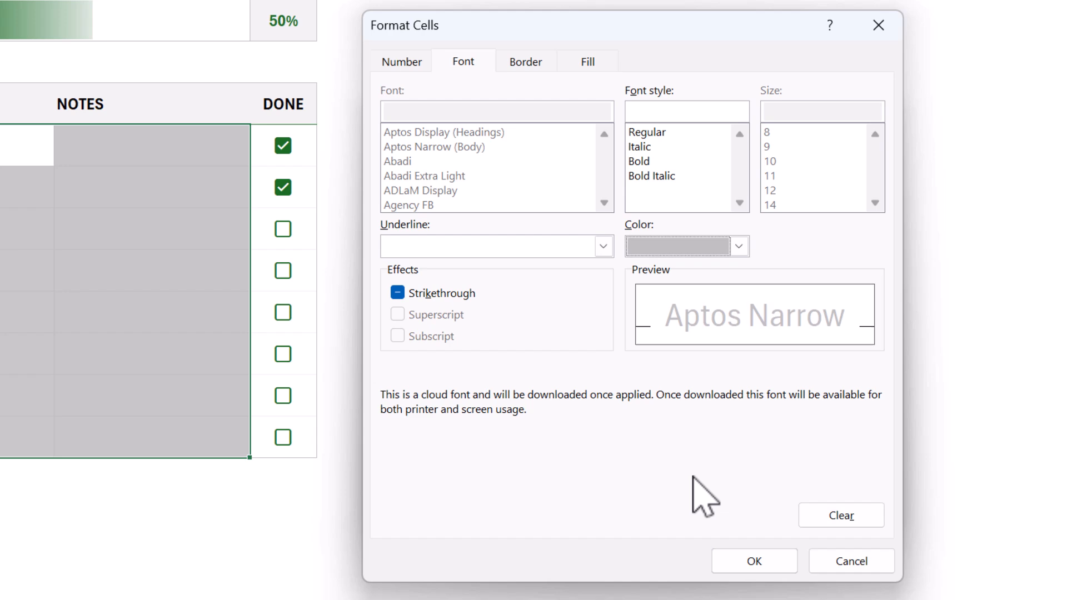
click(753, 561)
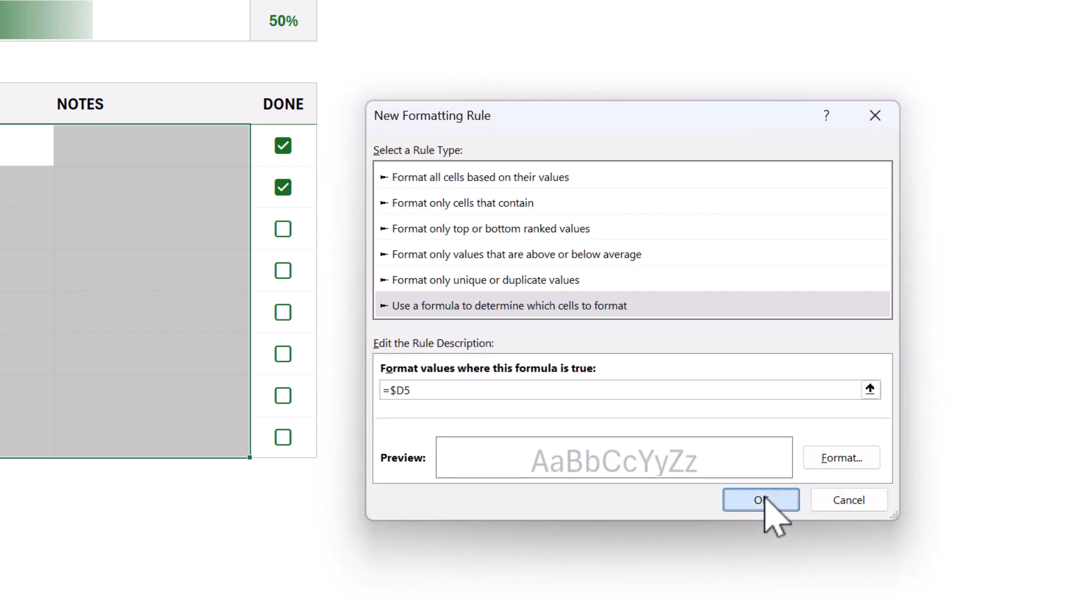
click(760, 500)
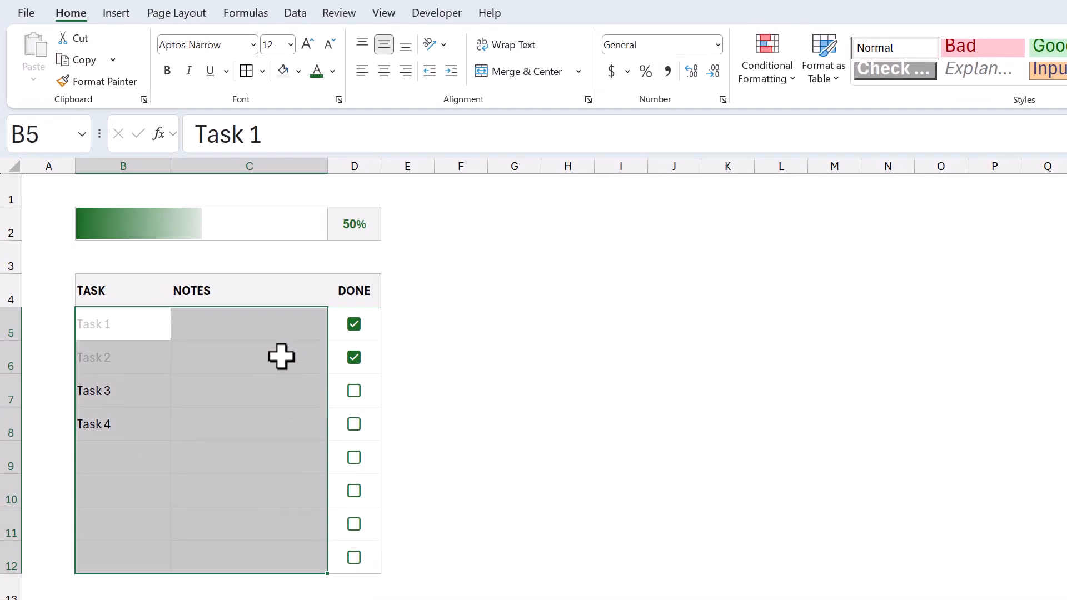
Step: Deselect the range, then select rows 7–10 to insert four blank rows below Task 2
click(248, 357)
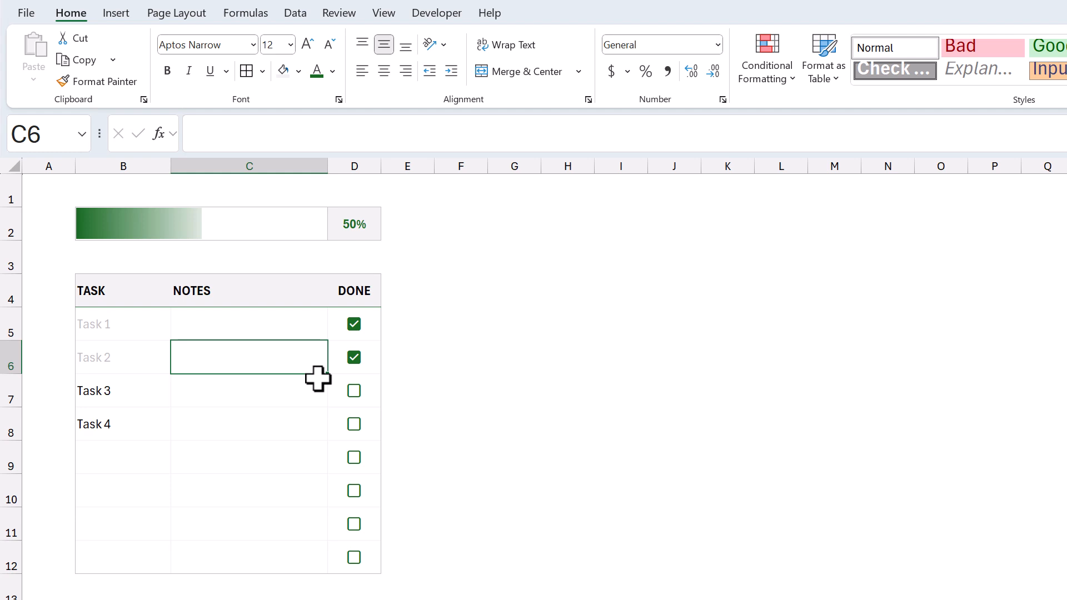
mouse_move(327, 382)
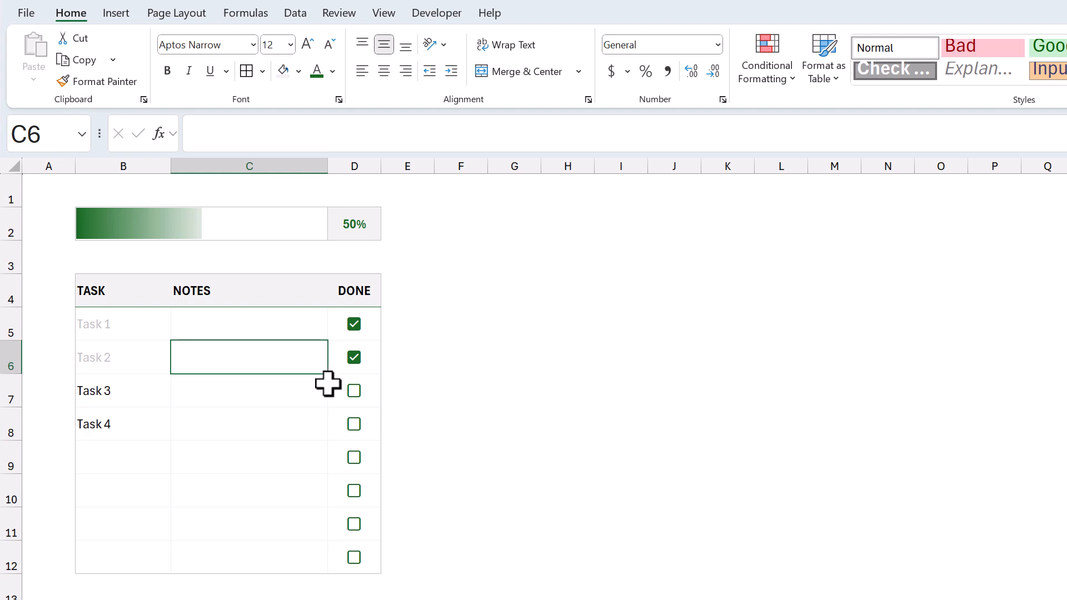
mouse_move(62, 382)
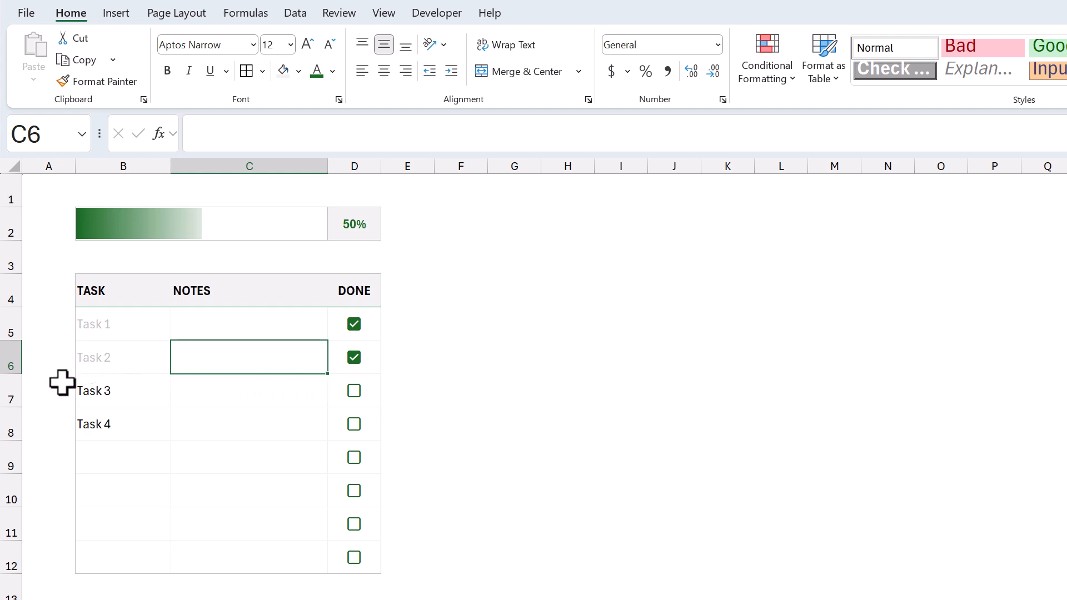
click(11, 390)
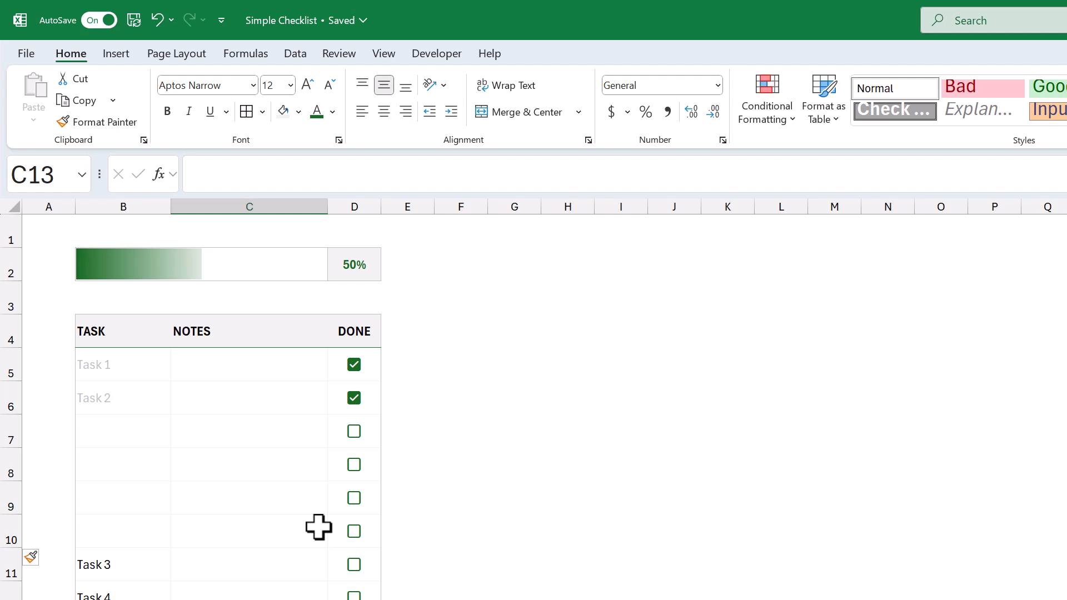
mouse_move(172, 119)
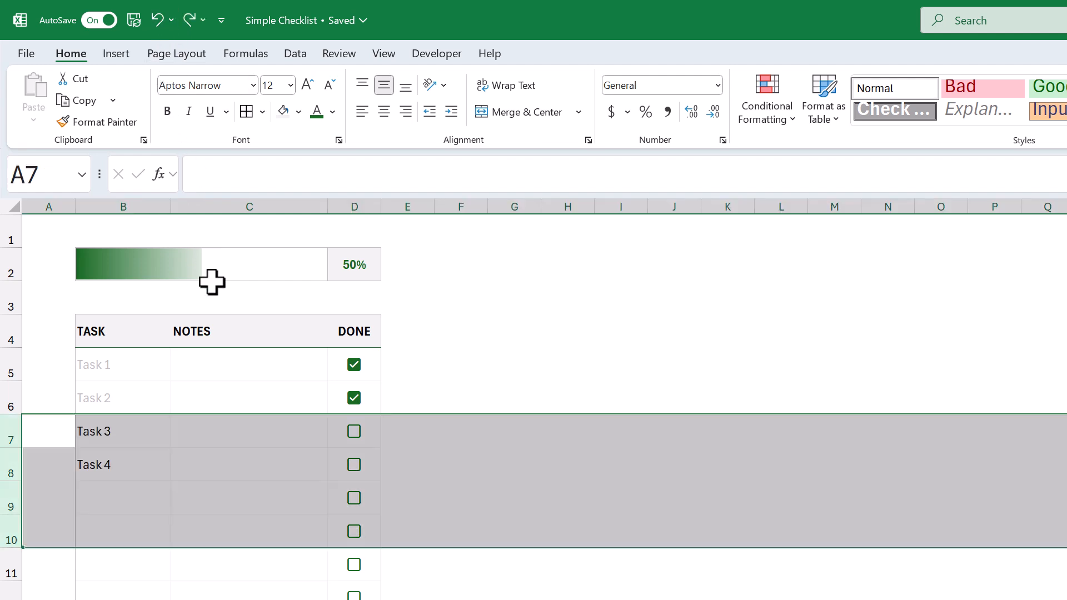
Step: Tick the Task 3 and Task 4 checkboxes in D7 and D8 for 100% progress
click(354, 430)
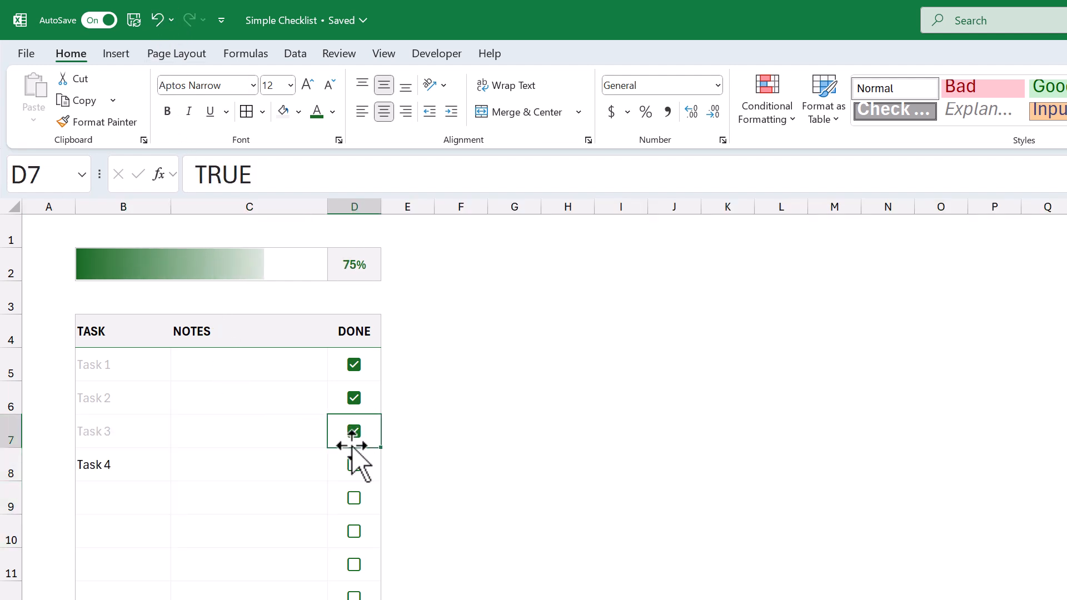
click(353, 463)
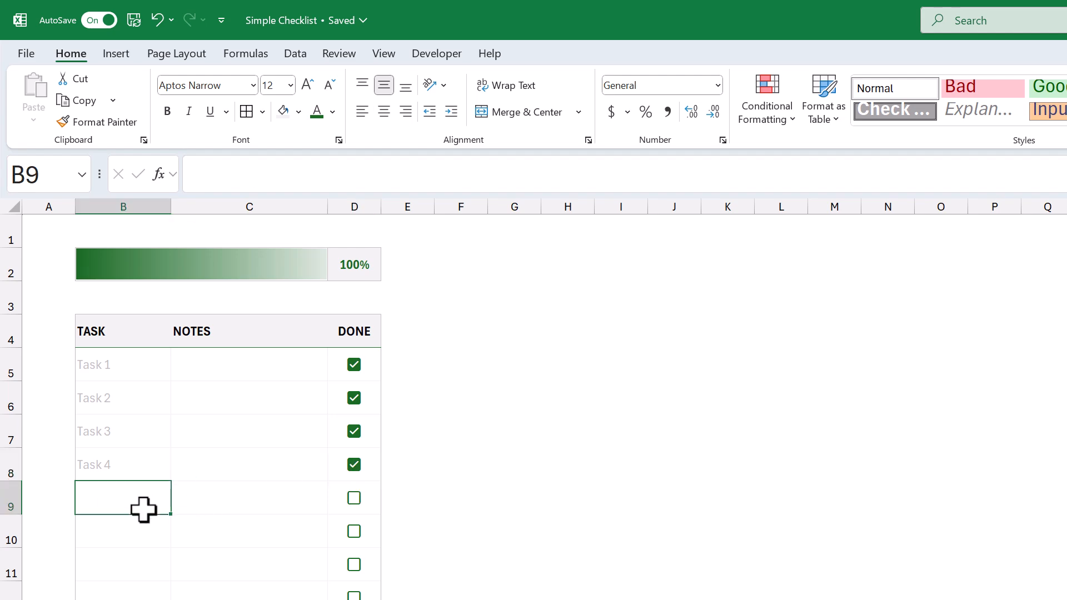
mouse_move(234, 531)
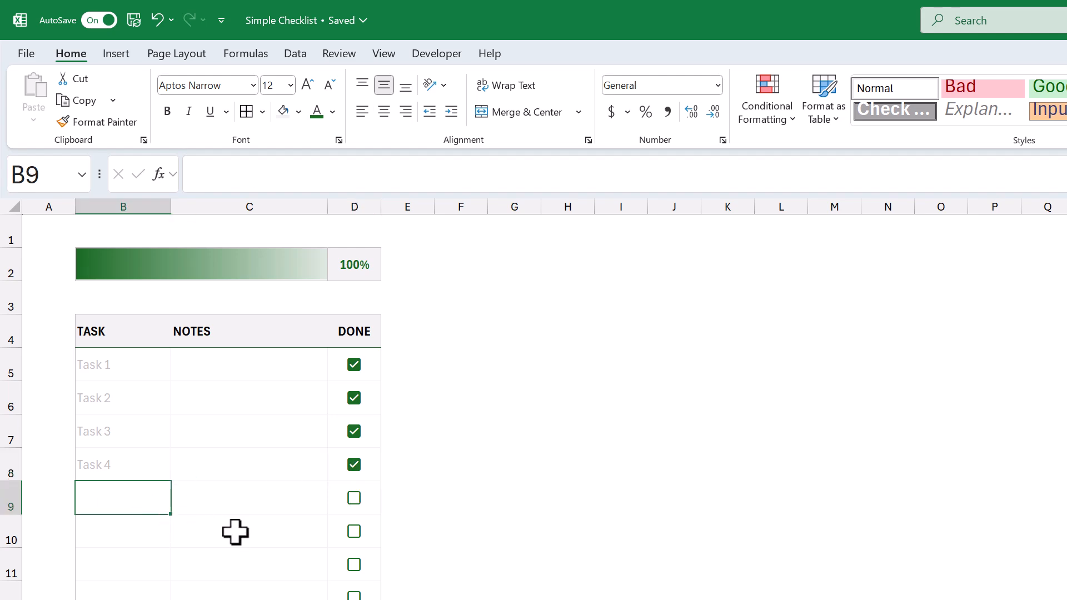